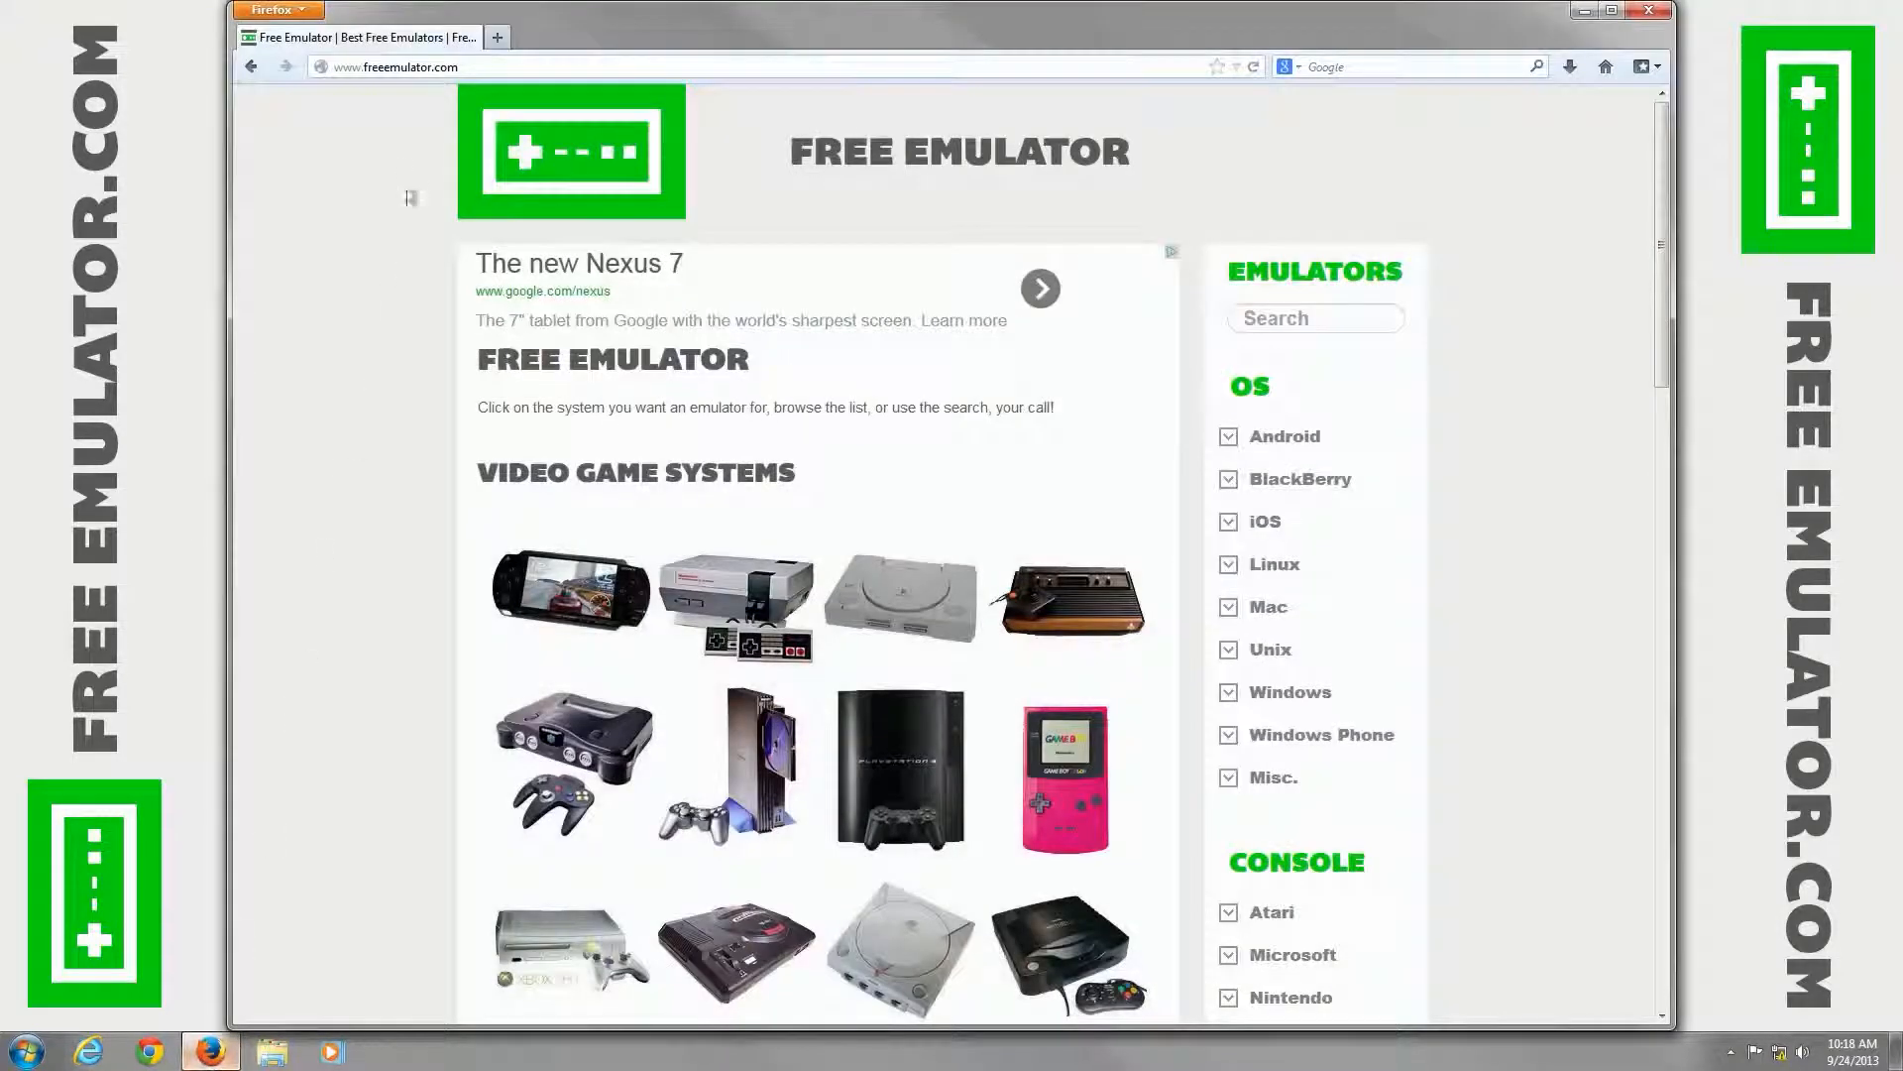
Step: Scroll the Free Emulator home page and choose Nintendo Game Boy Advance under Console
left_click(393, 67)
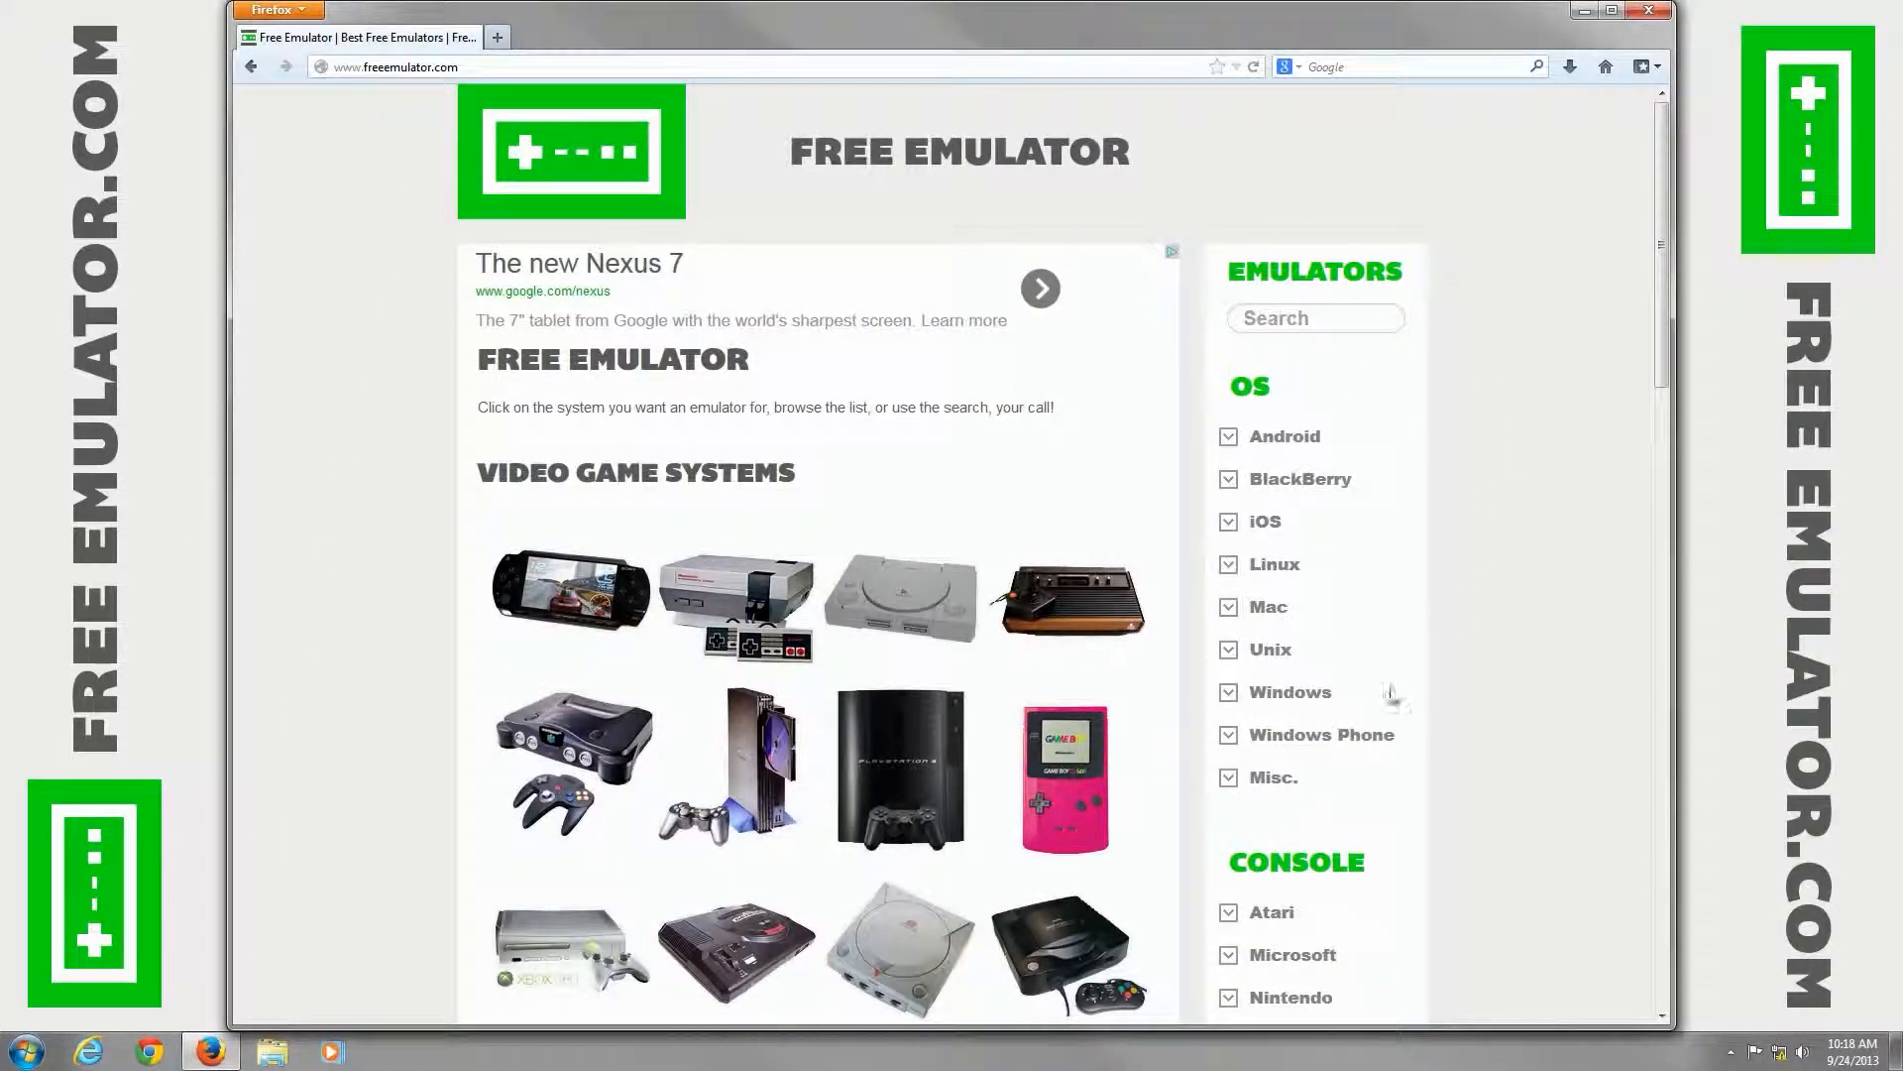
left_click(1289, 692)
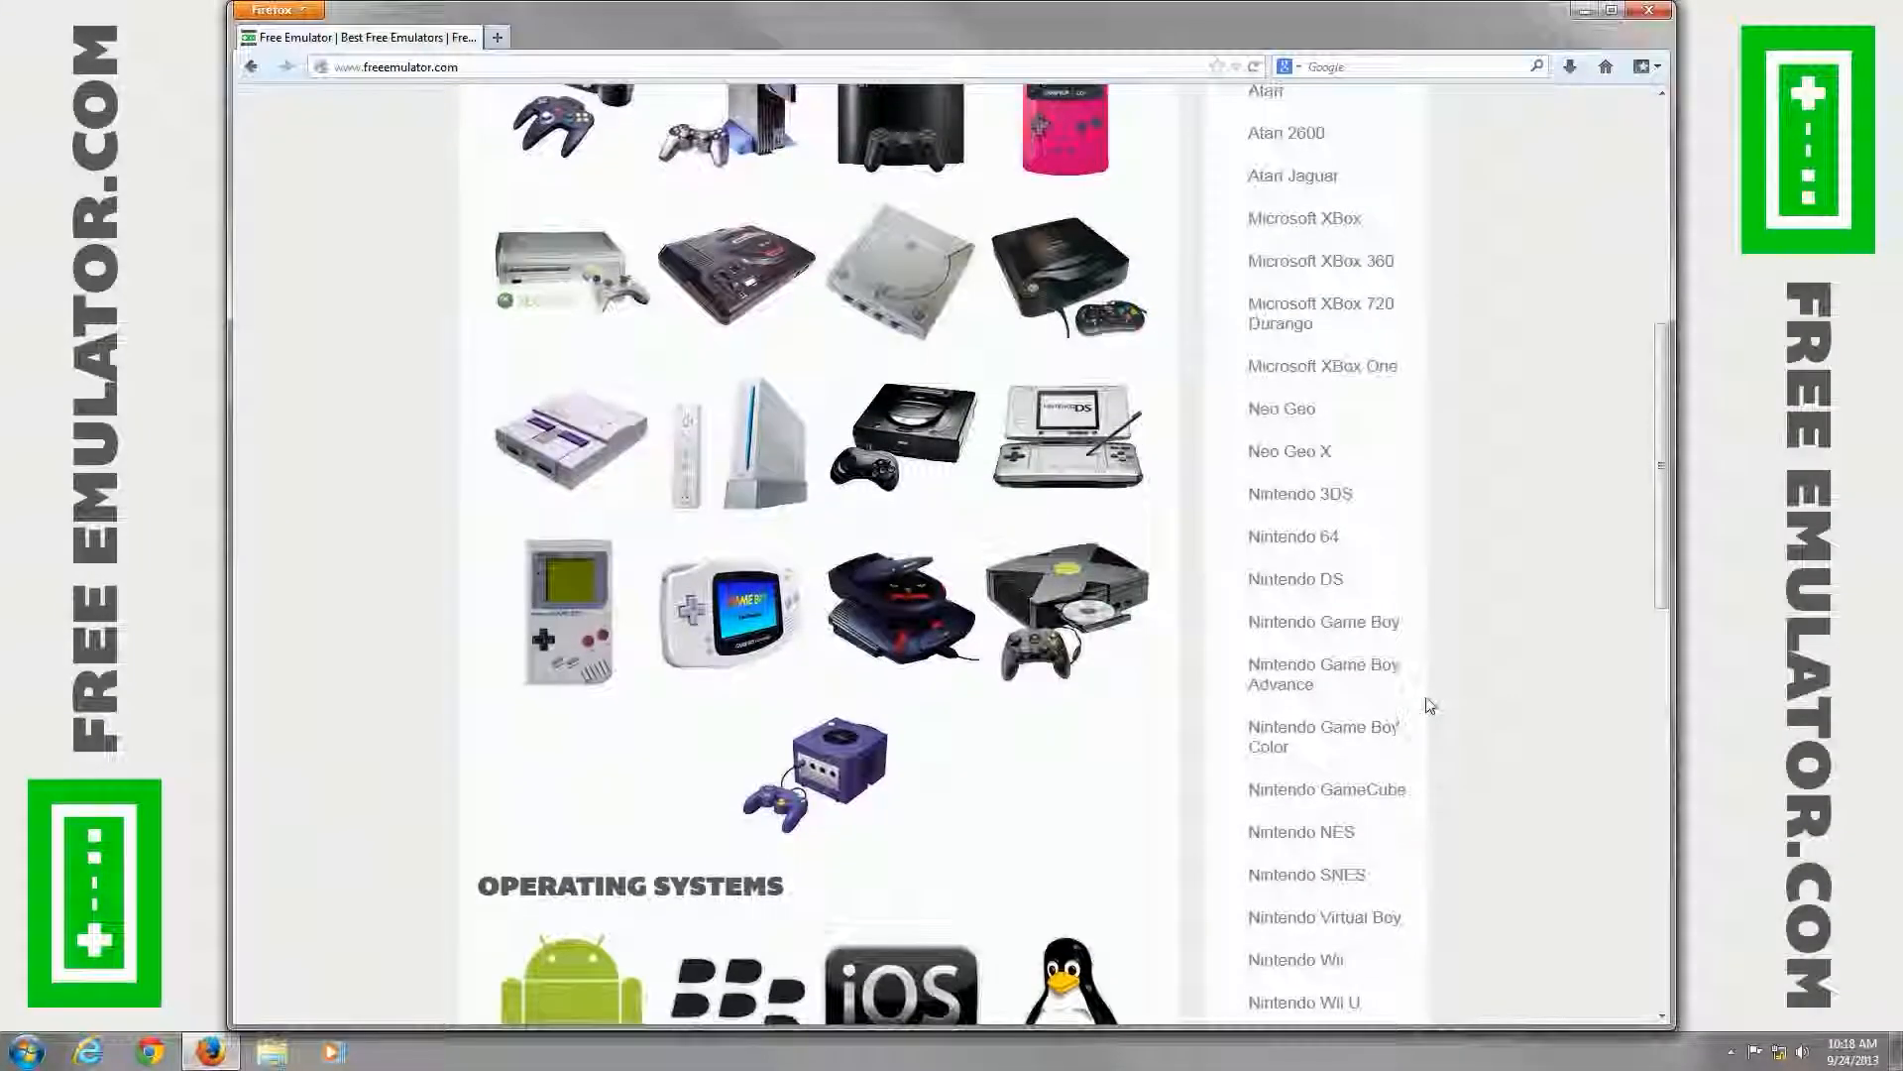
mouse_move(1325, 736)
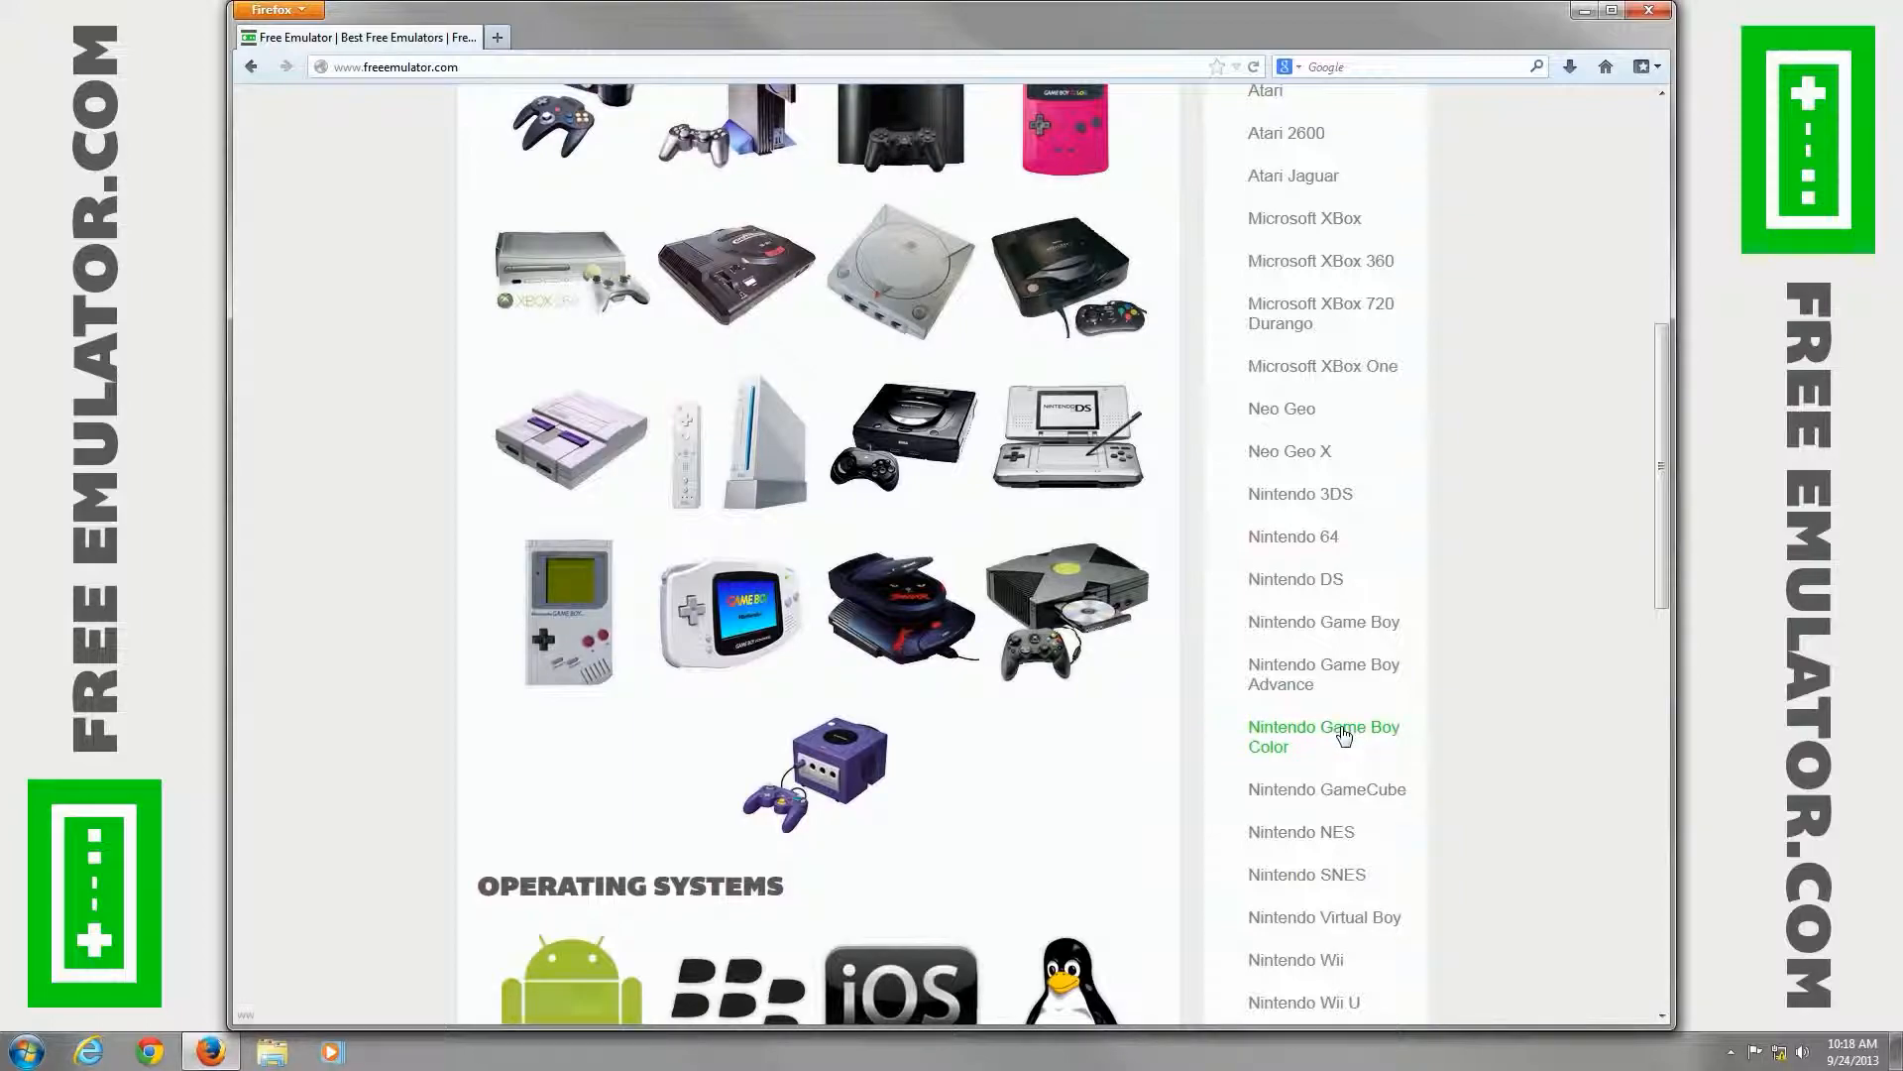
mouse_move(1335, 674)
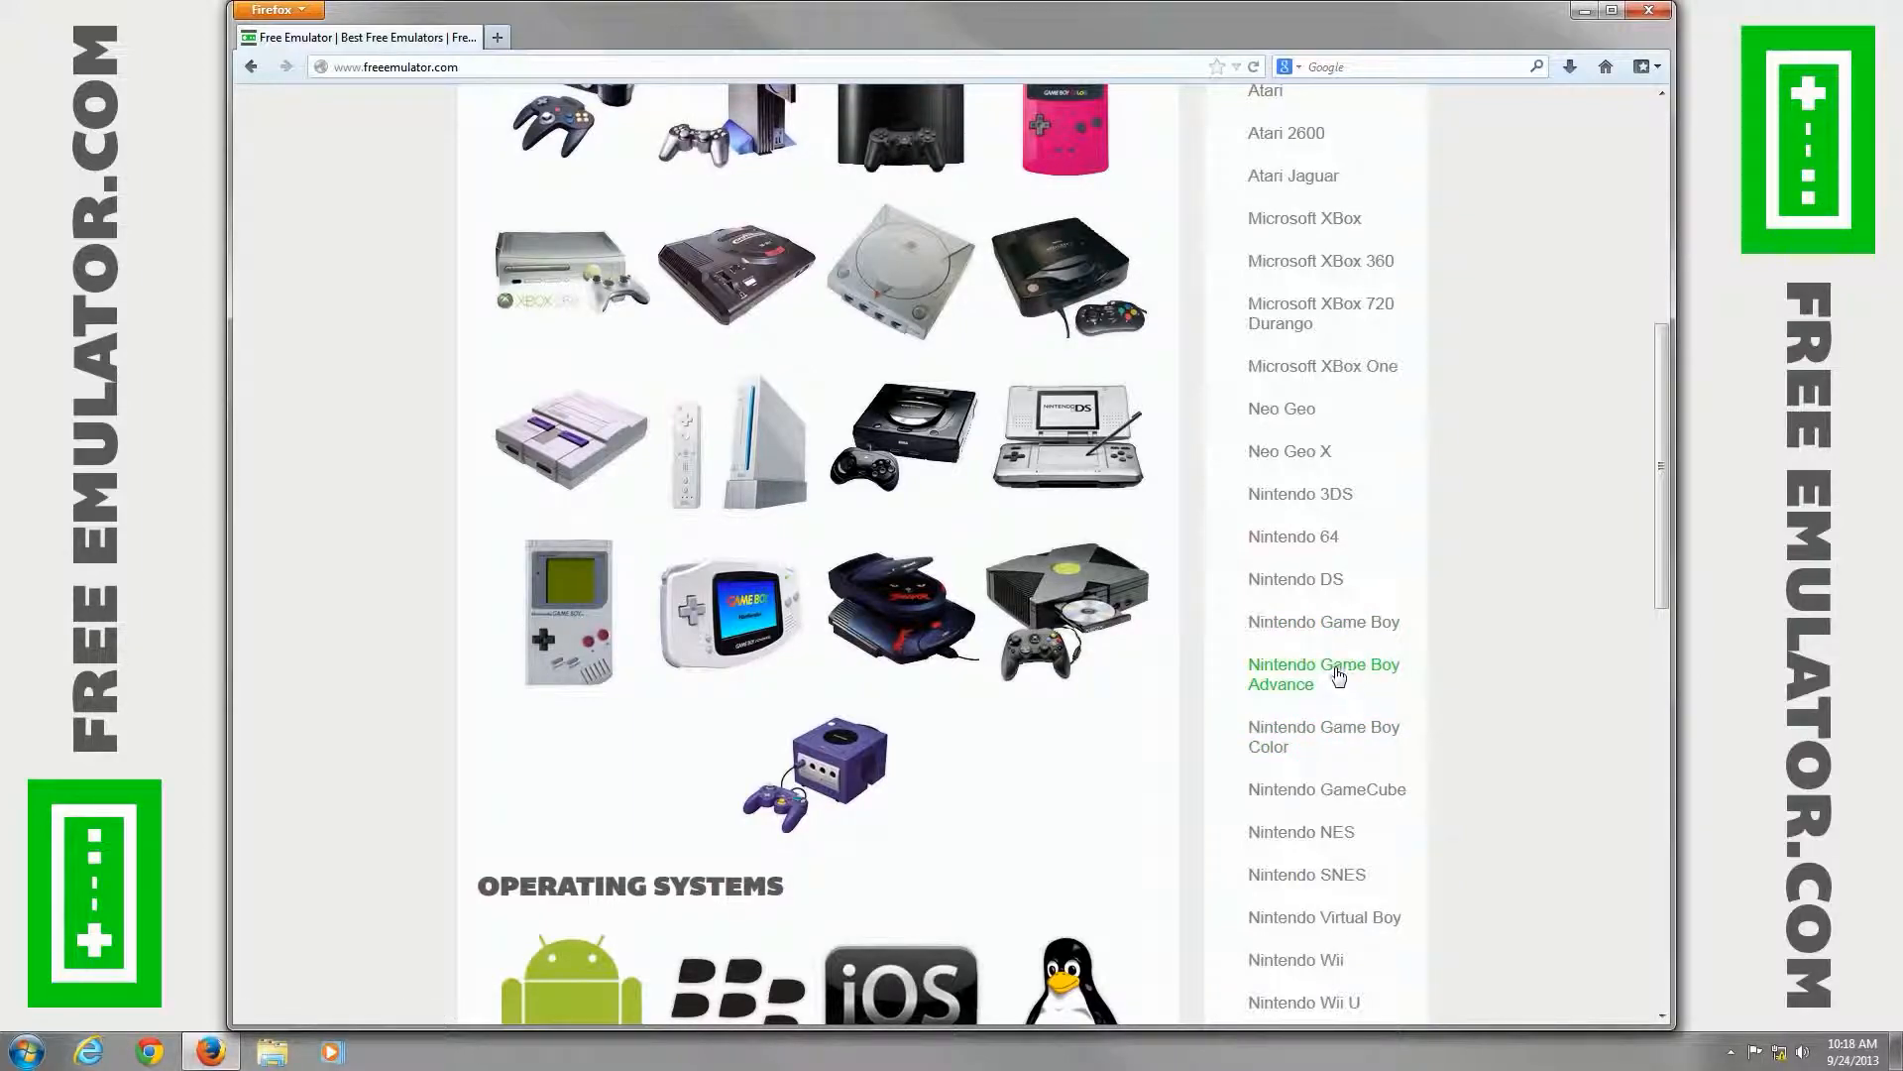
left_click(1323, 672)
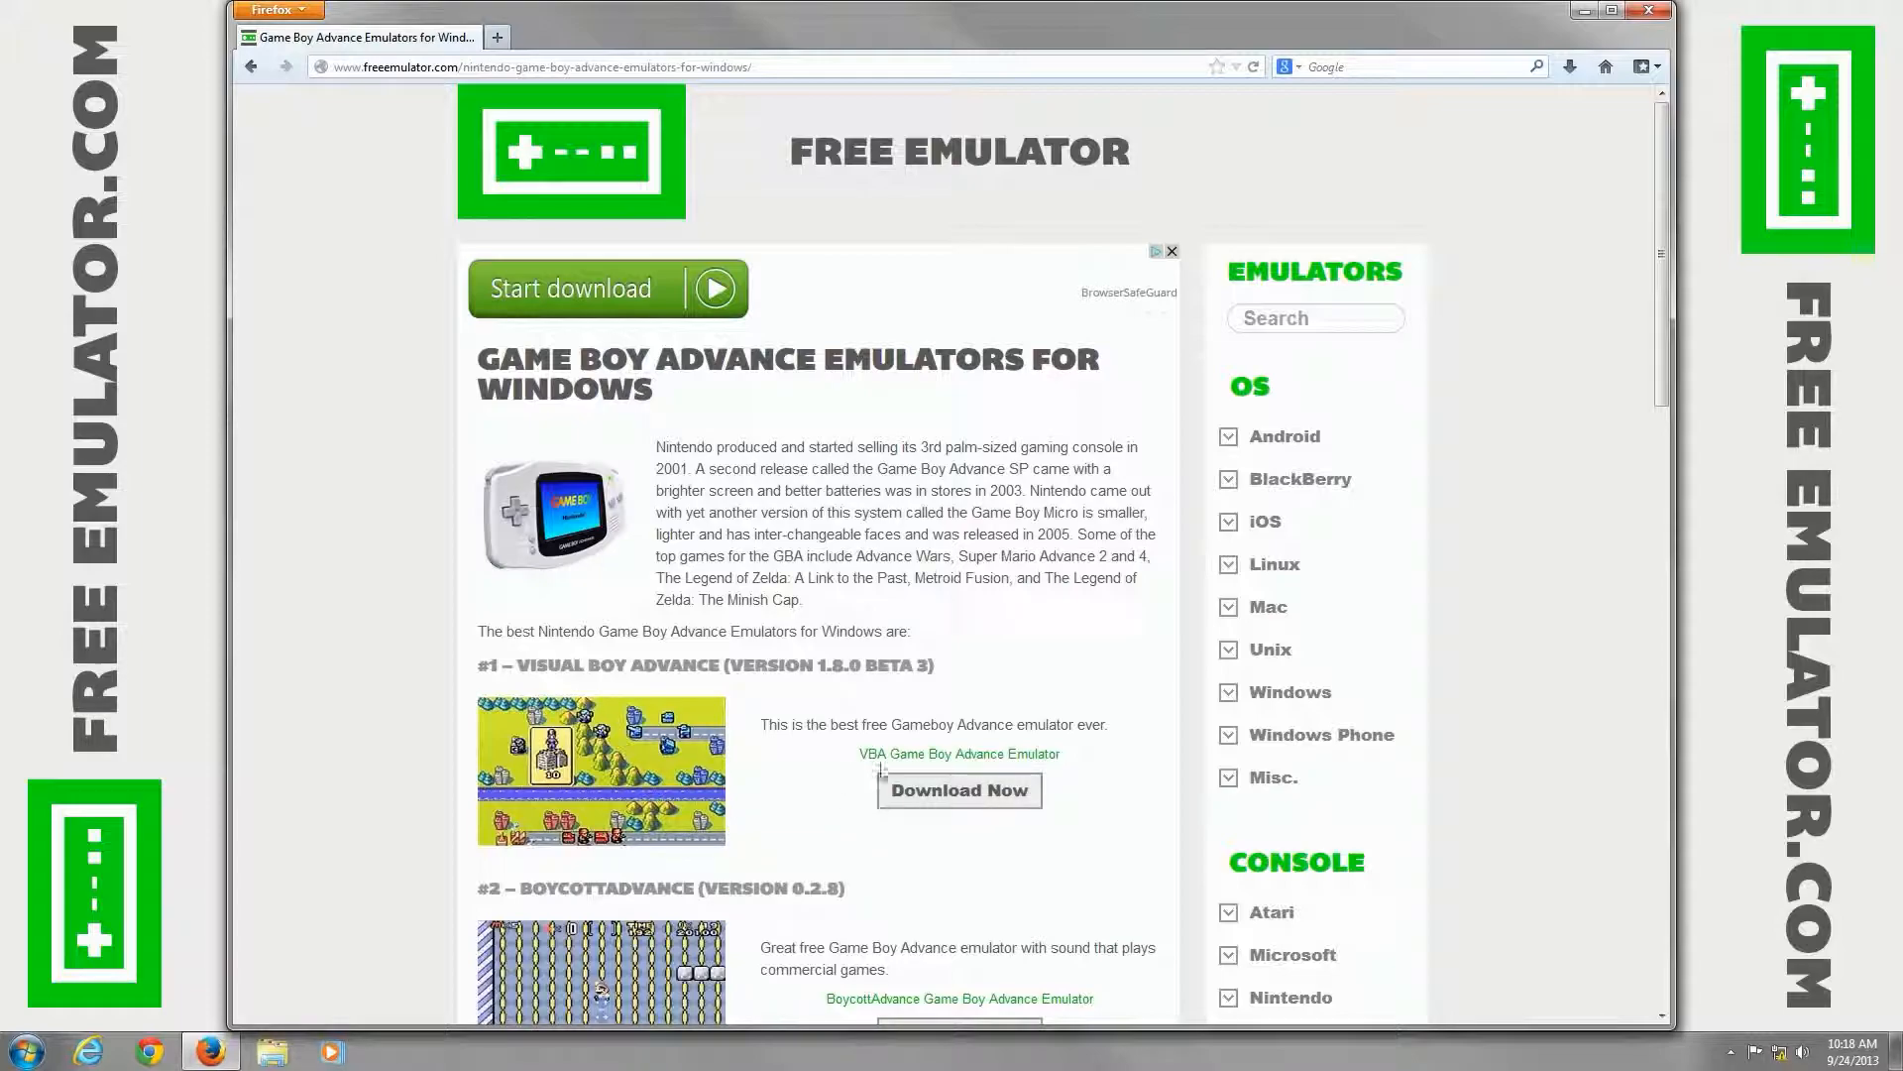
Step: Save the Visual Boy Advance 1.8.0 beta3 zip into FreeEmulator.com > VisualBoyAdvance
left_click(958, 790)
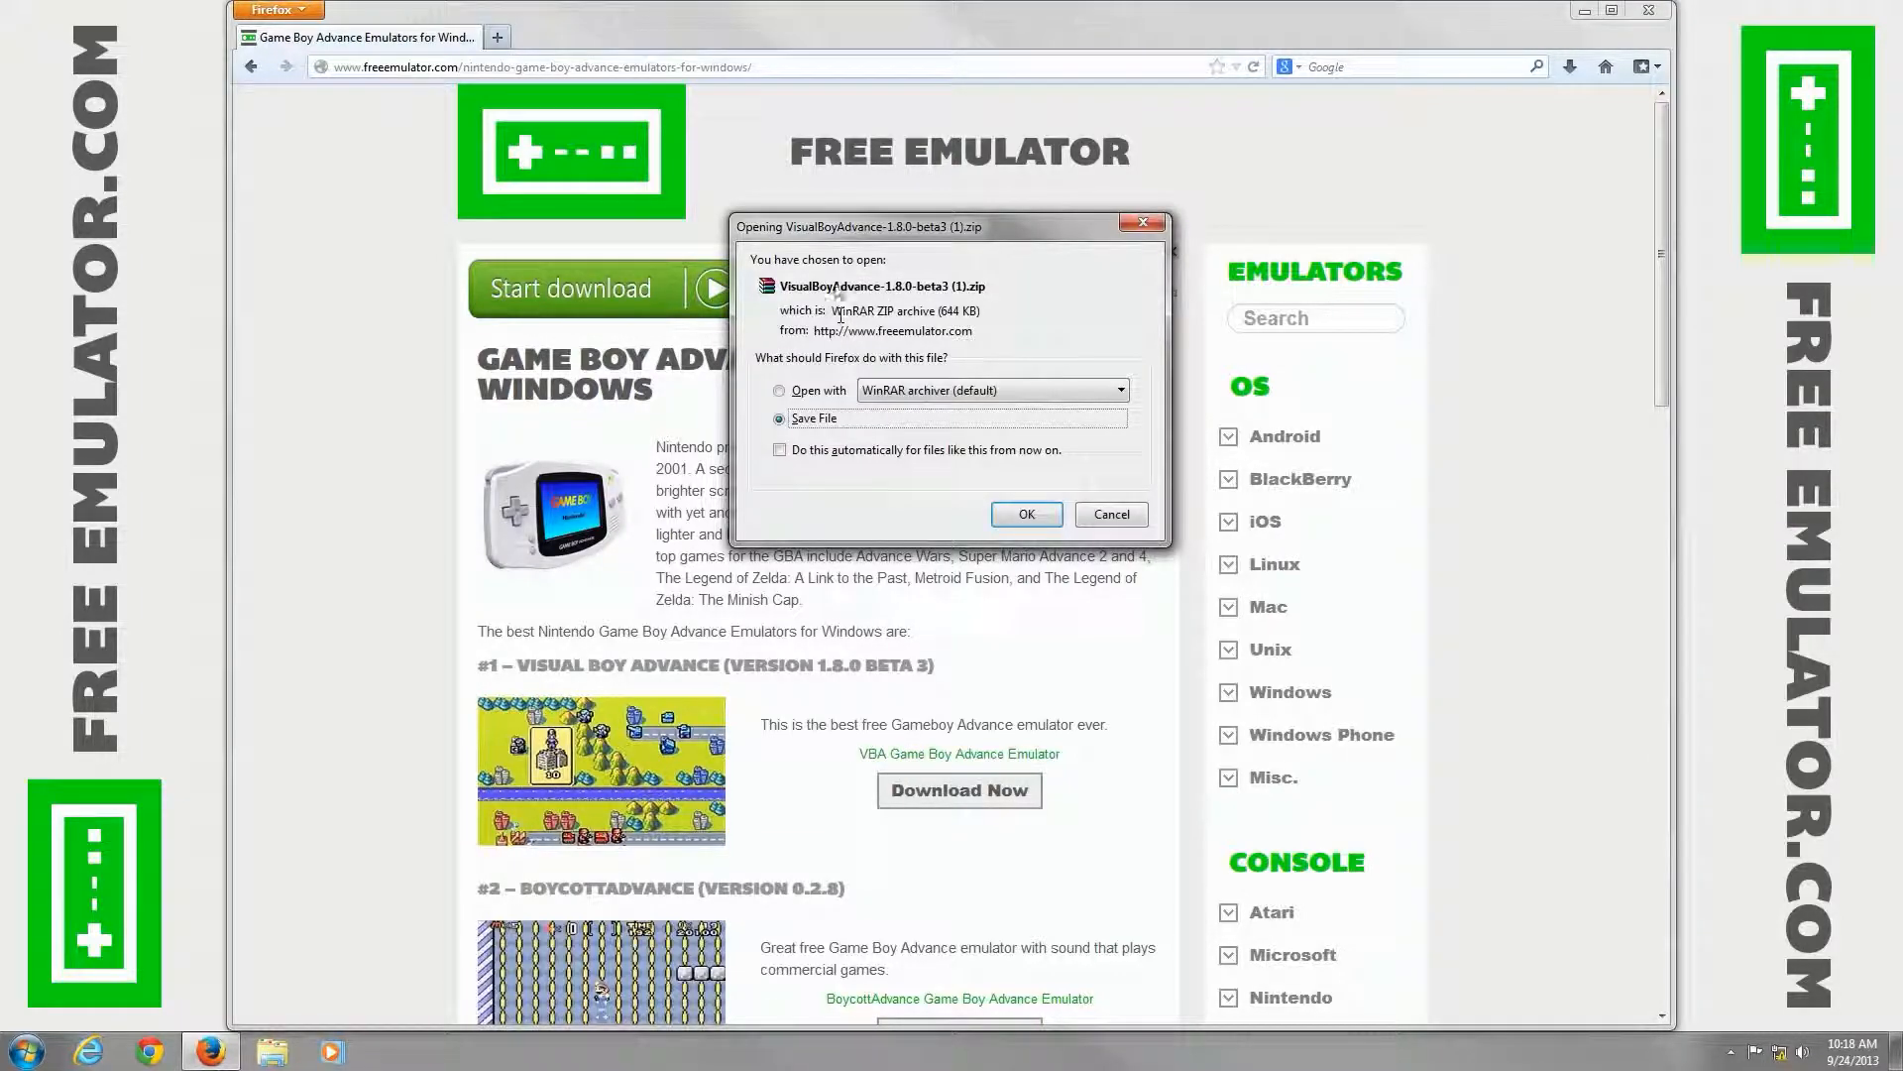
left_click(1024, 514)
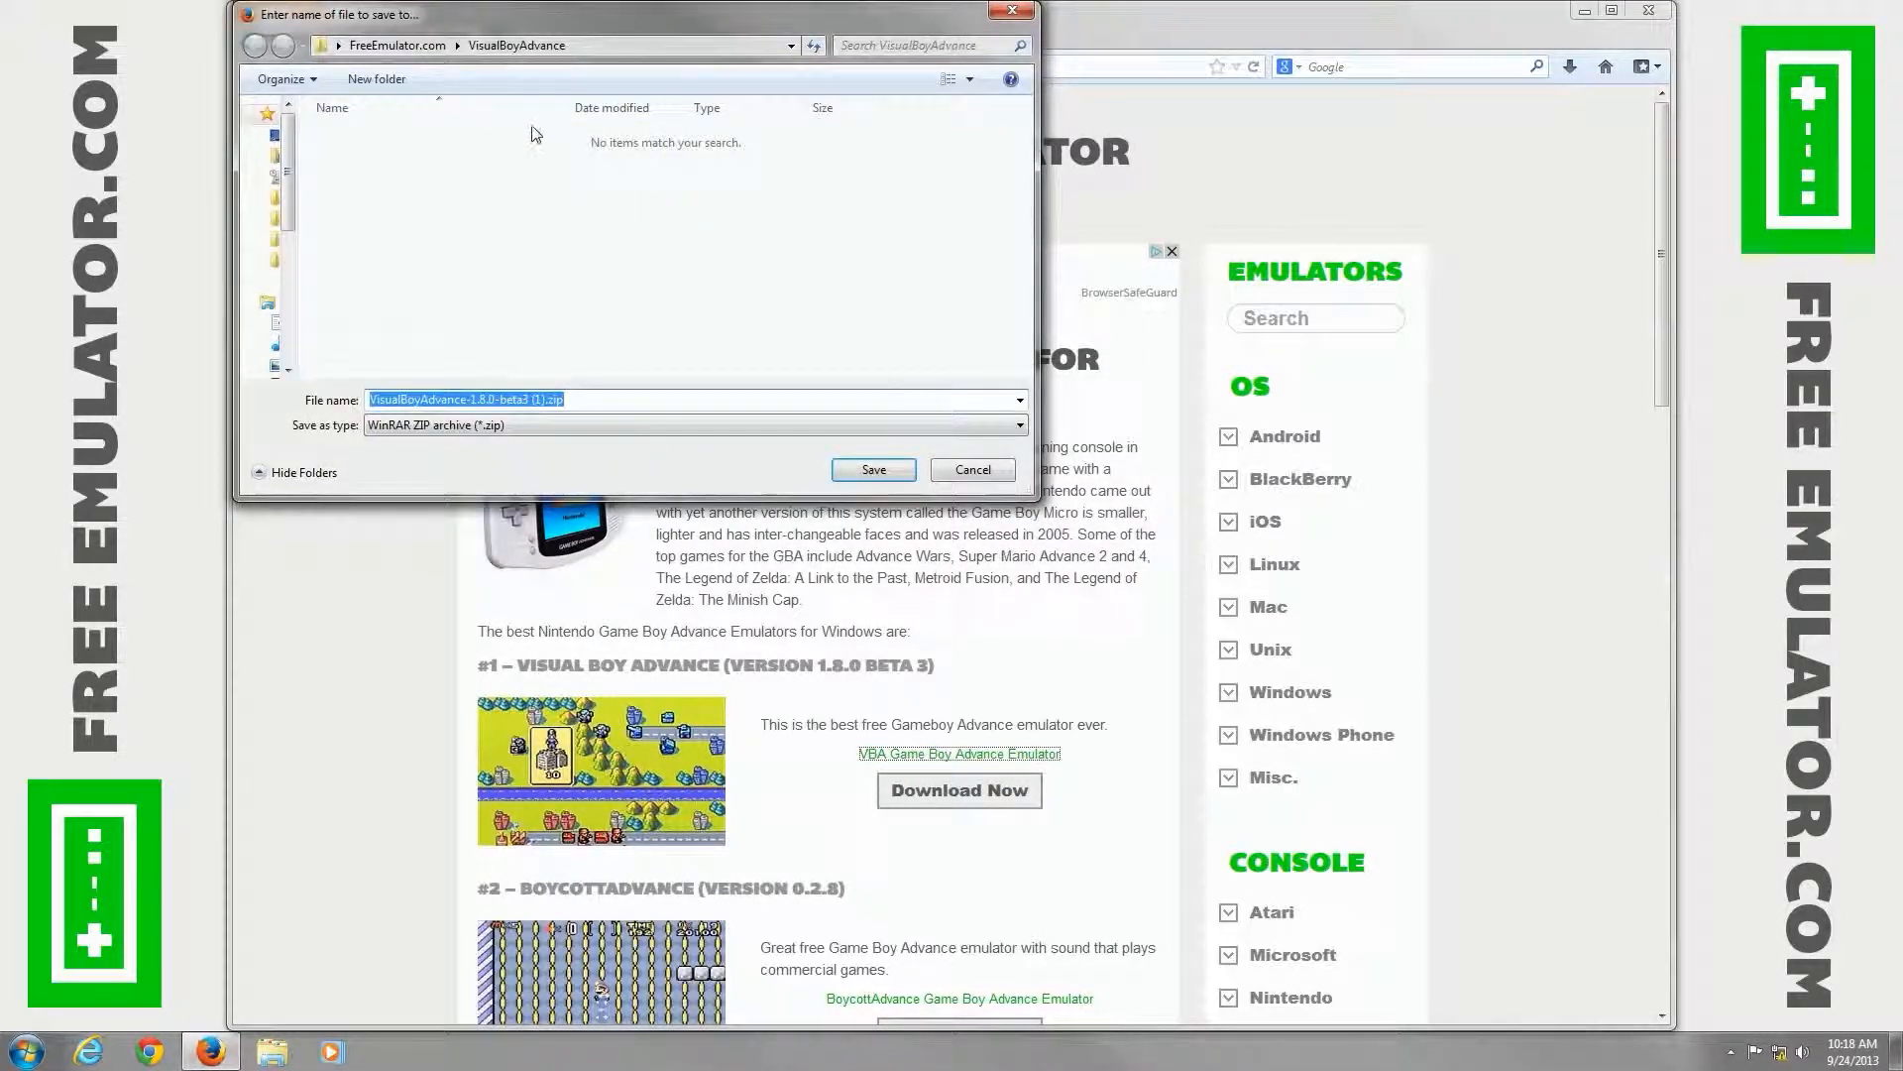
left_click(972, 470)
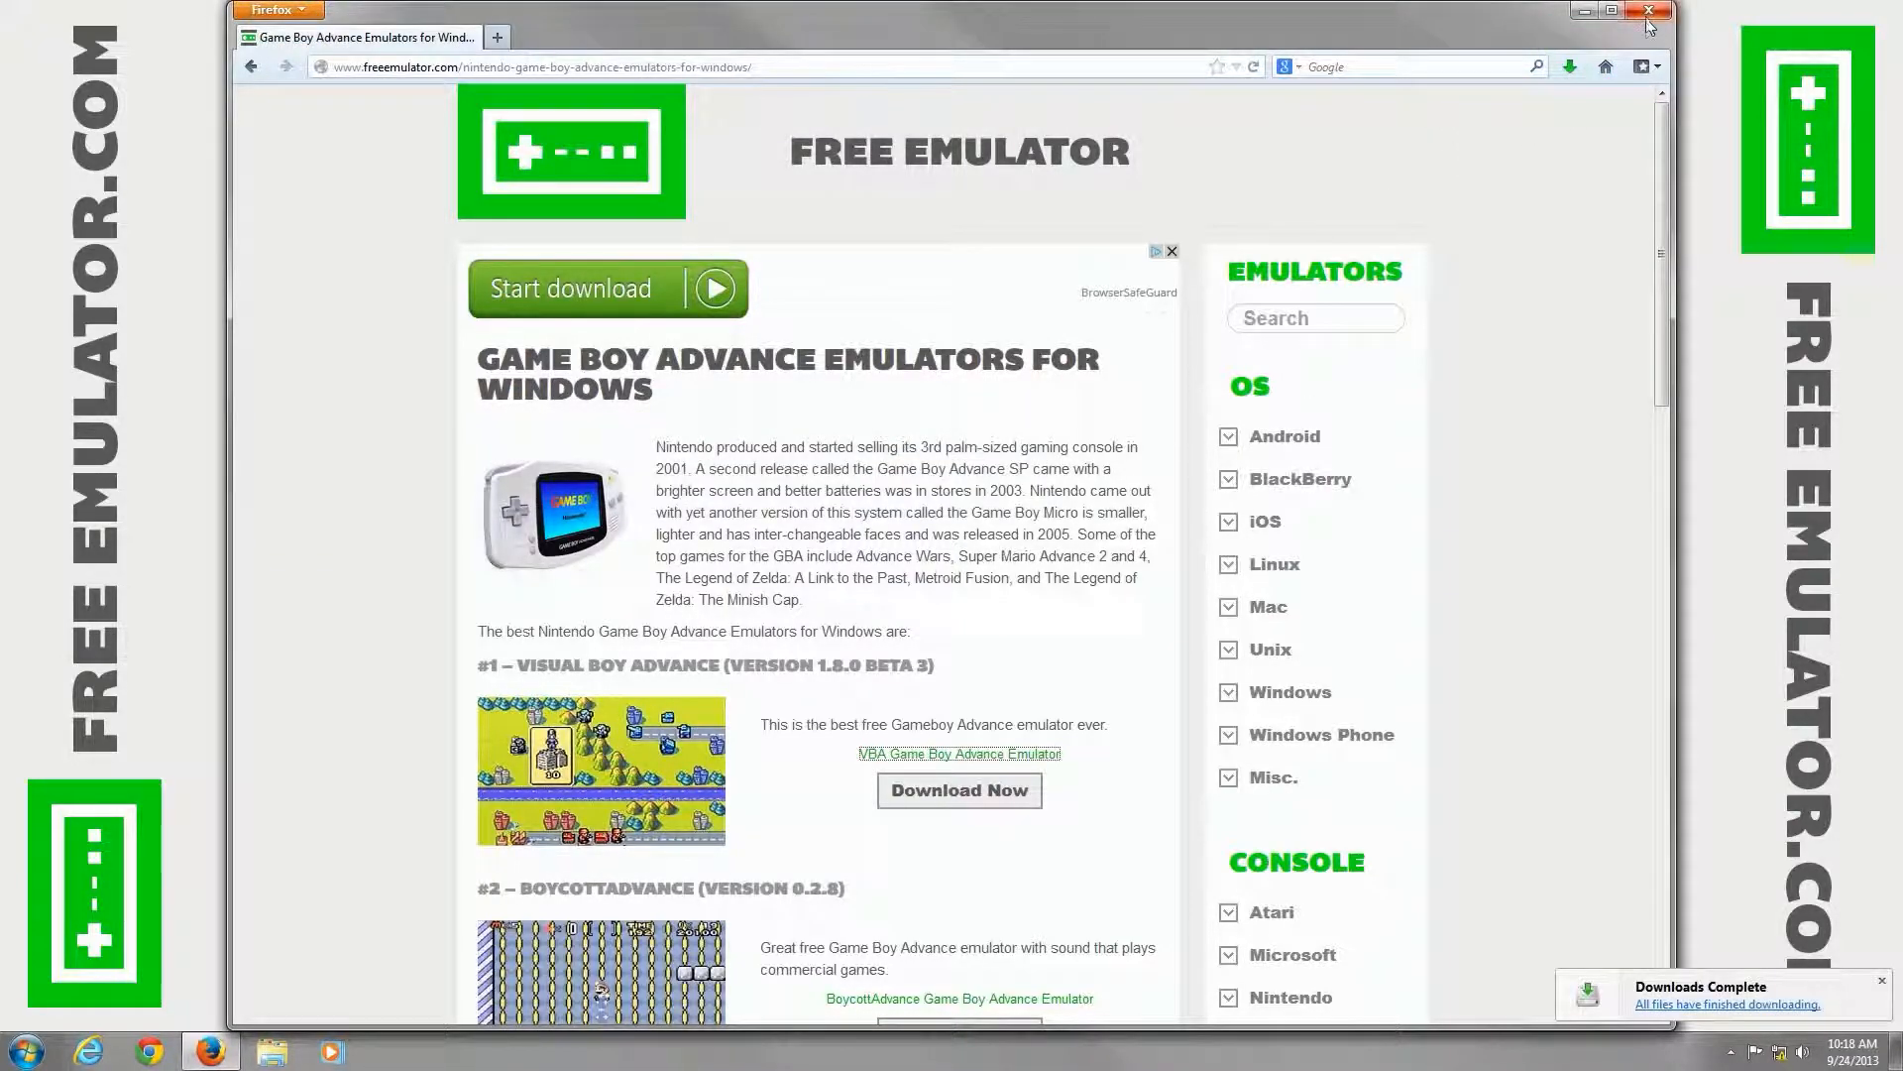
Step: Close Firefox, Extract Here the zip in FreeEmulator.com, and run VisualBoyAdvance.exe
left_click(1649, 11)
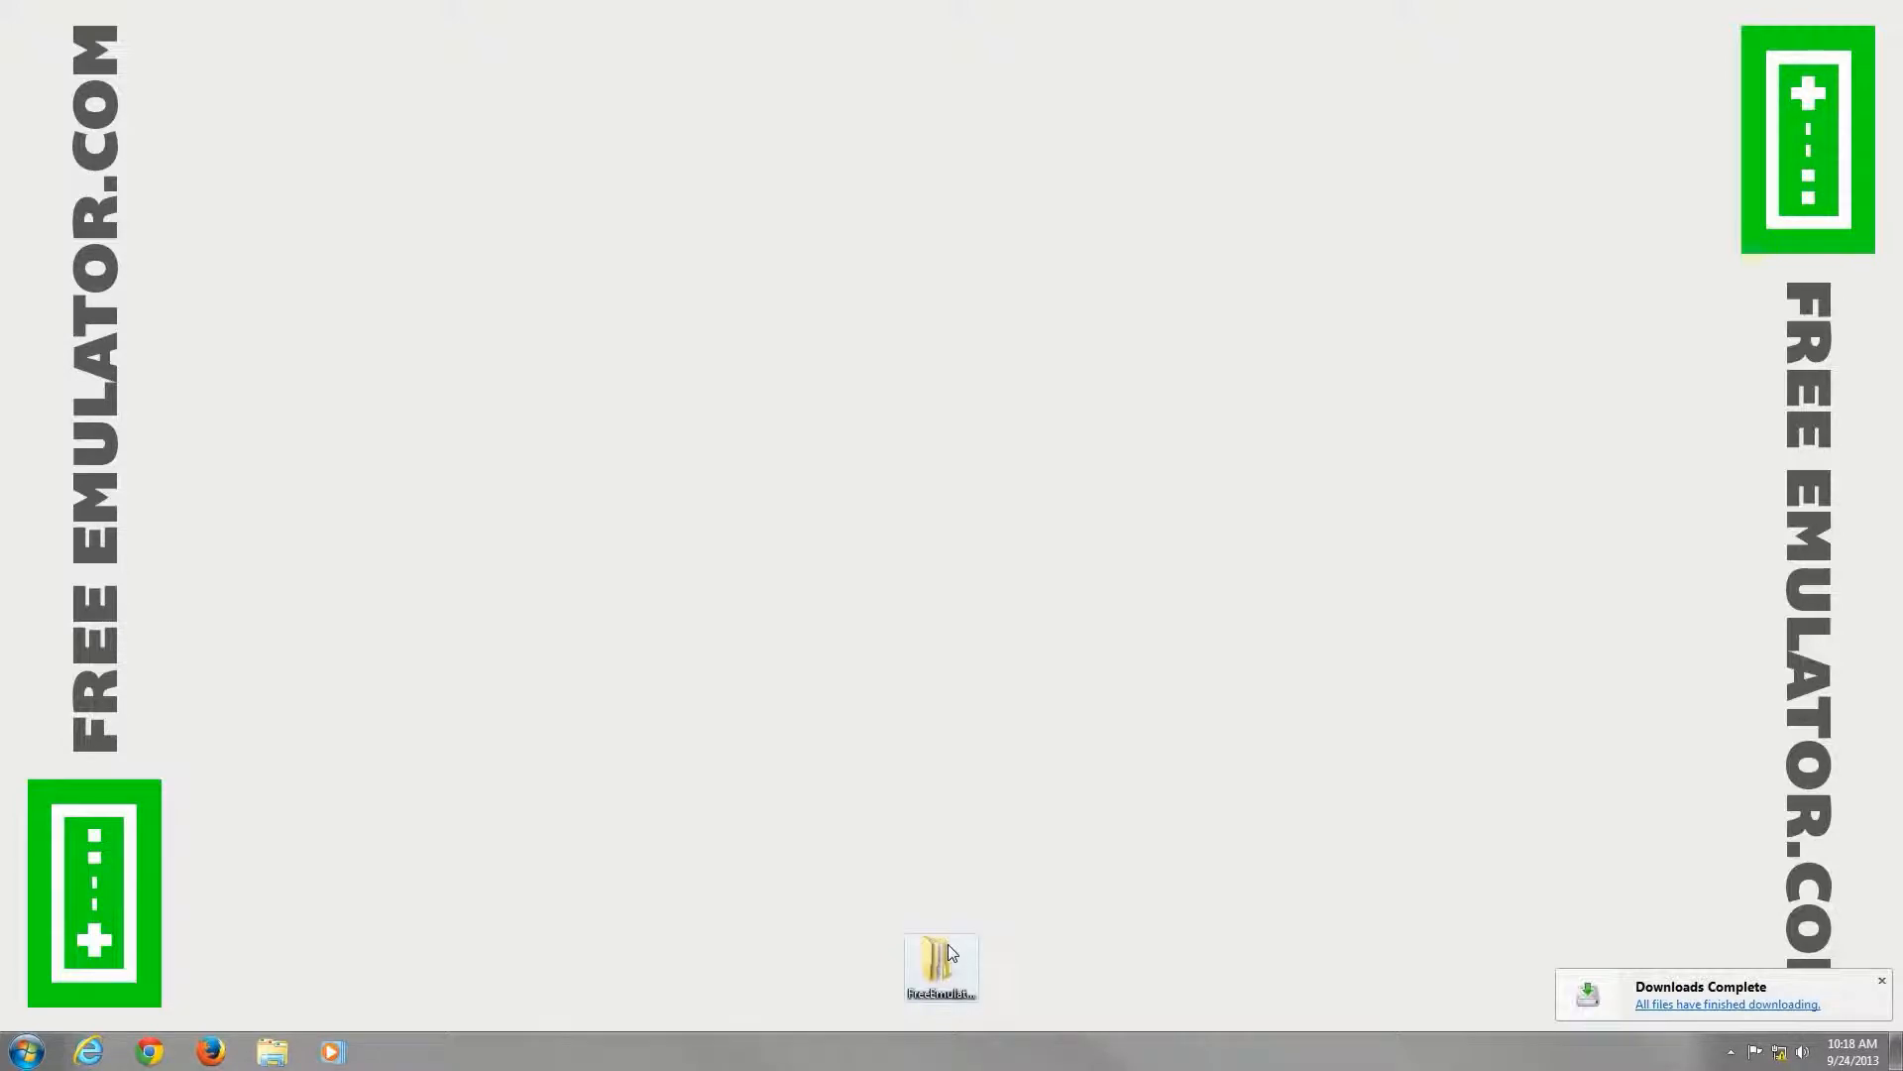
double_click(939, 959)
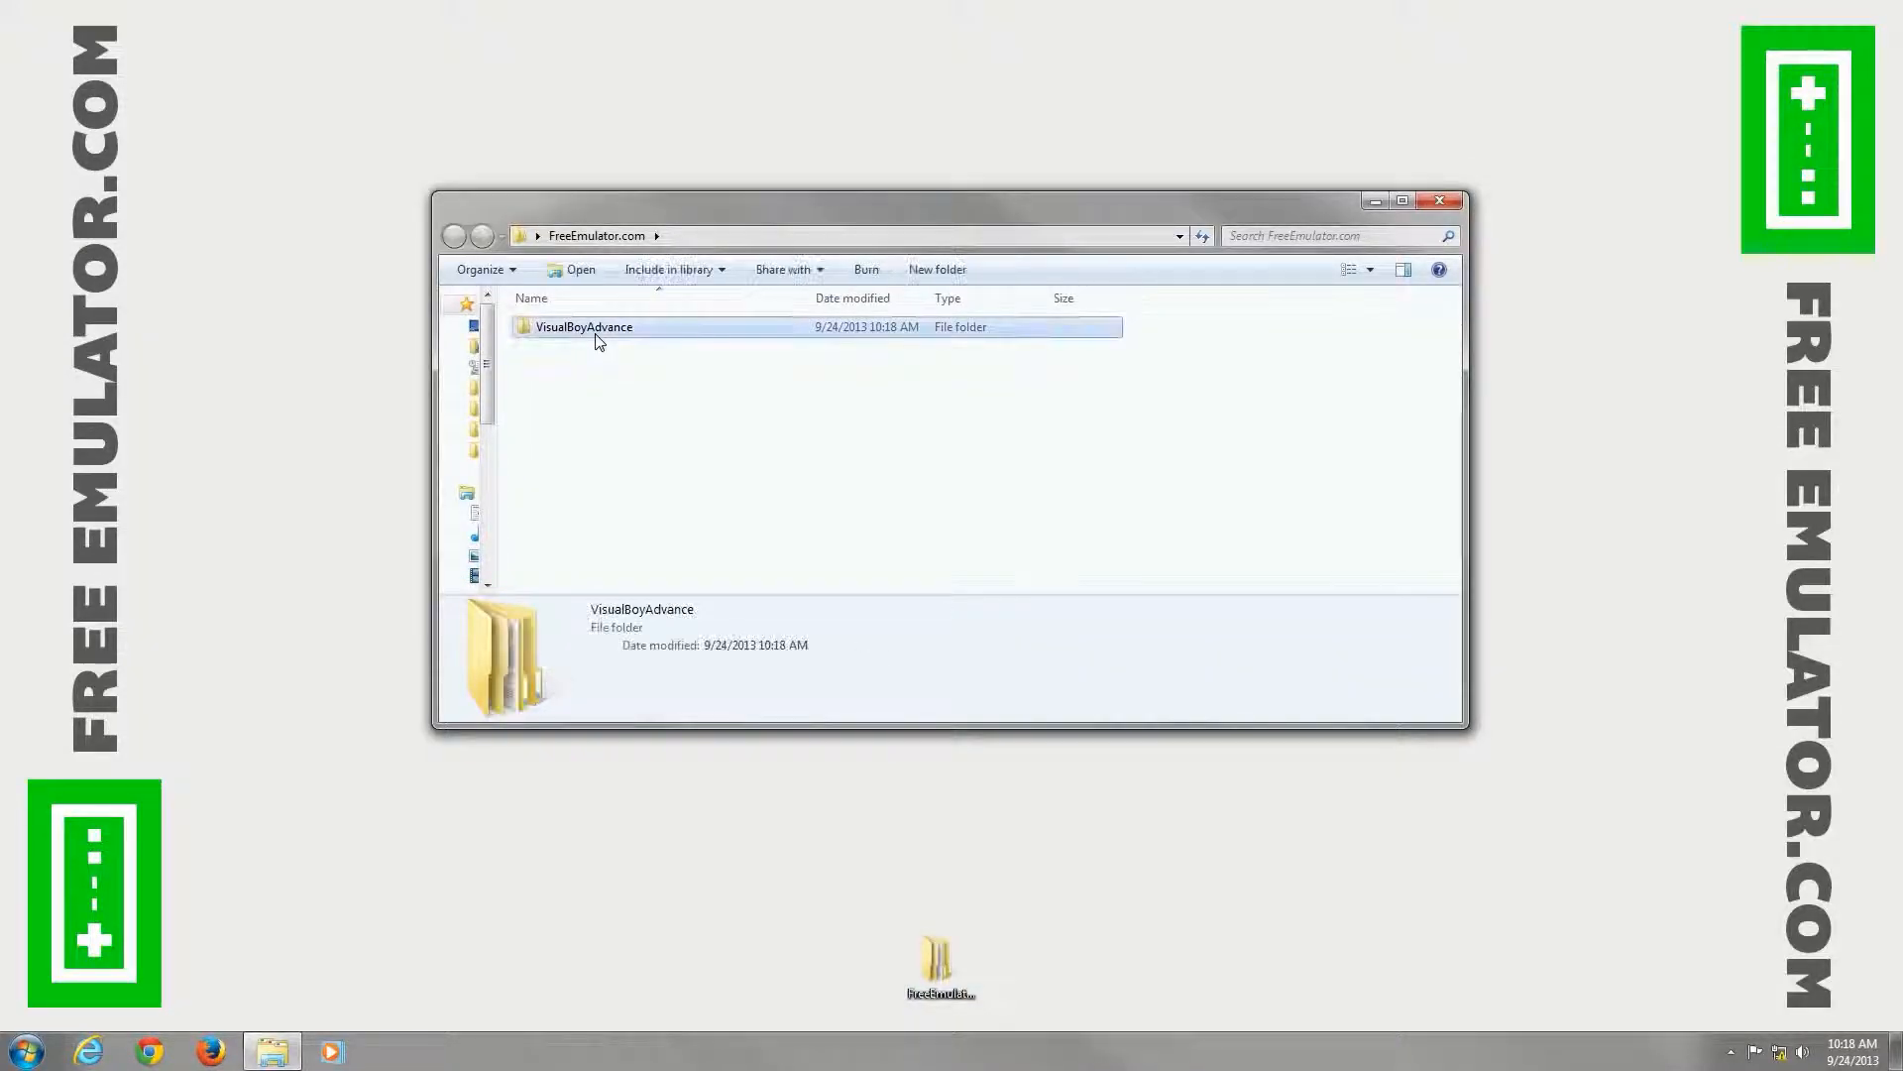
right_click(631, 326)
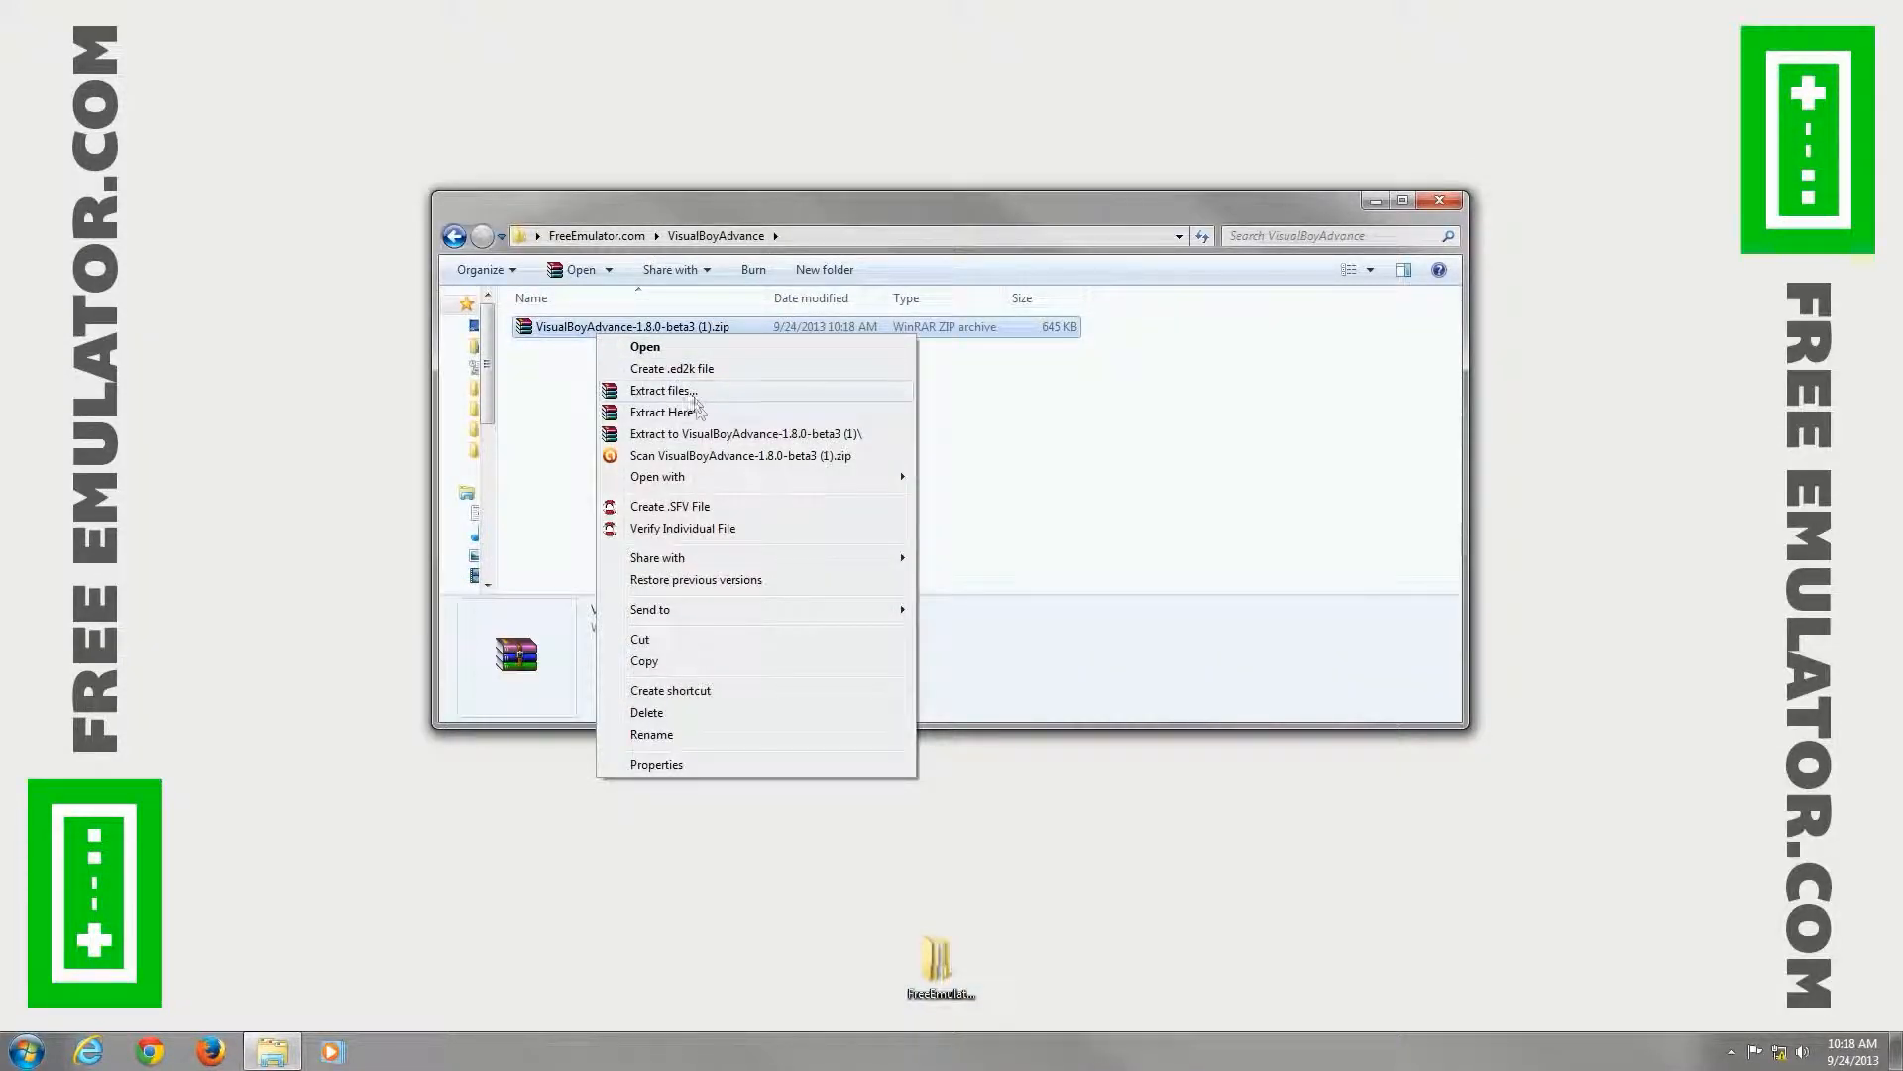
left_click(662, 412)
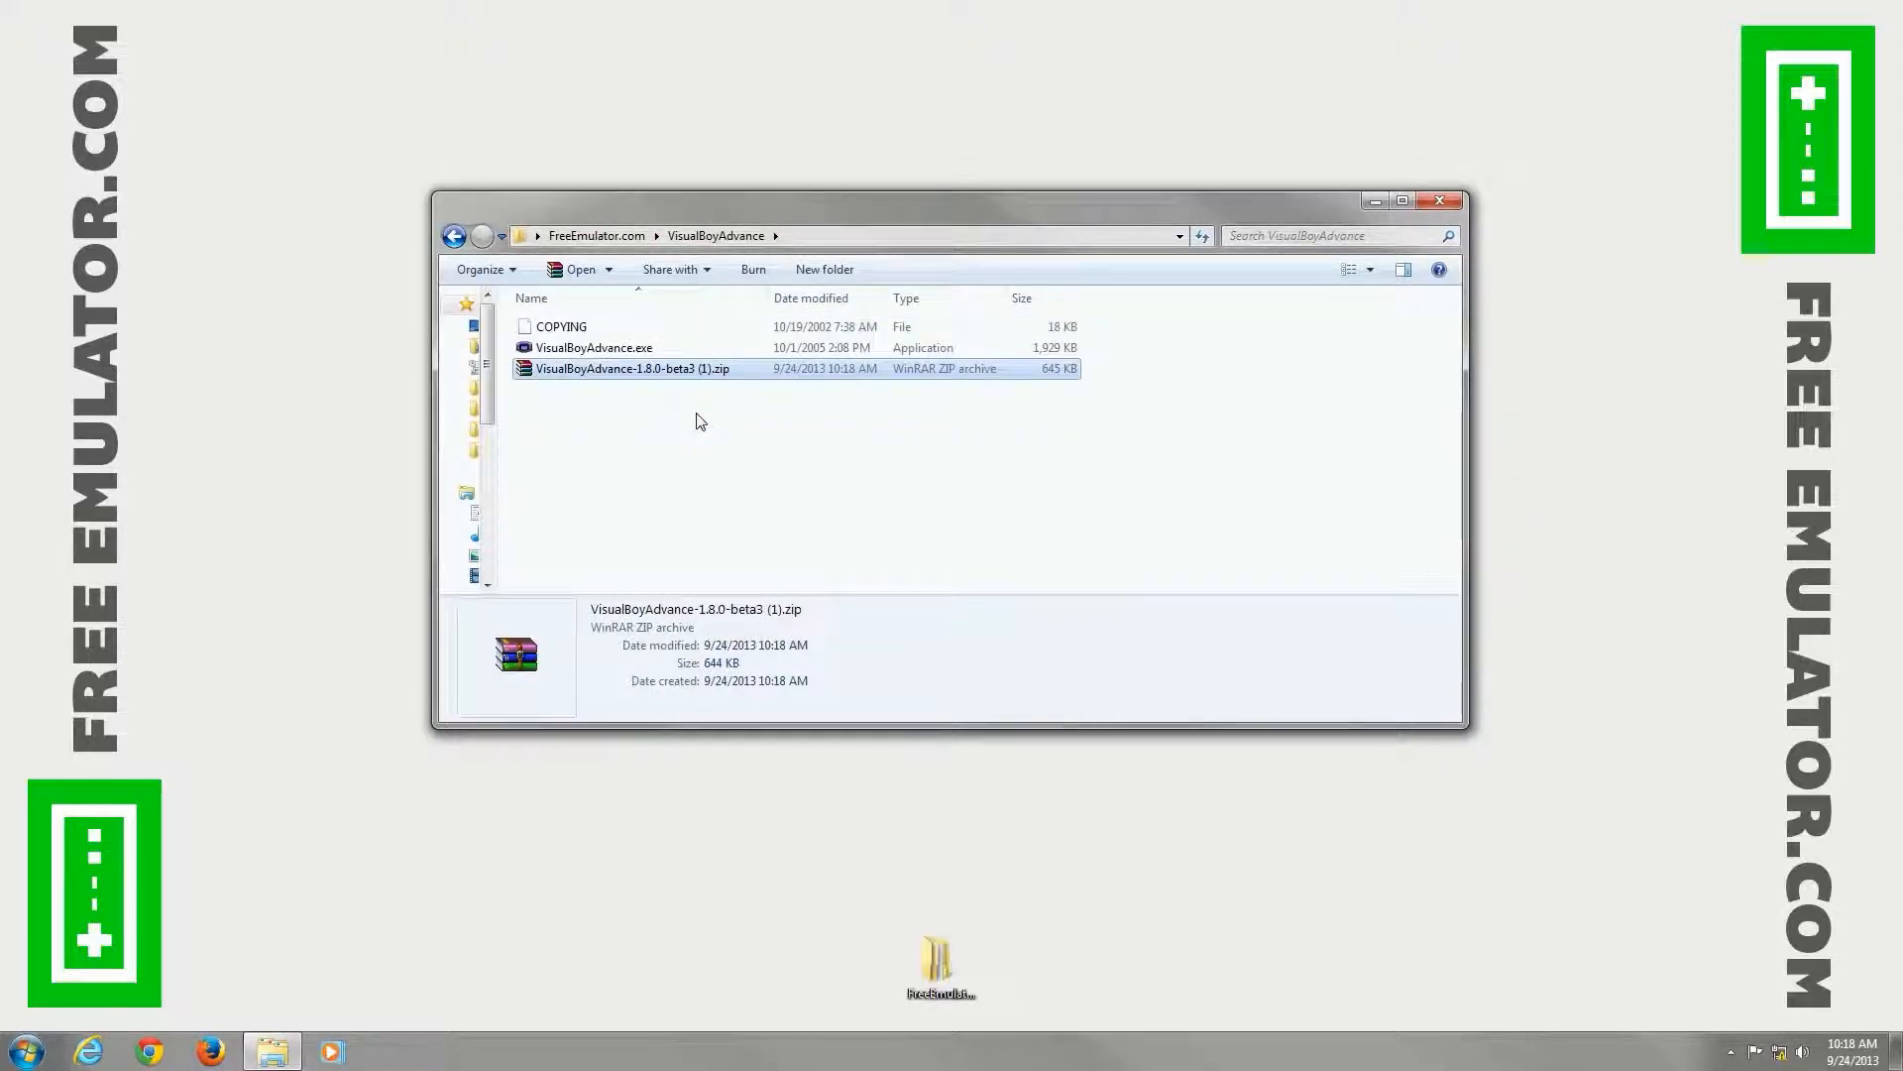
left_click(594, 347)
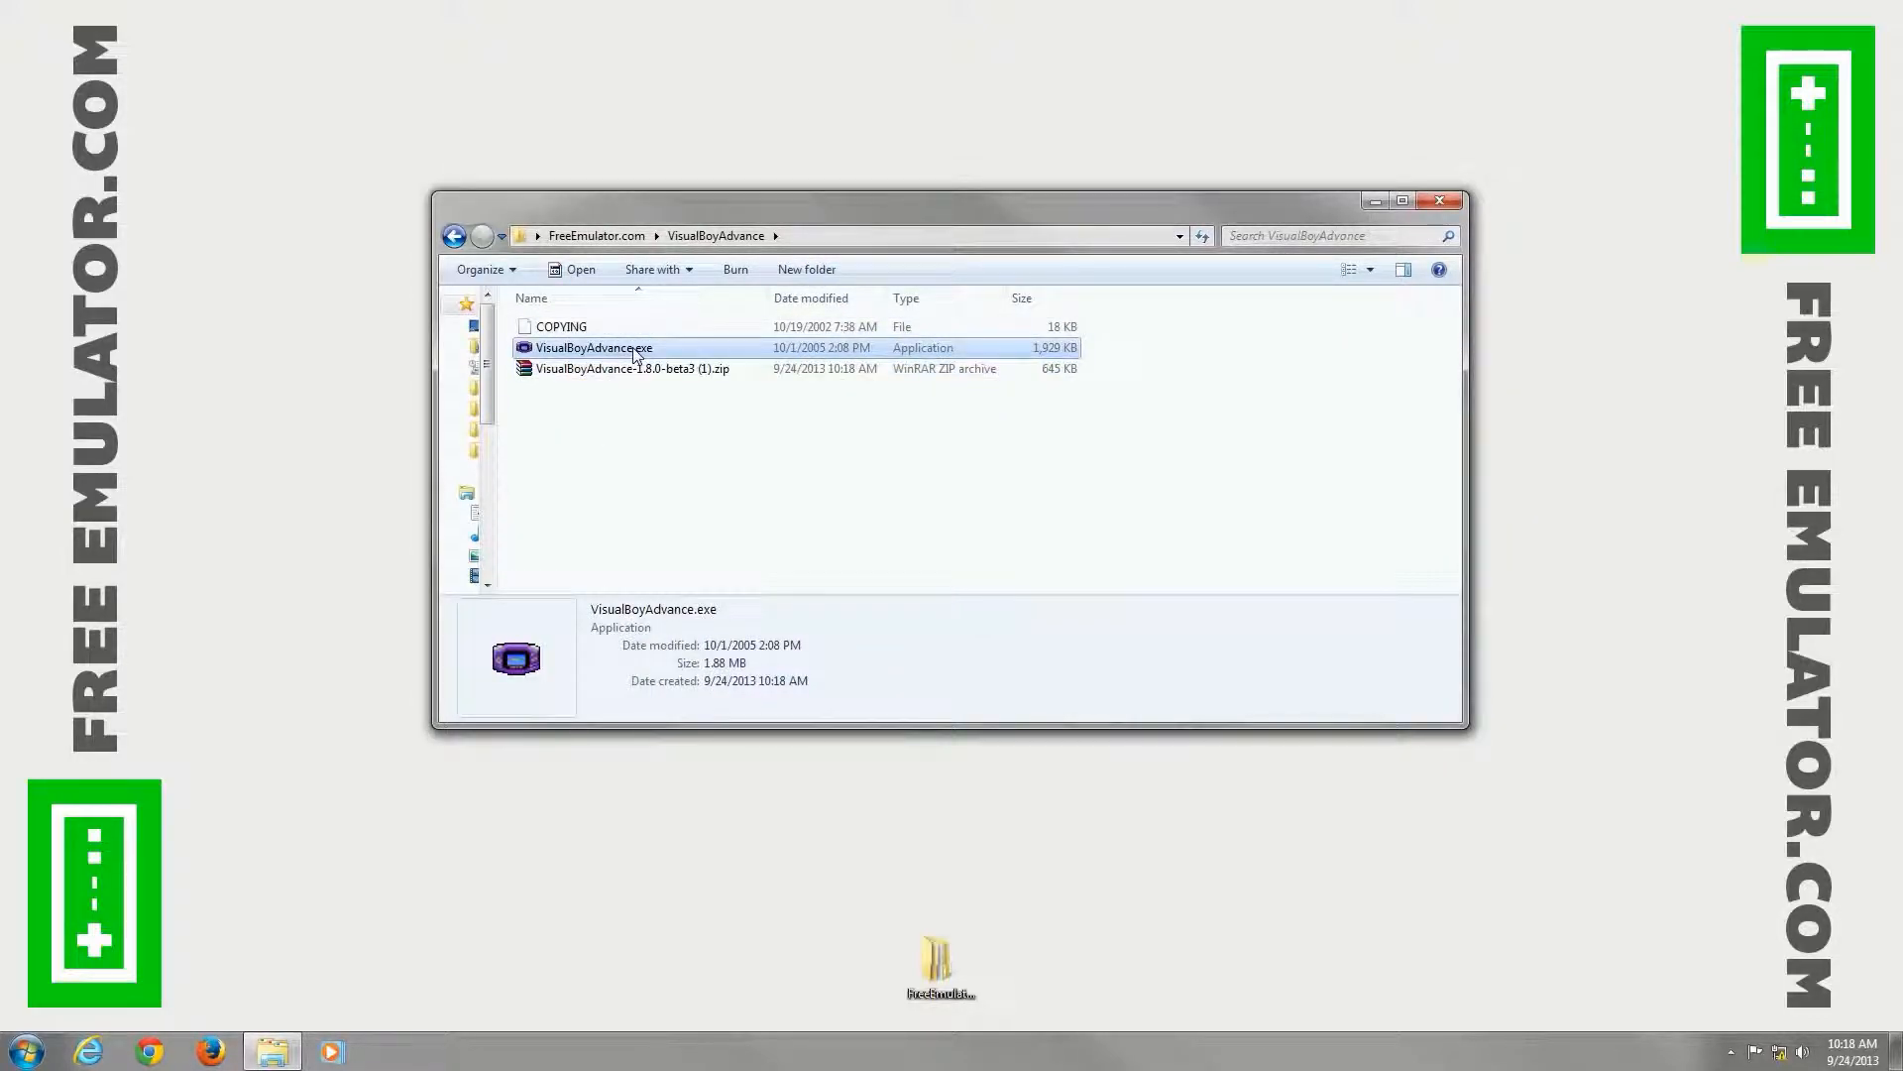
double_click(593, 347)
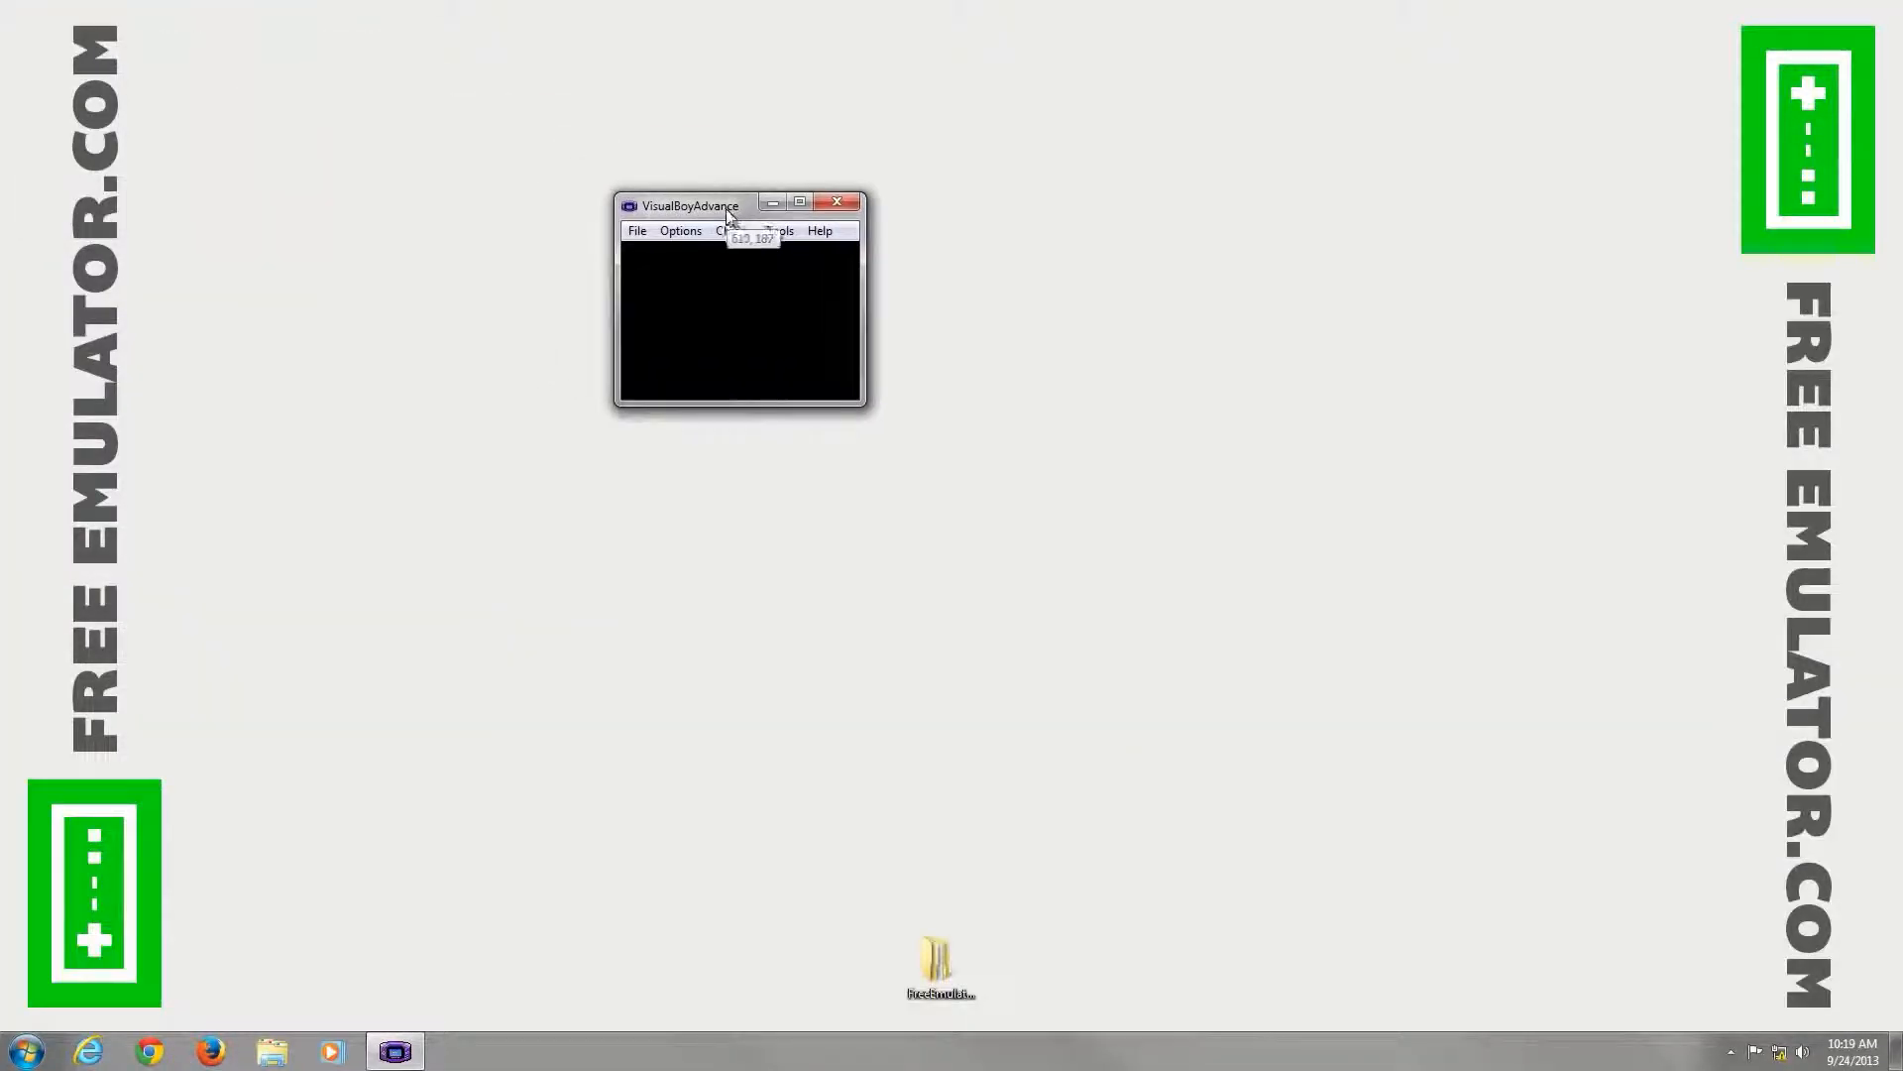
Step: Enlarge the VisualBoyAdvance window and drag its title bar toward the screen centre
left_click(681, 231)
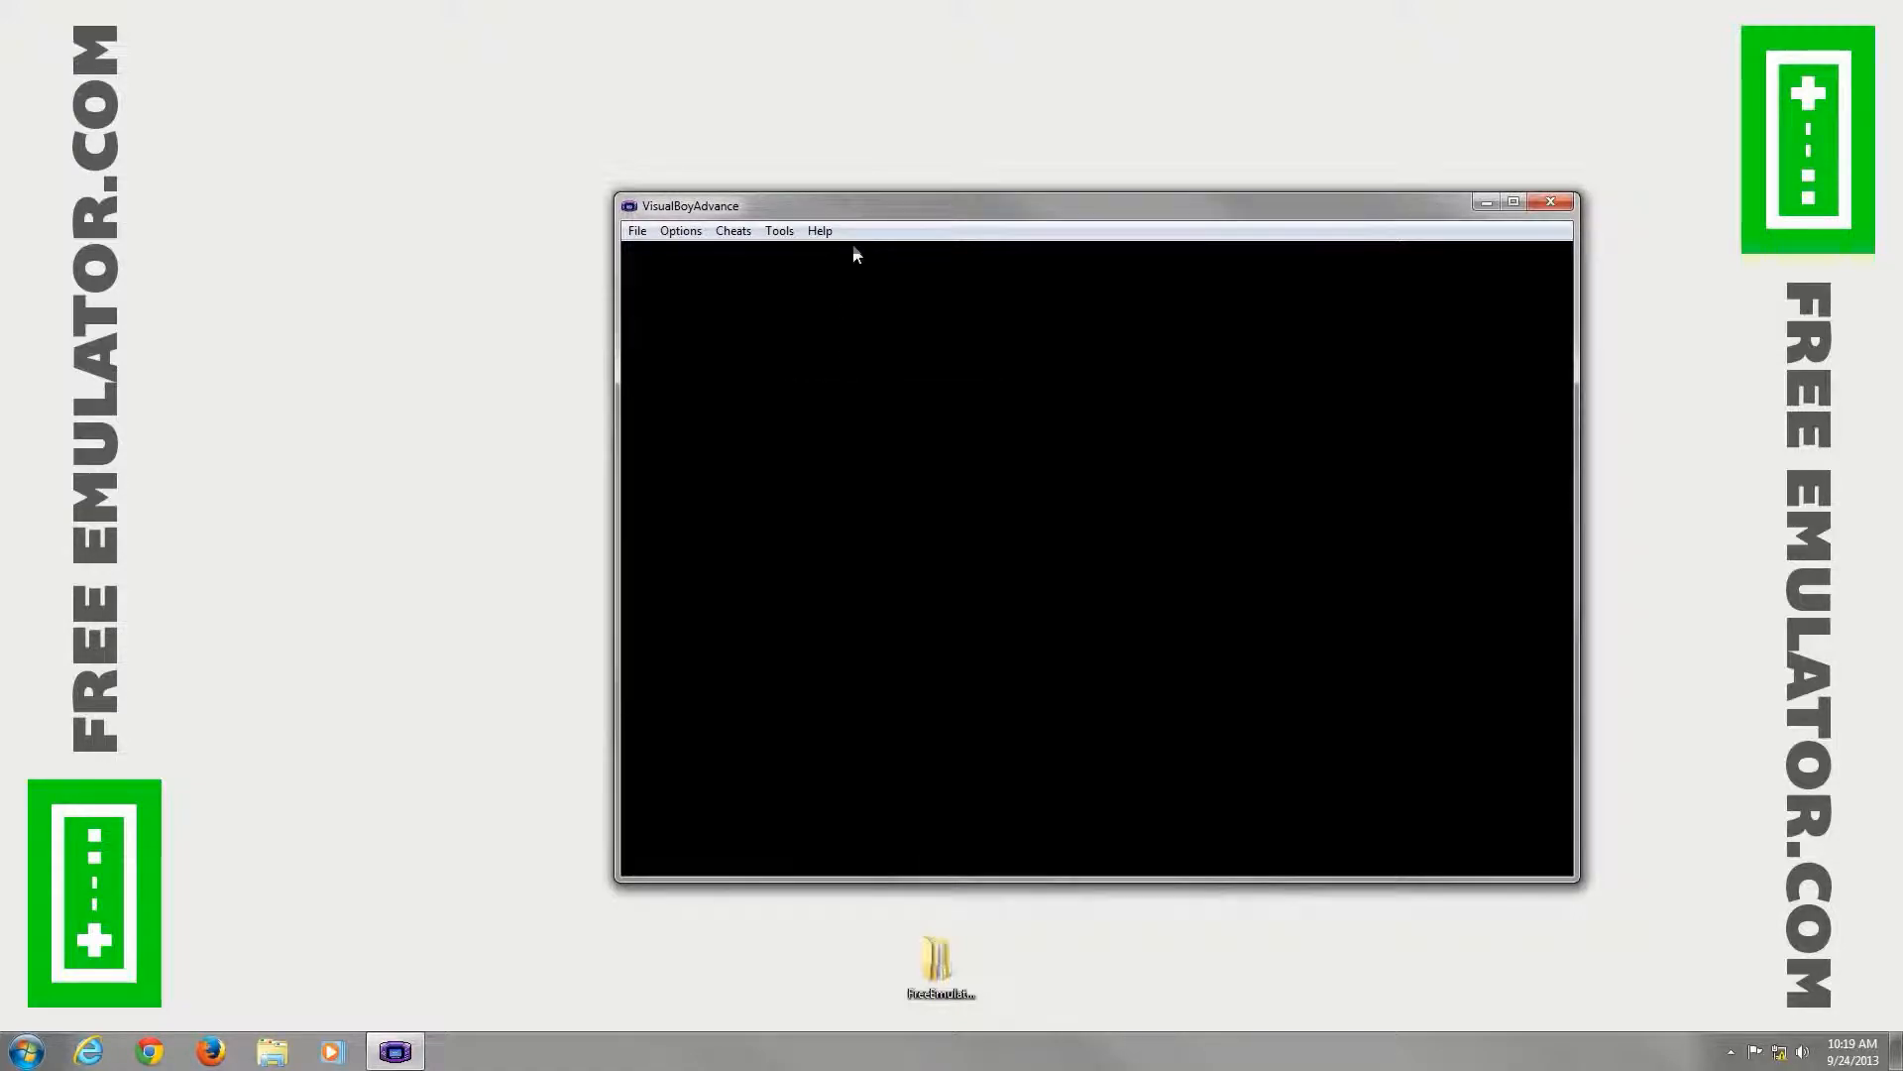
left_click_drag(688, 204, 546, 144)
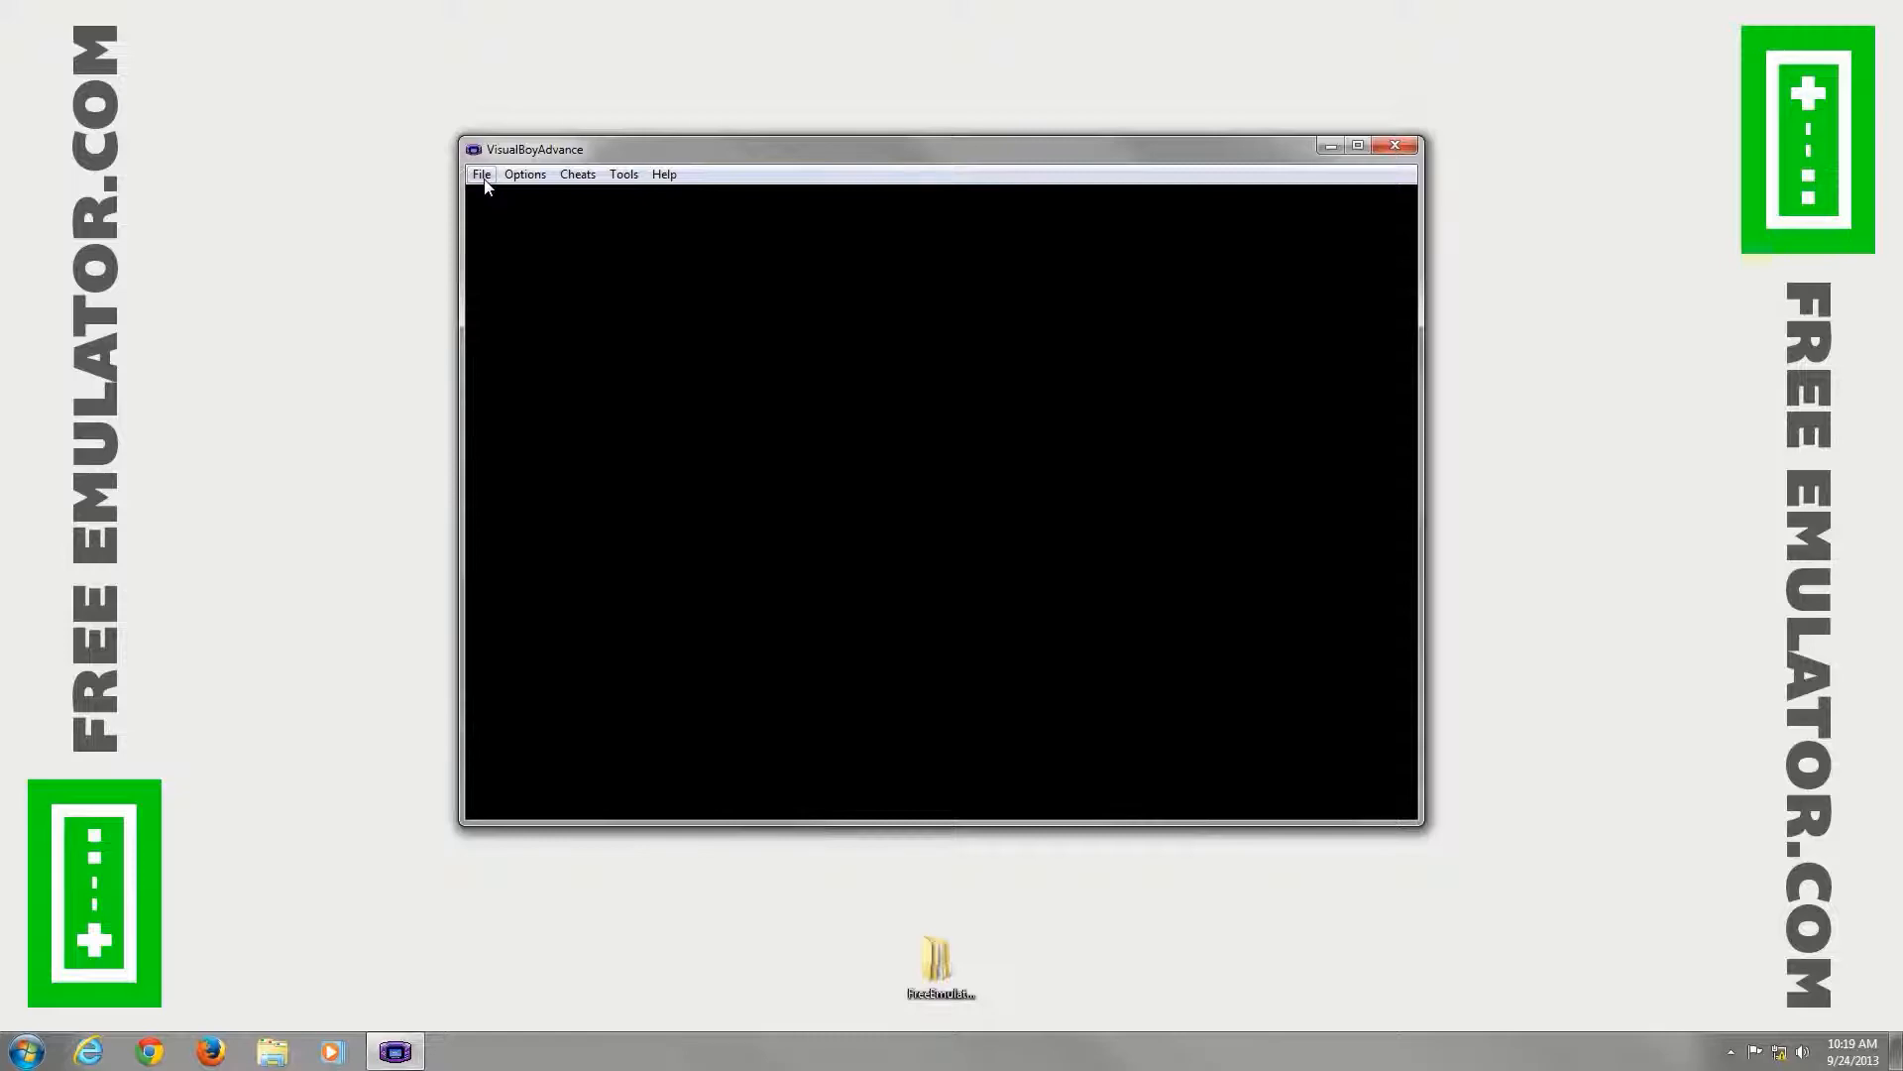
Step: Browse the File menu, cancel Open Gameboy, then open the Options menu
left_click(481, 173)
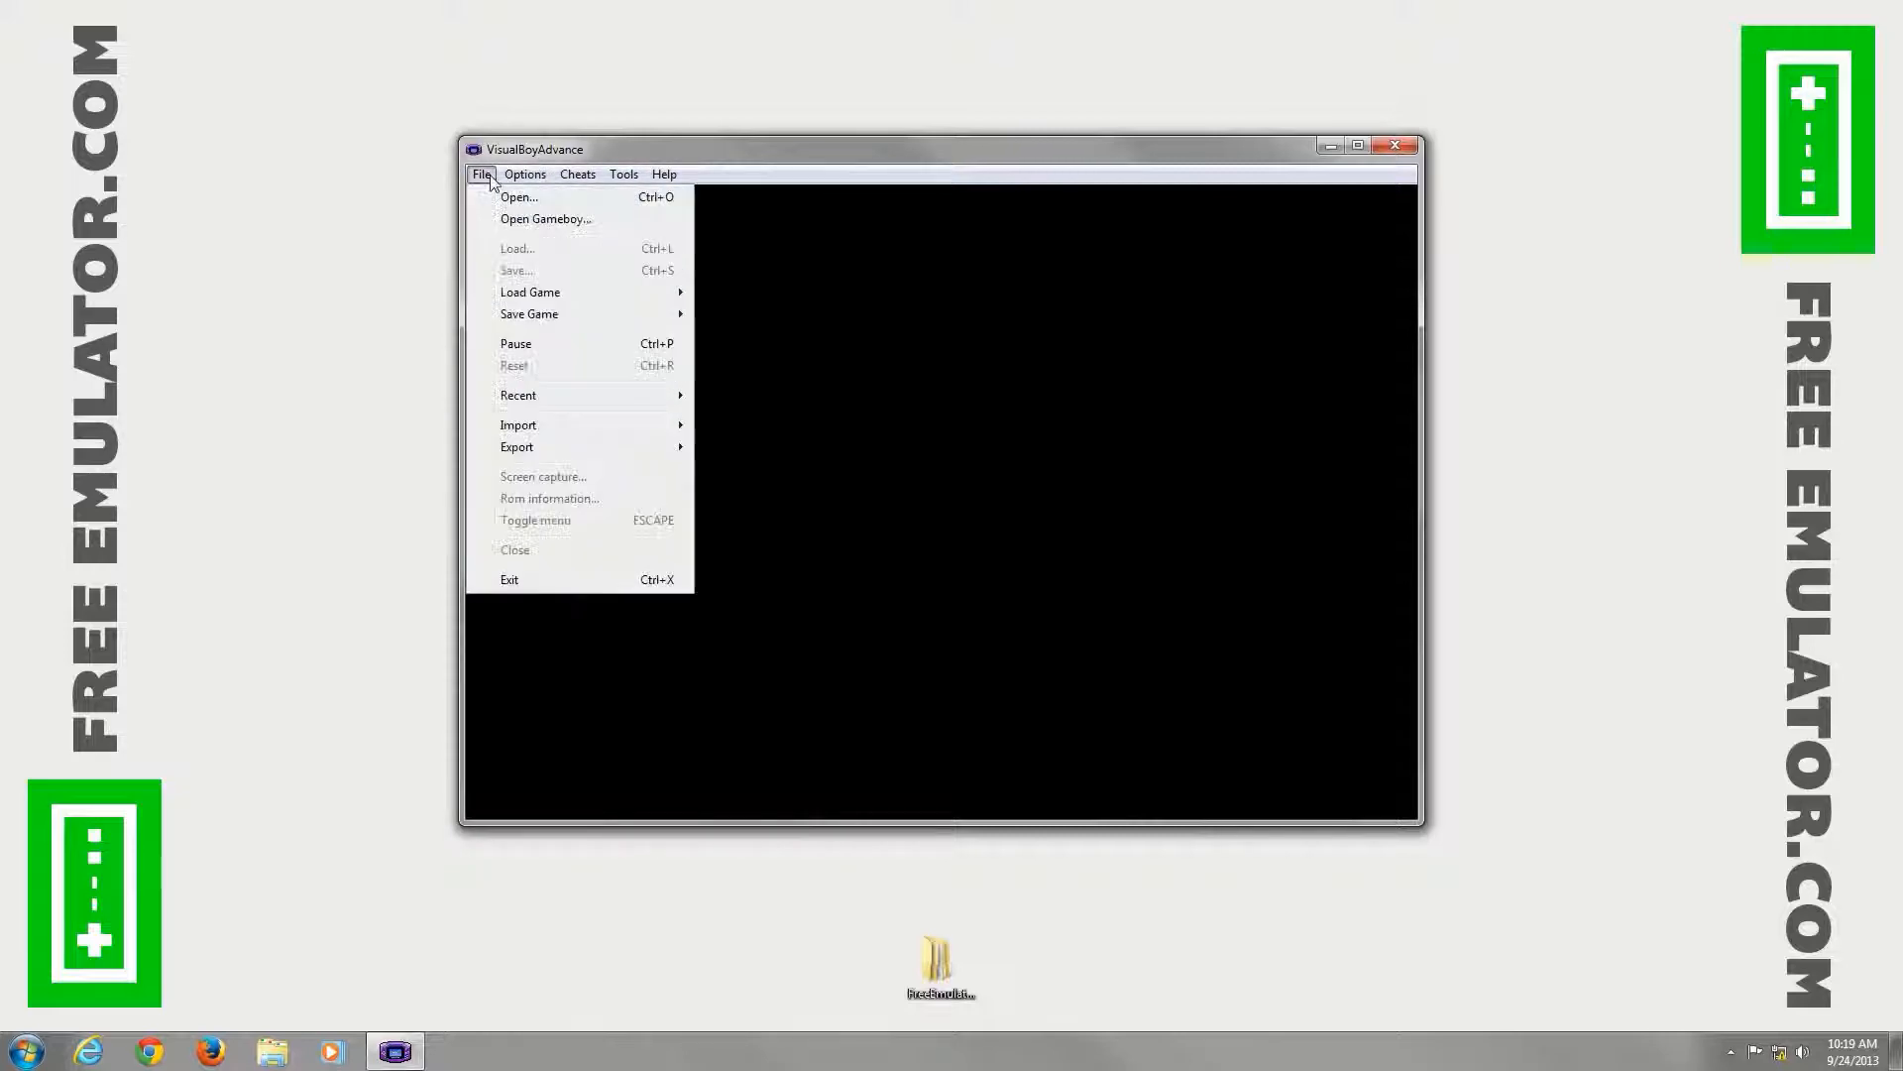
mouse_move(612, 221)
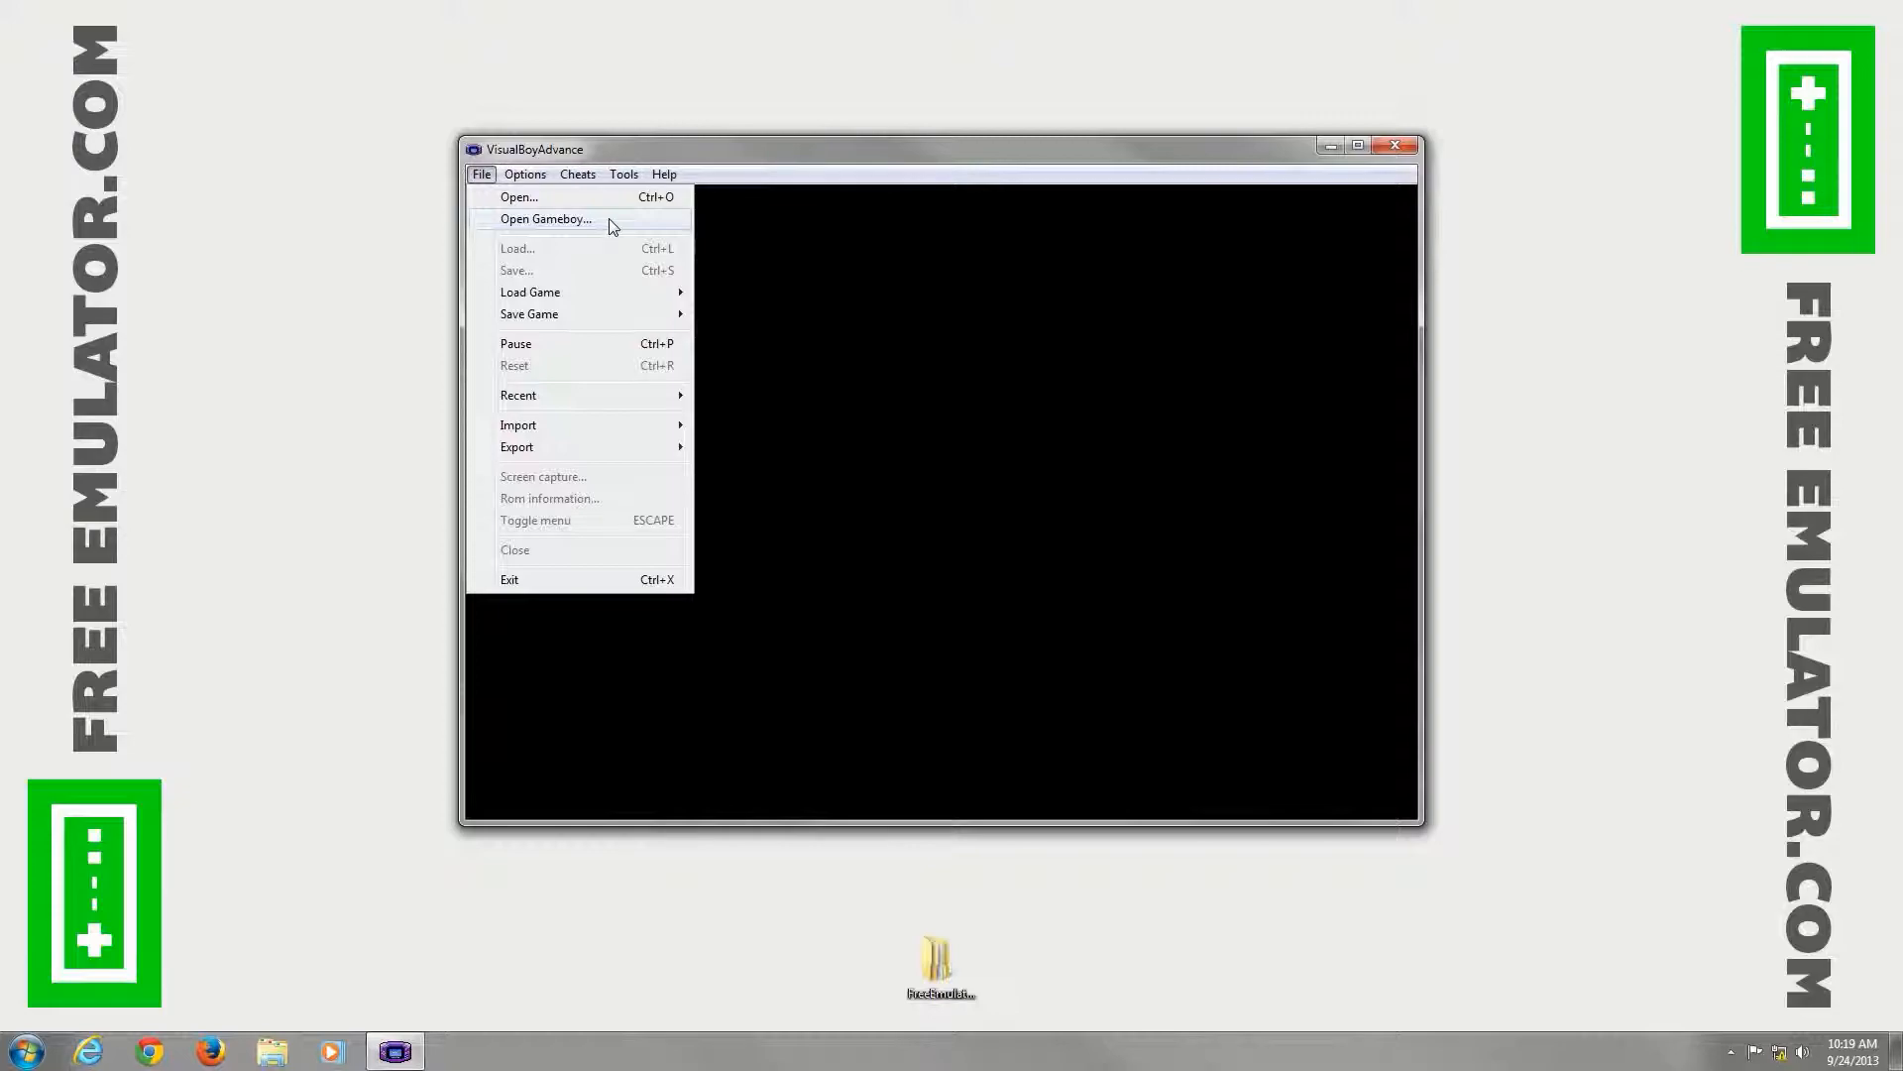
left_click(546, 218)
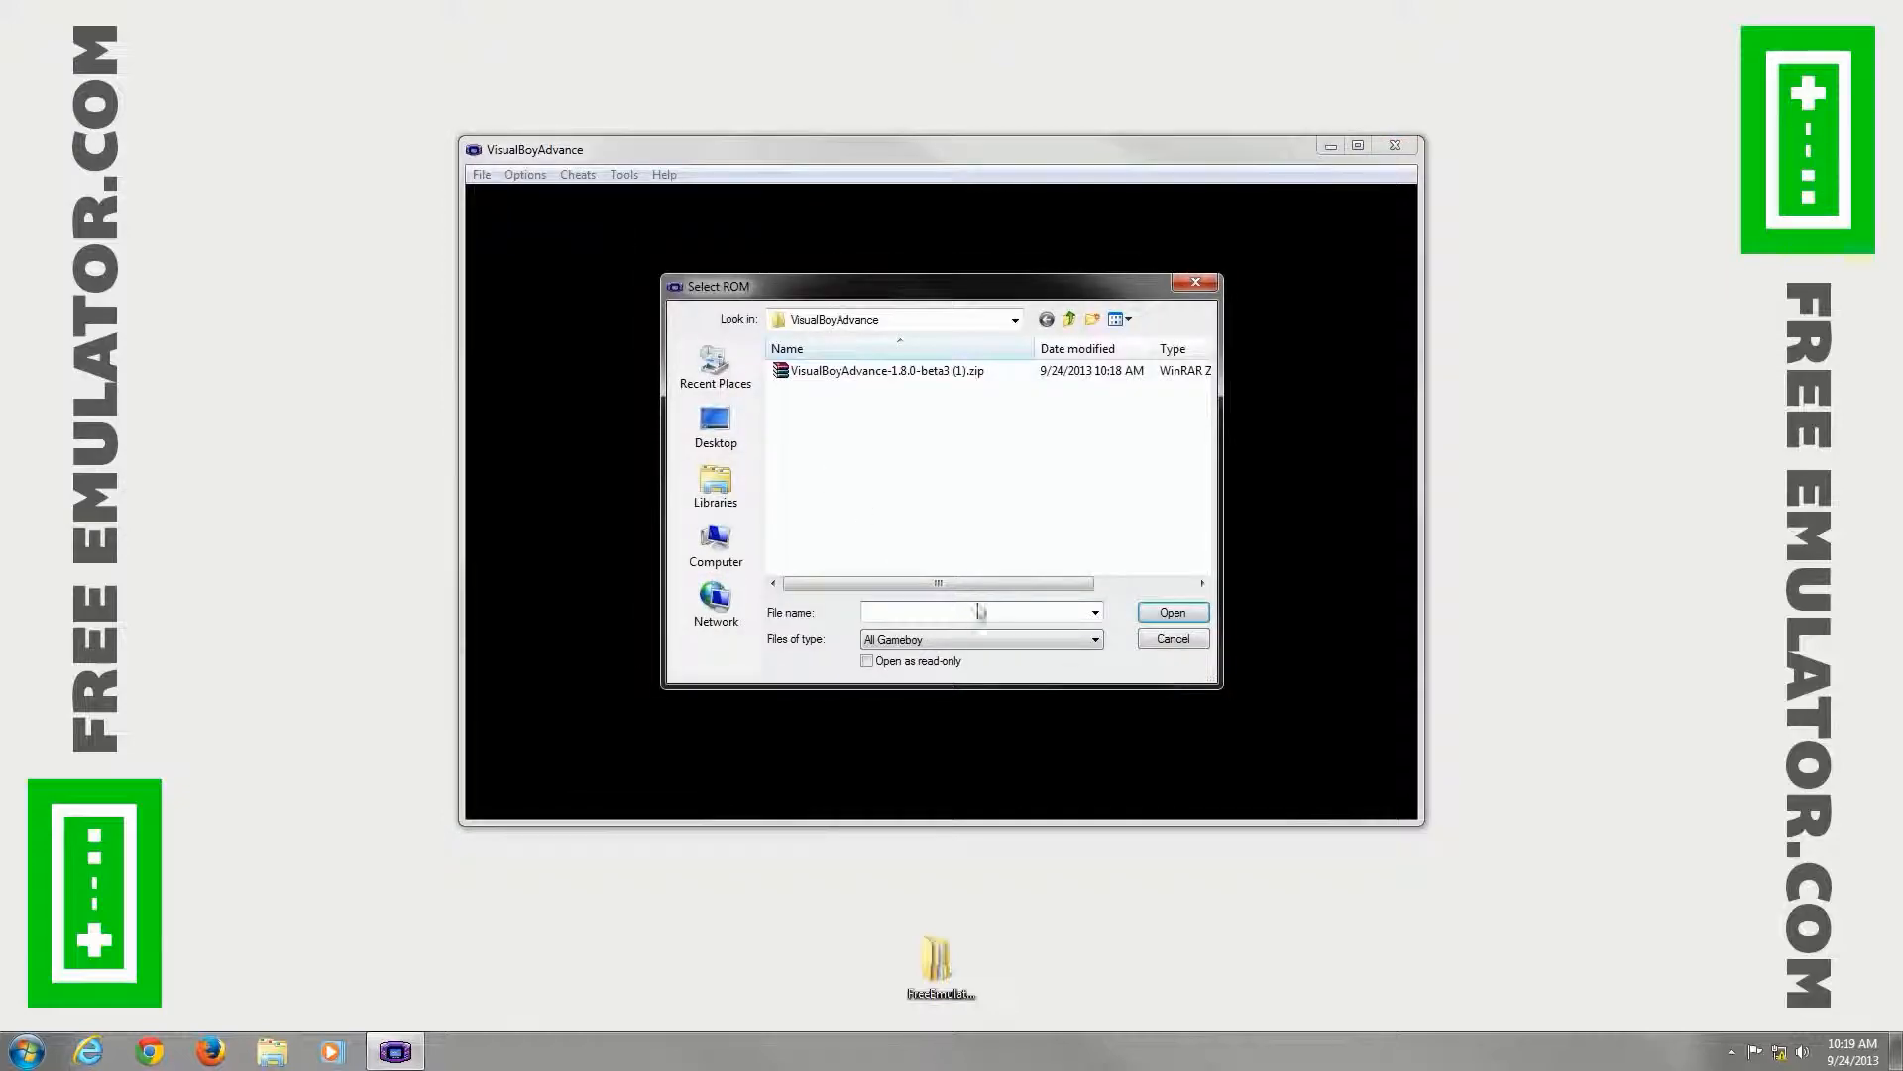
left_click(1093, 639)
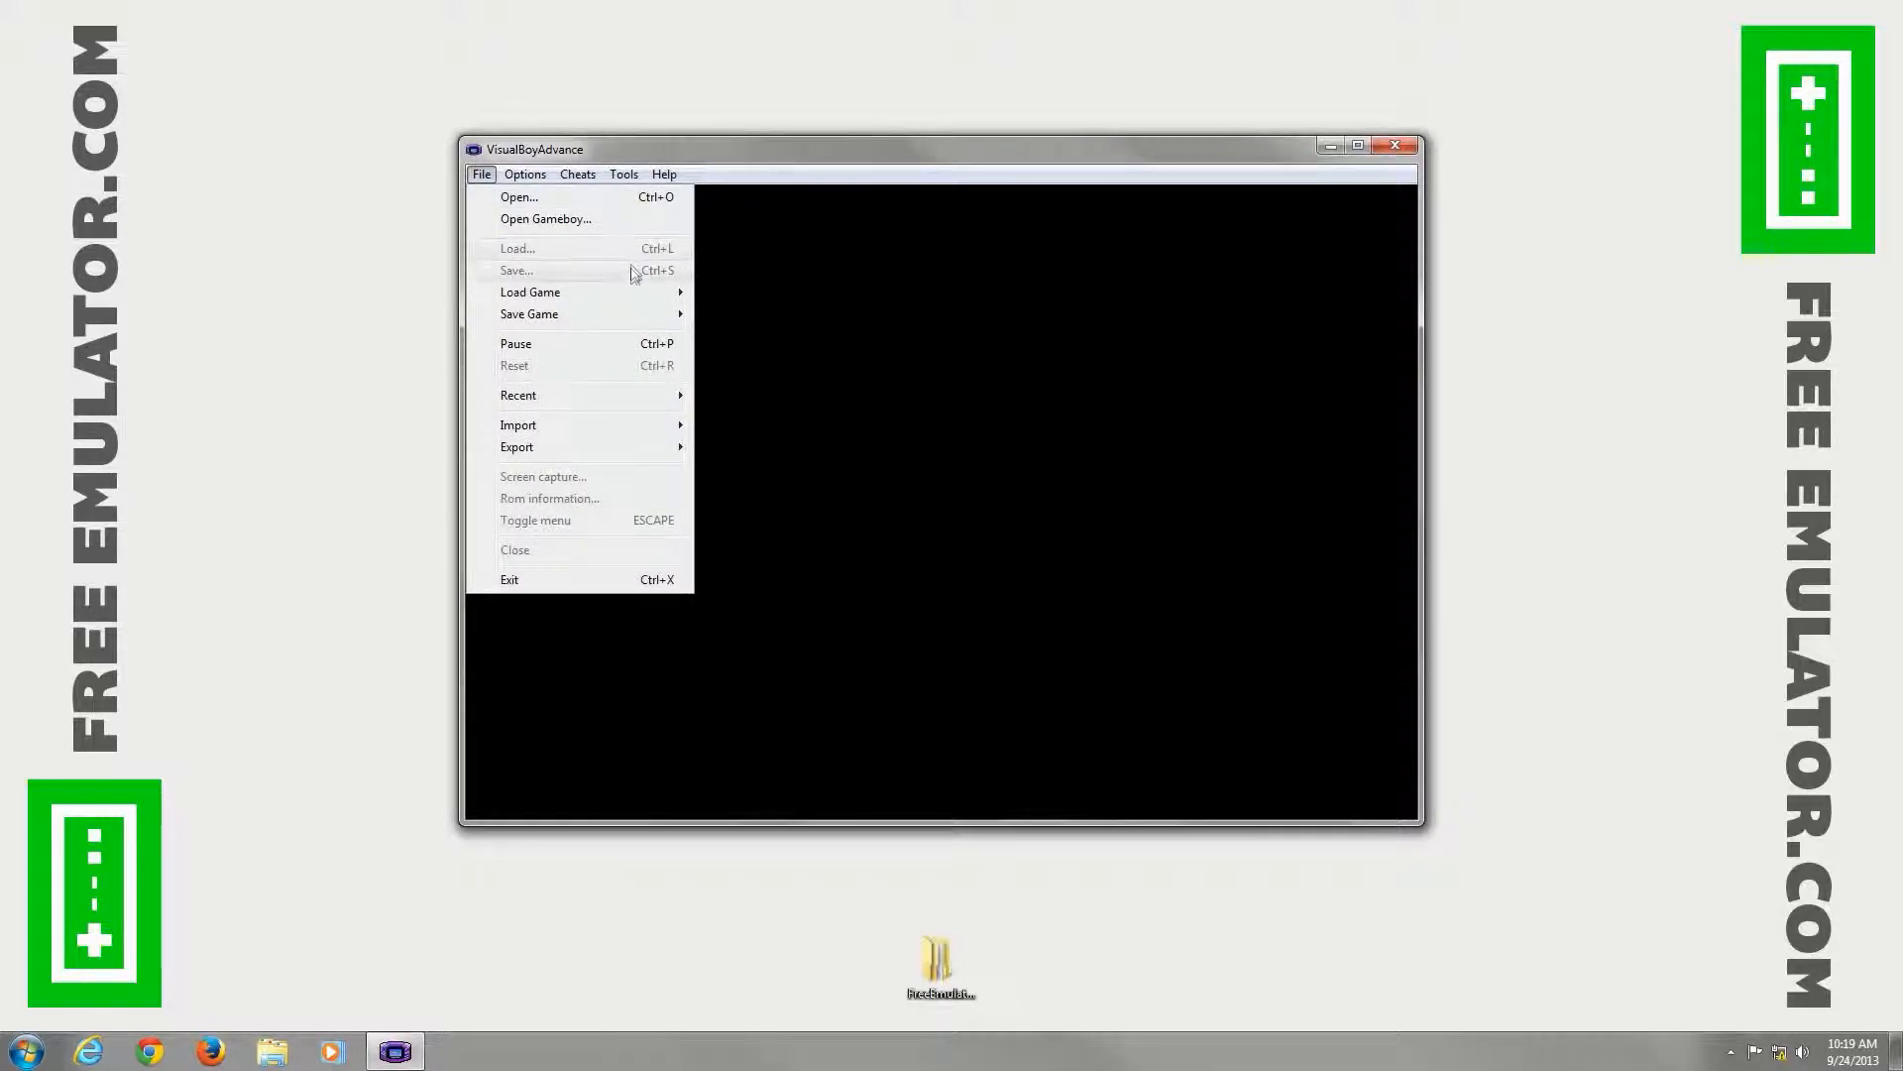
mouse_move(530, 291)
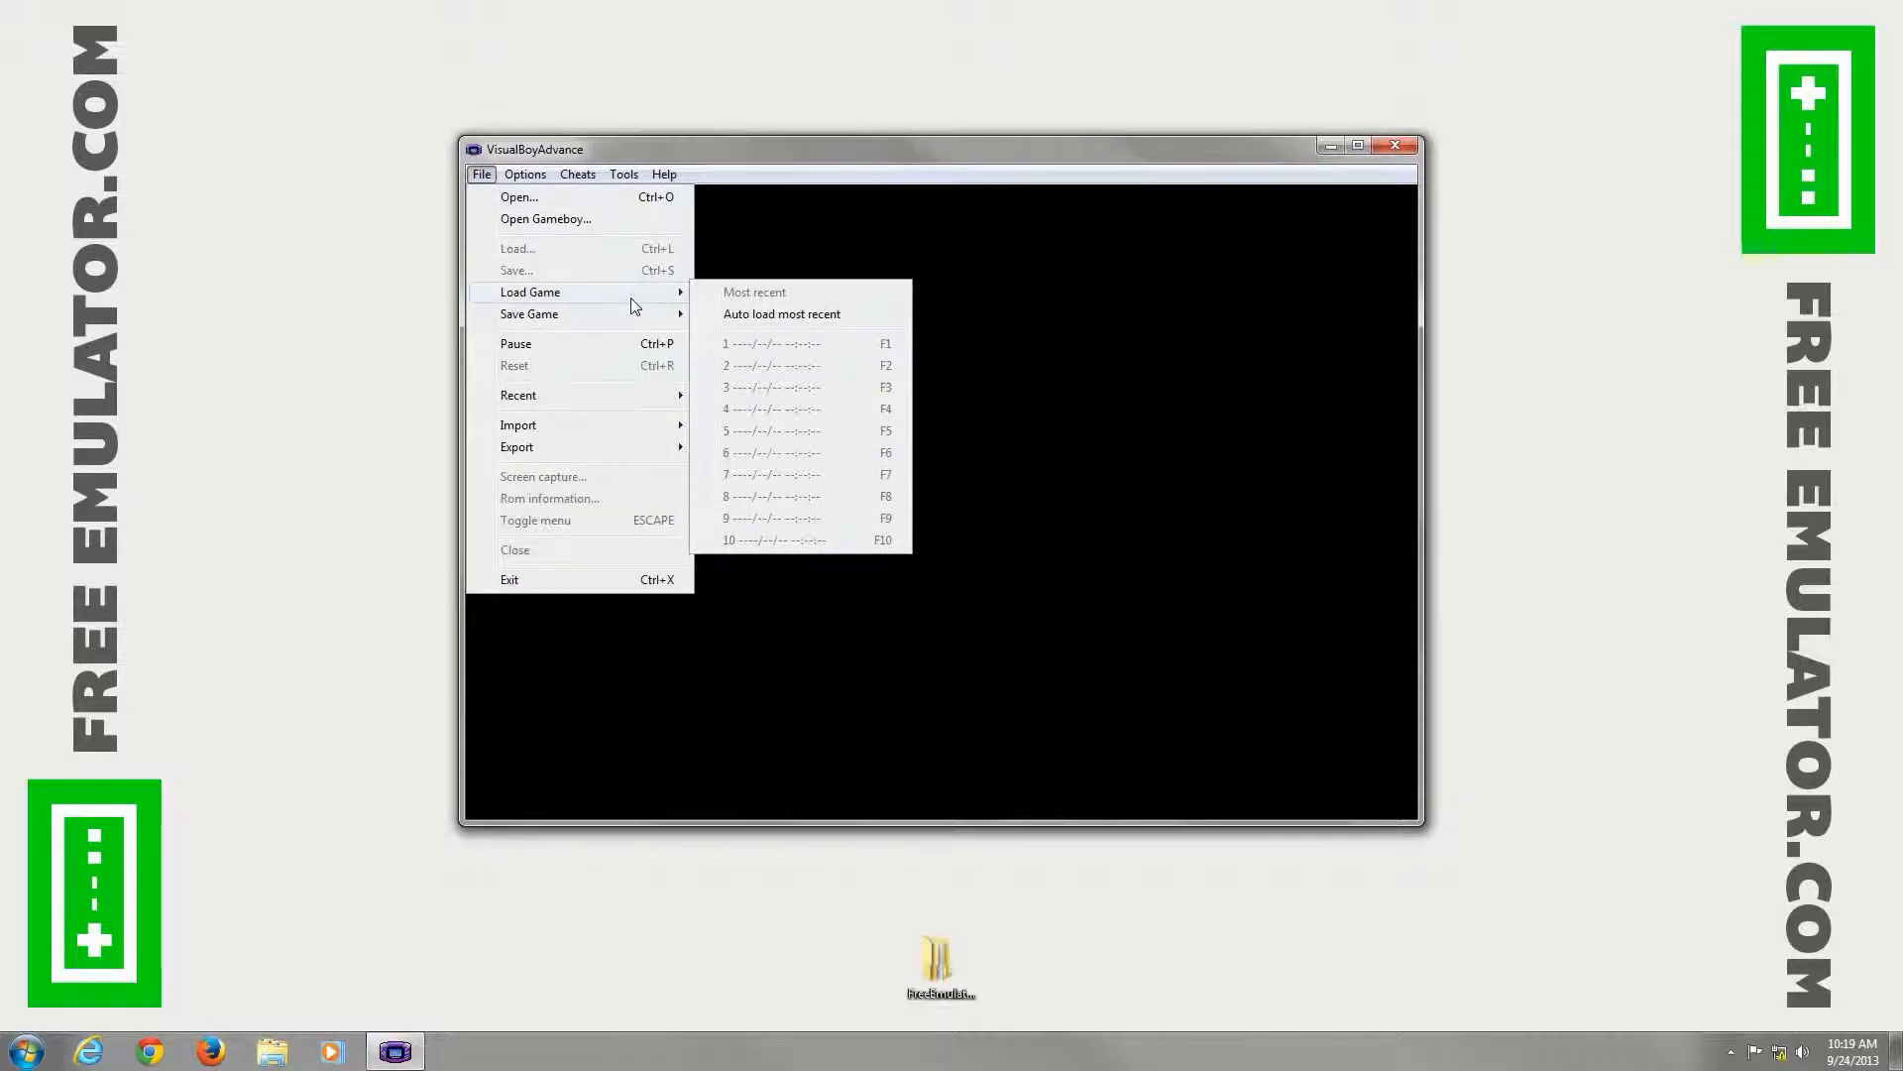
mouse_move(530, 313)
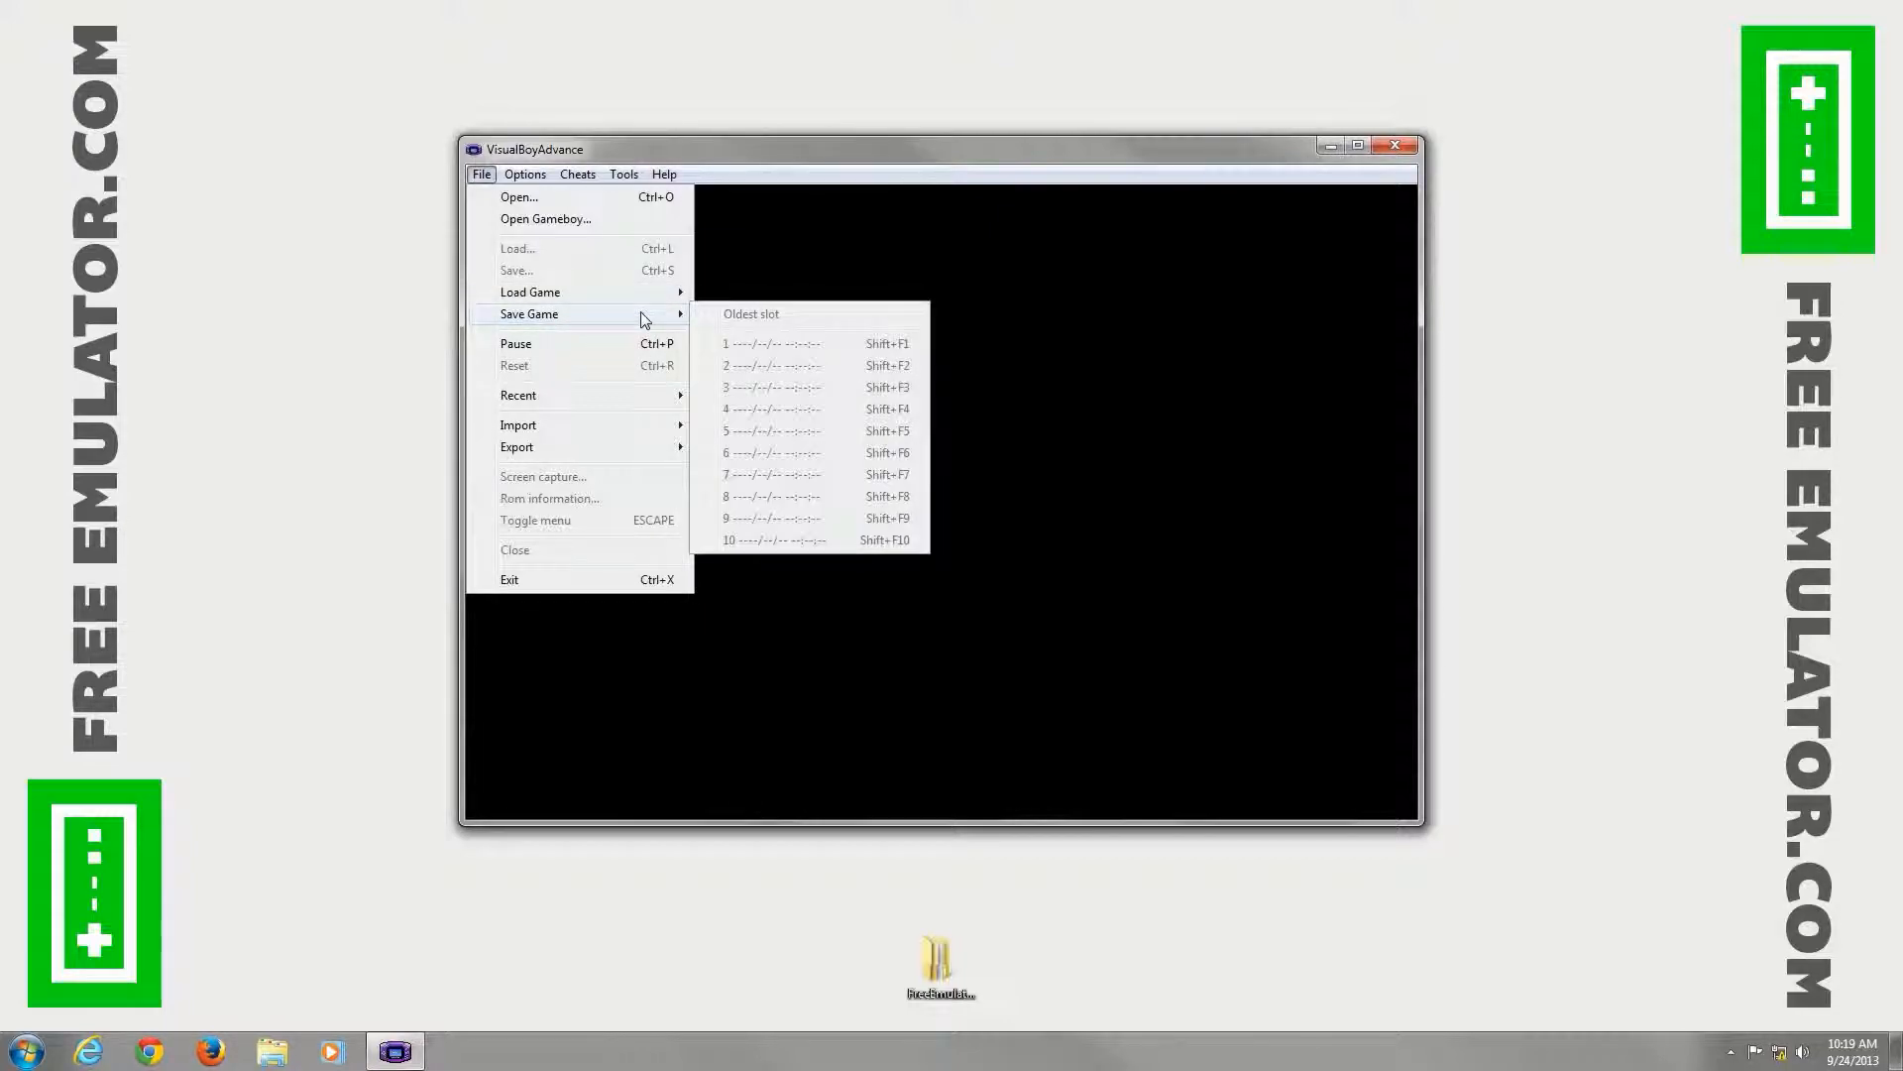
mouse_move(628, 350)
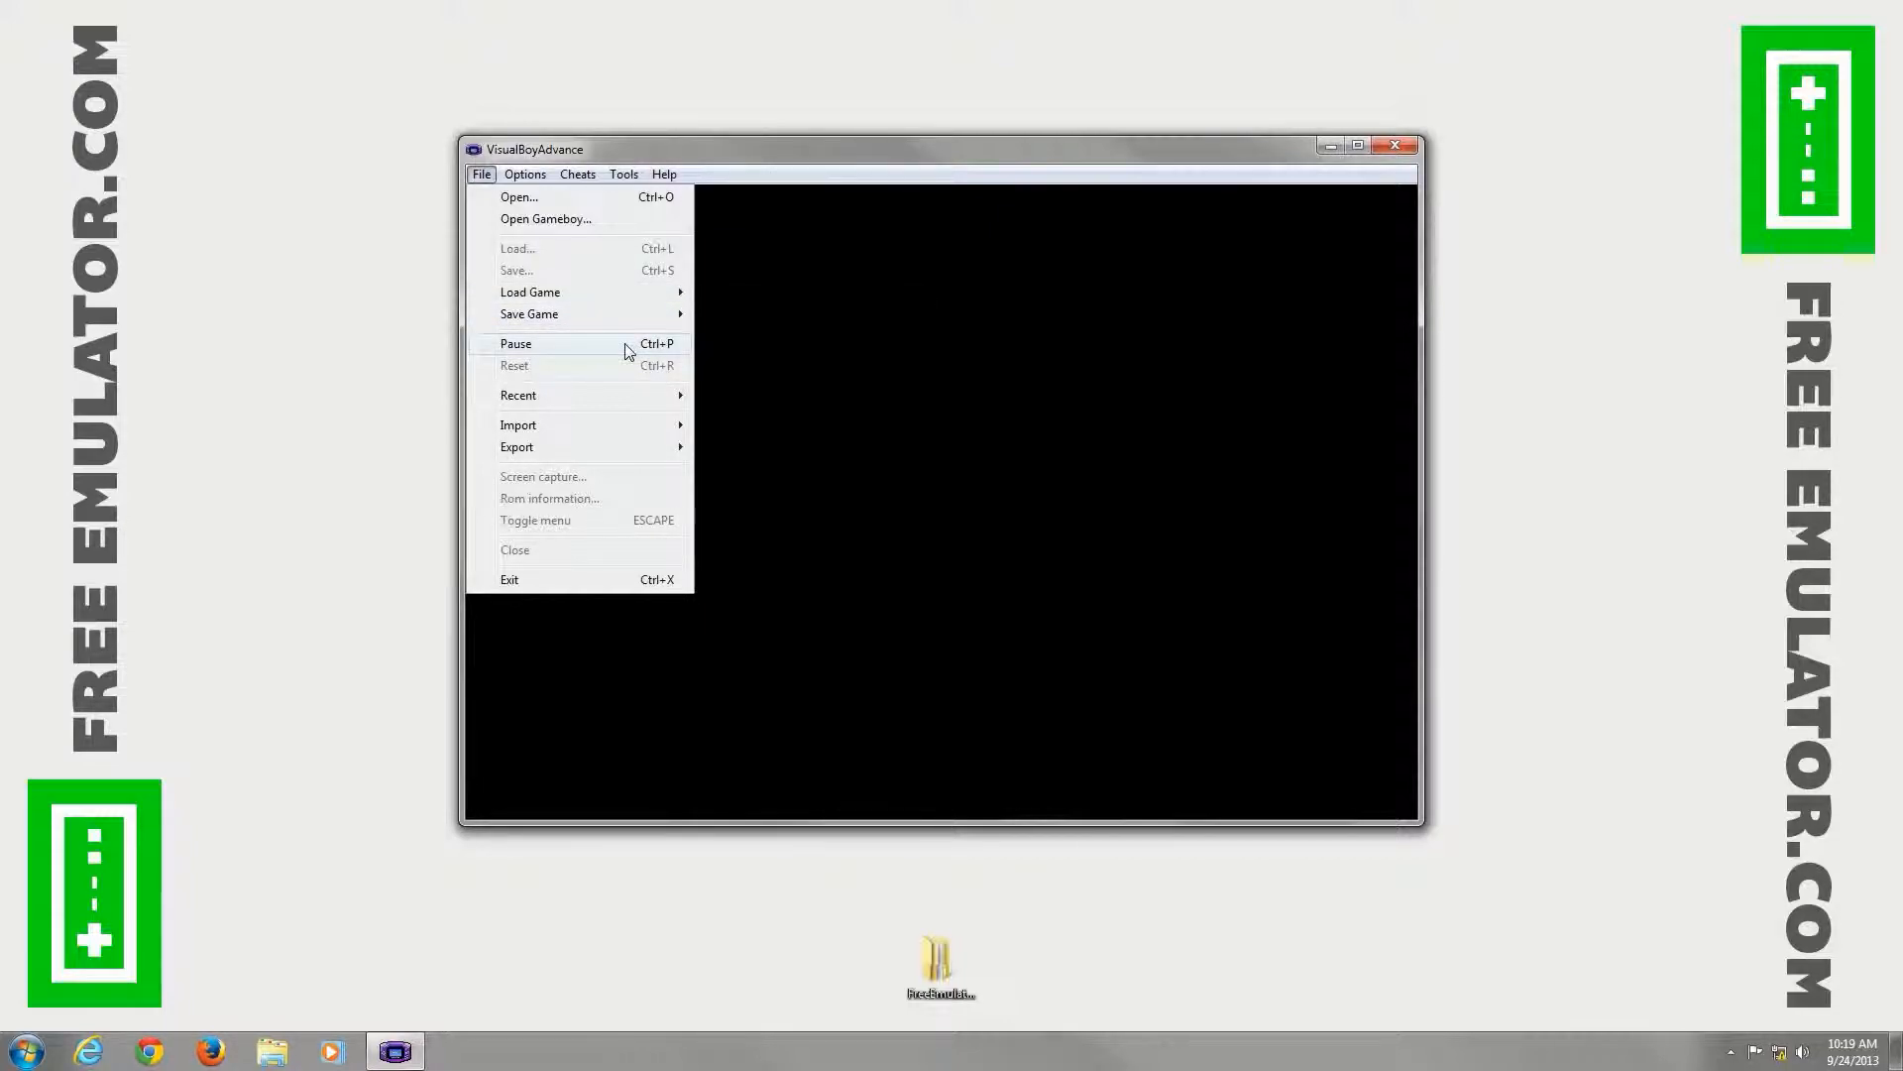
mouse_move(629, 405)
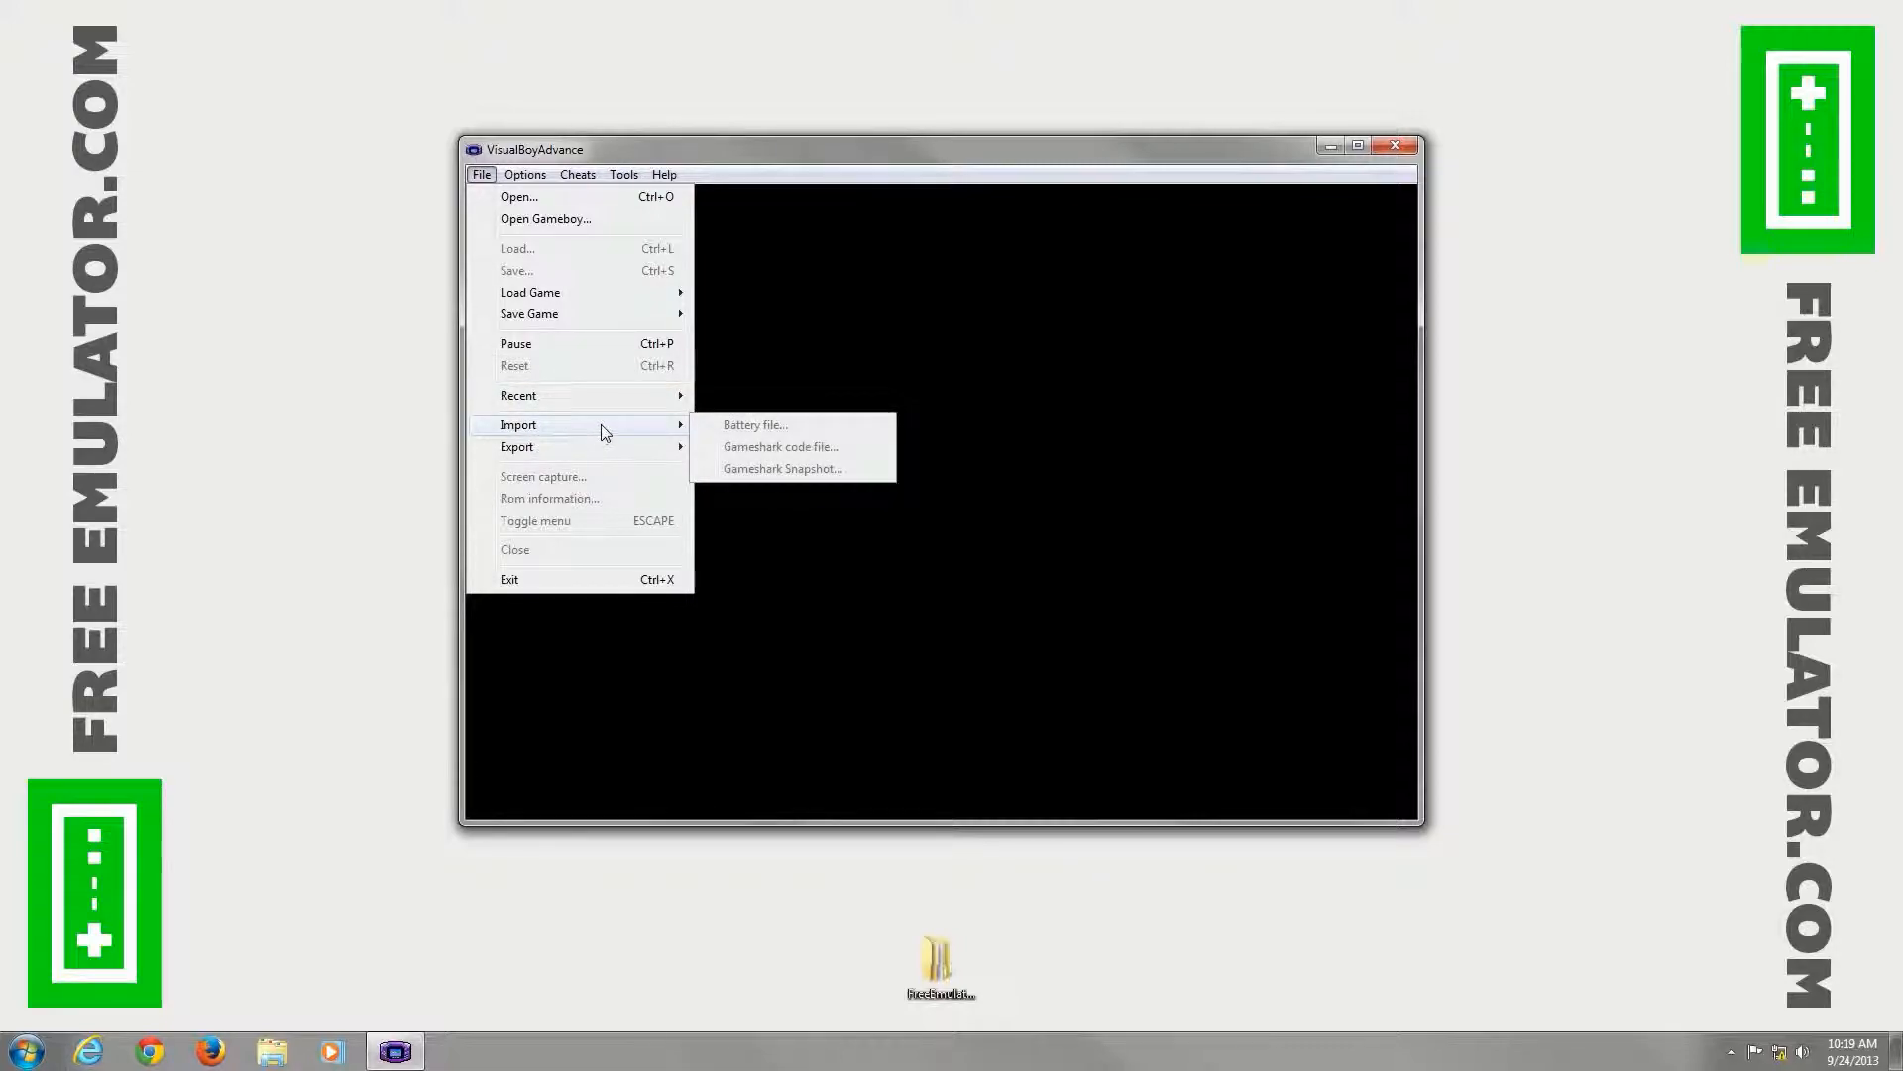
mouse_move(627, 485)
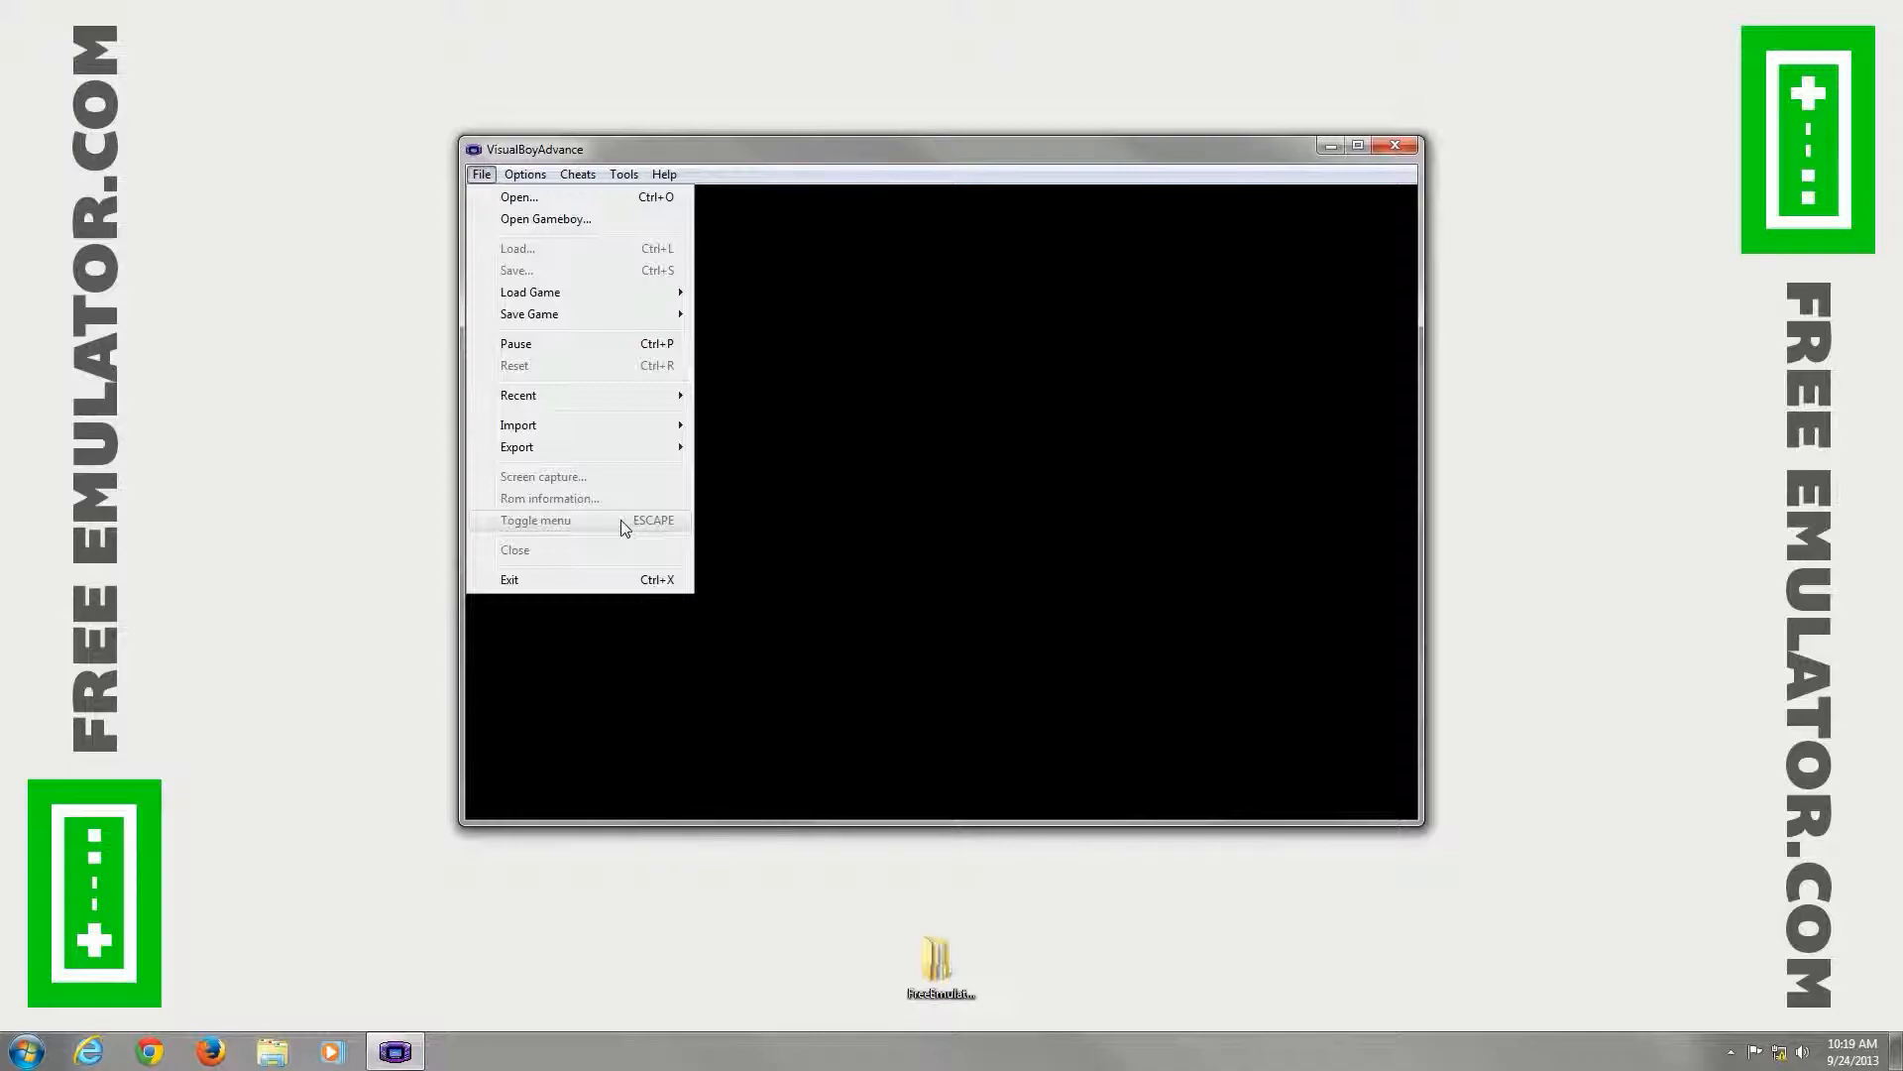
mouse_move(563, 556)
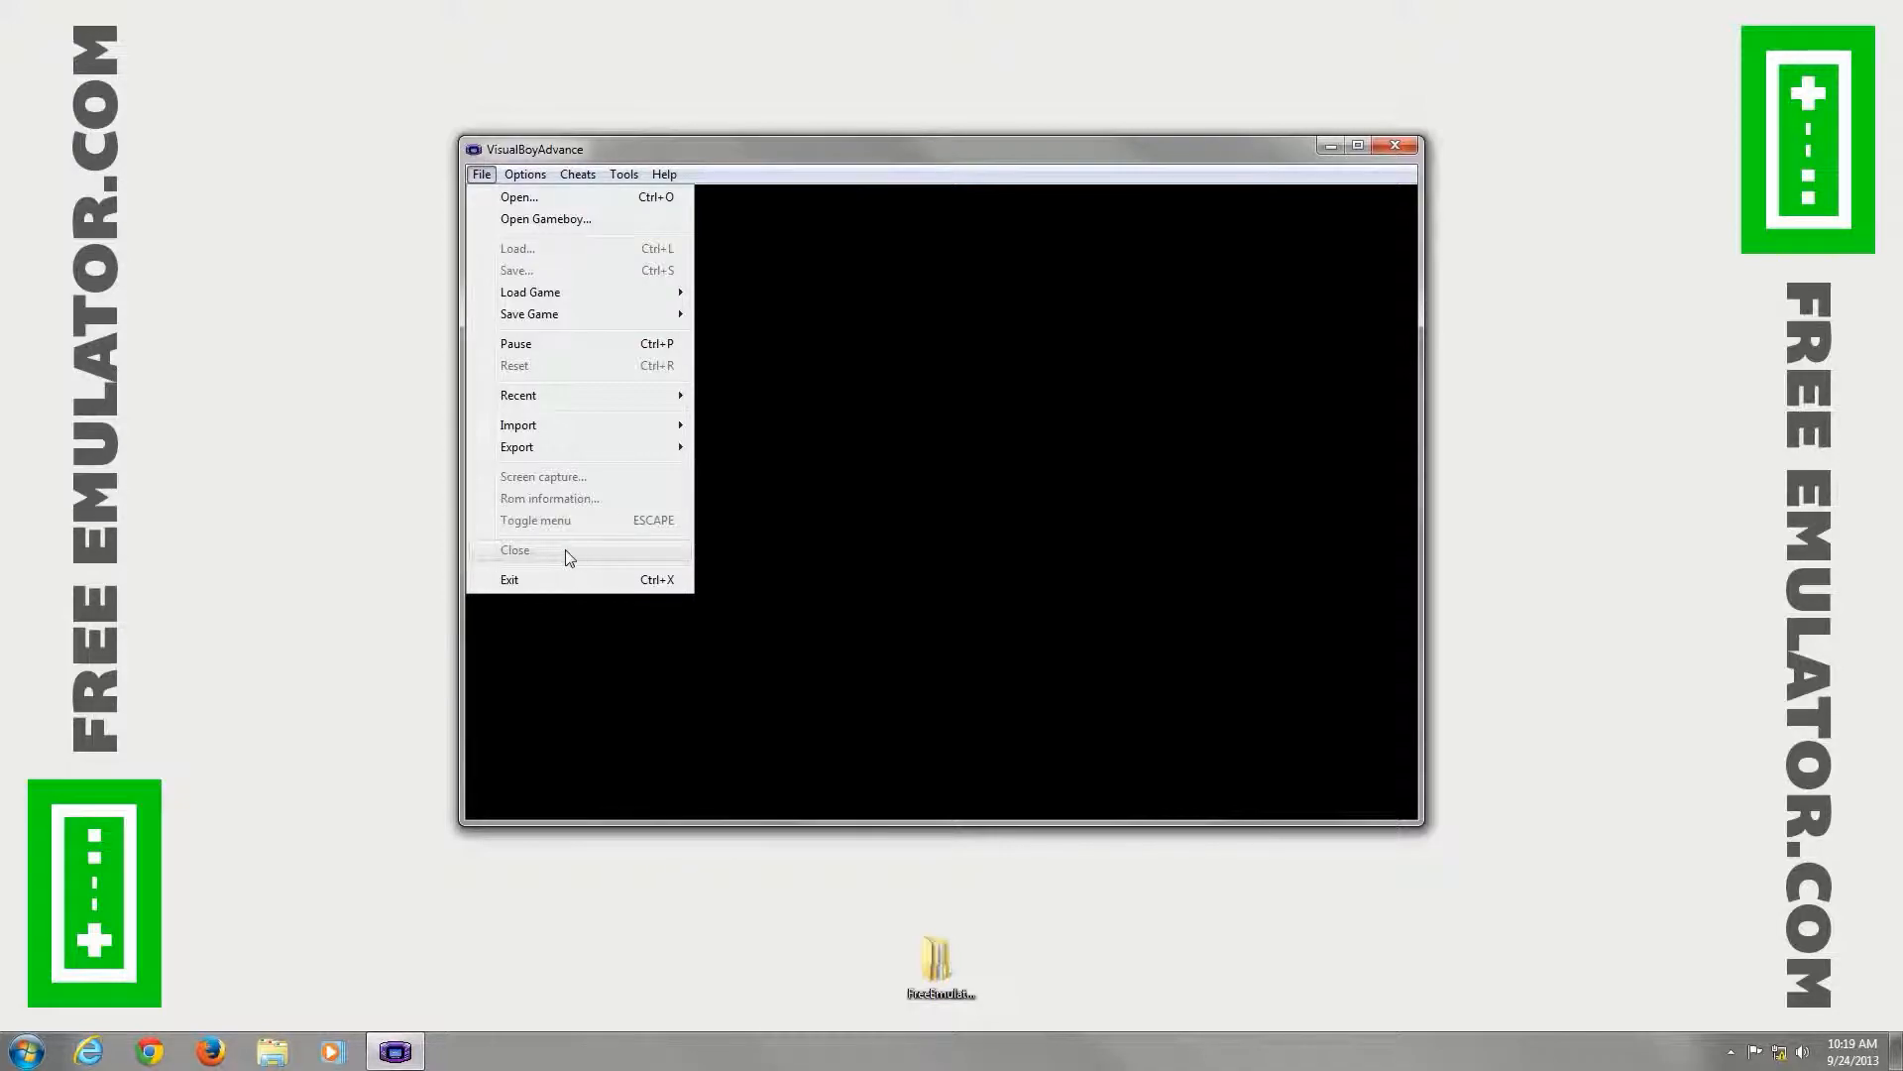
left_click(524, 174)
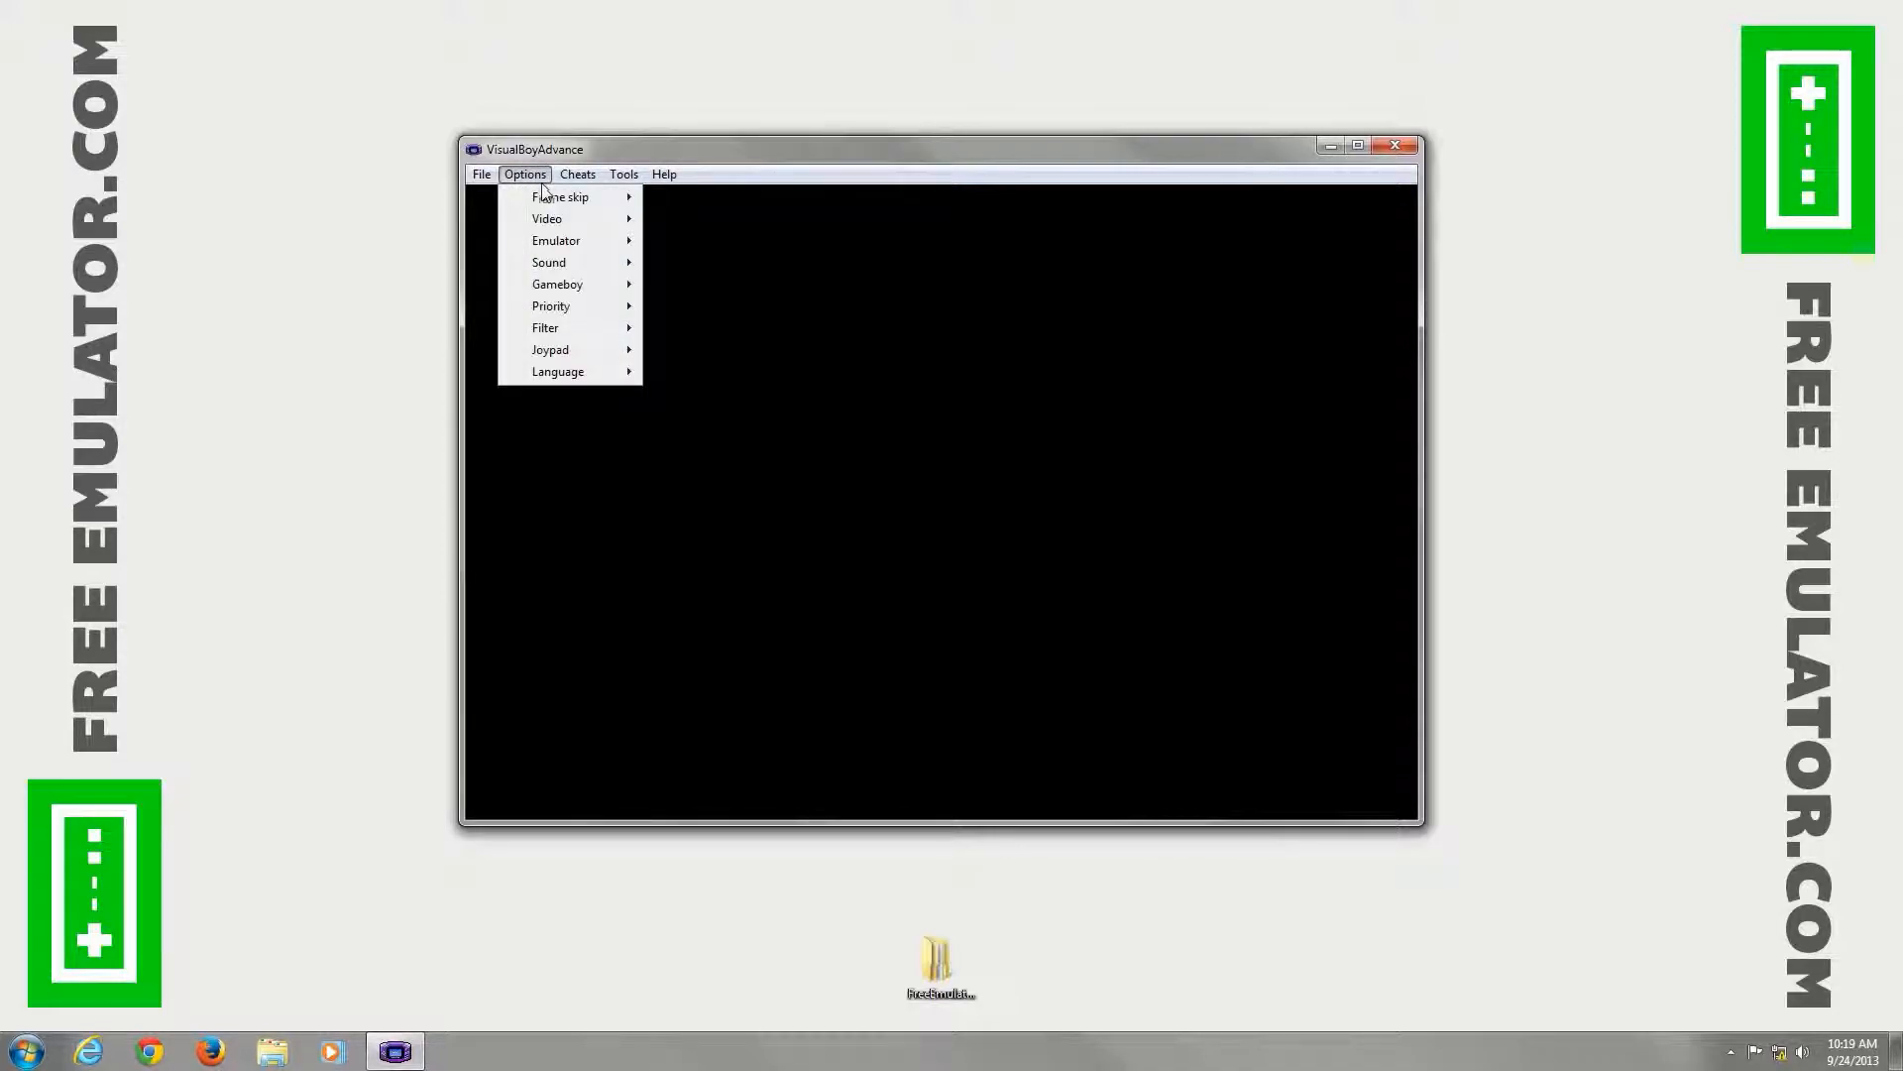
Step: View Options > Video and its Render Method choices, DirectDraw and Direct3D
left_click(547, 218)
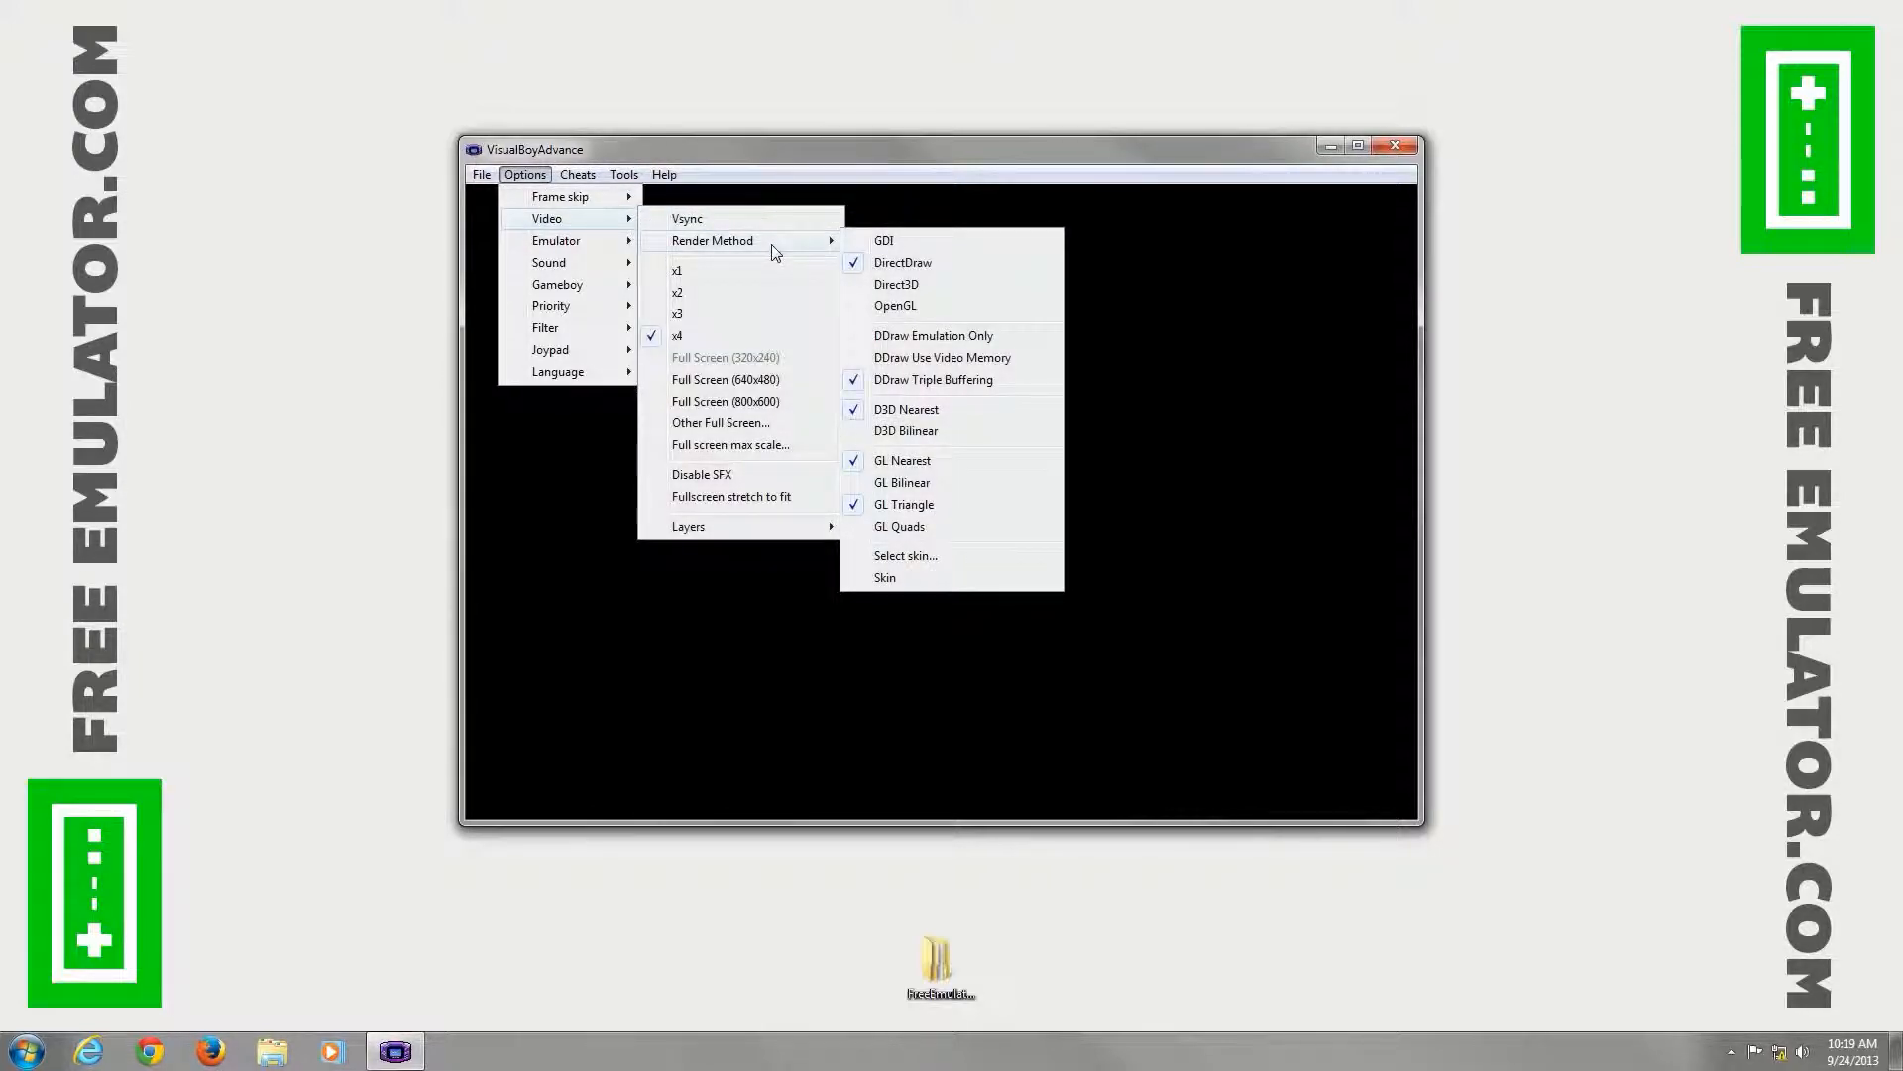
mouse_move(951, 307)
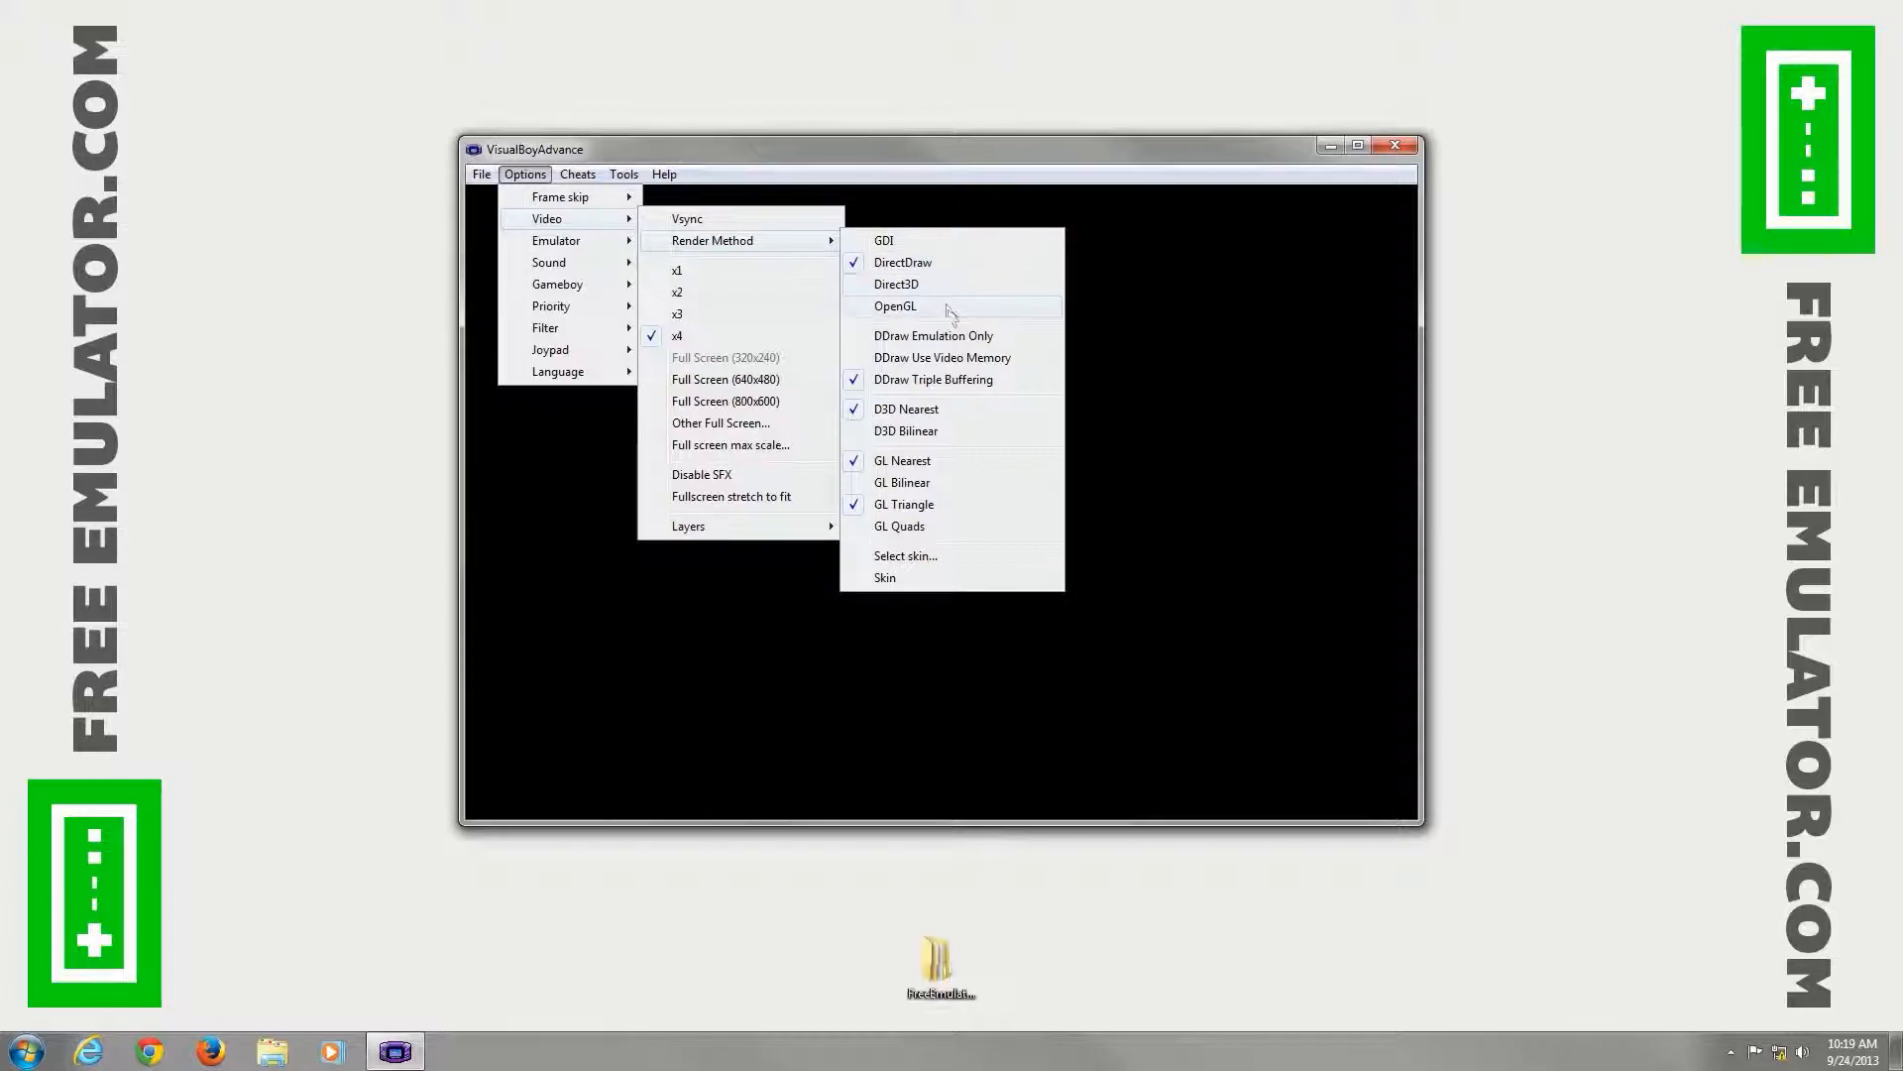
mouse_move(935, 291)
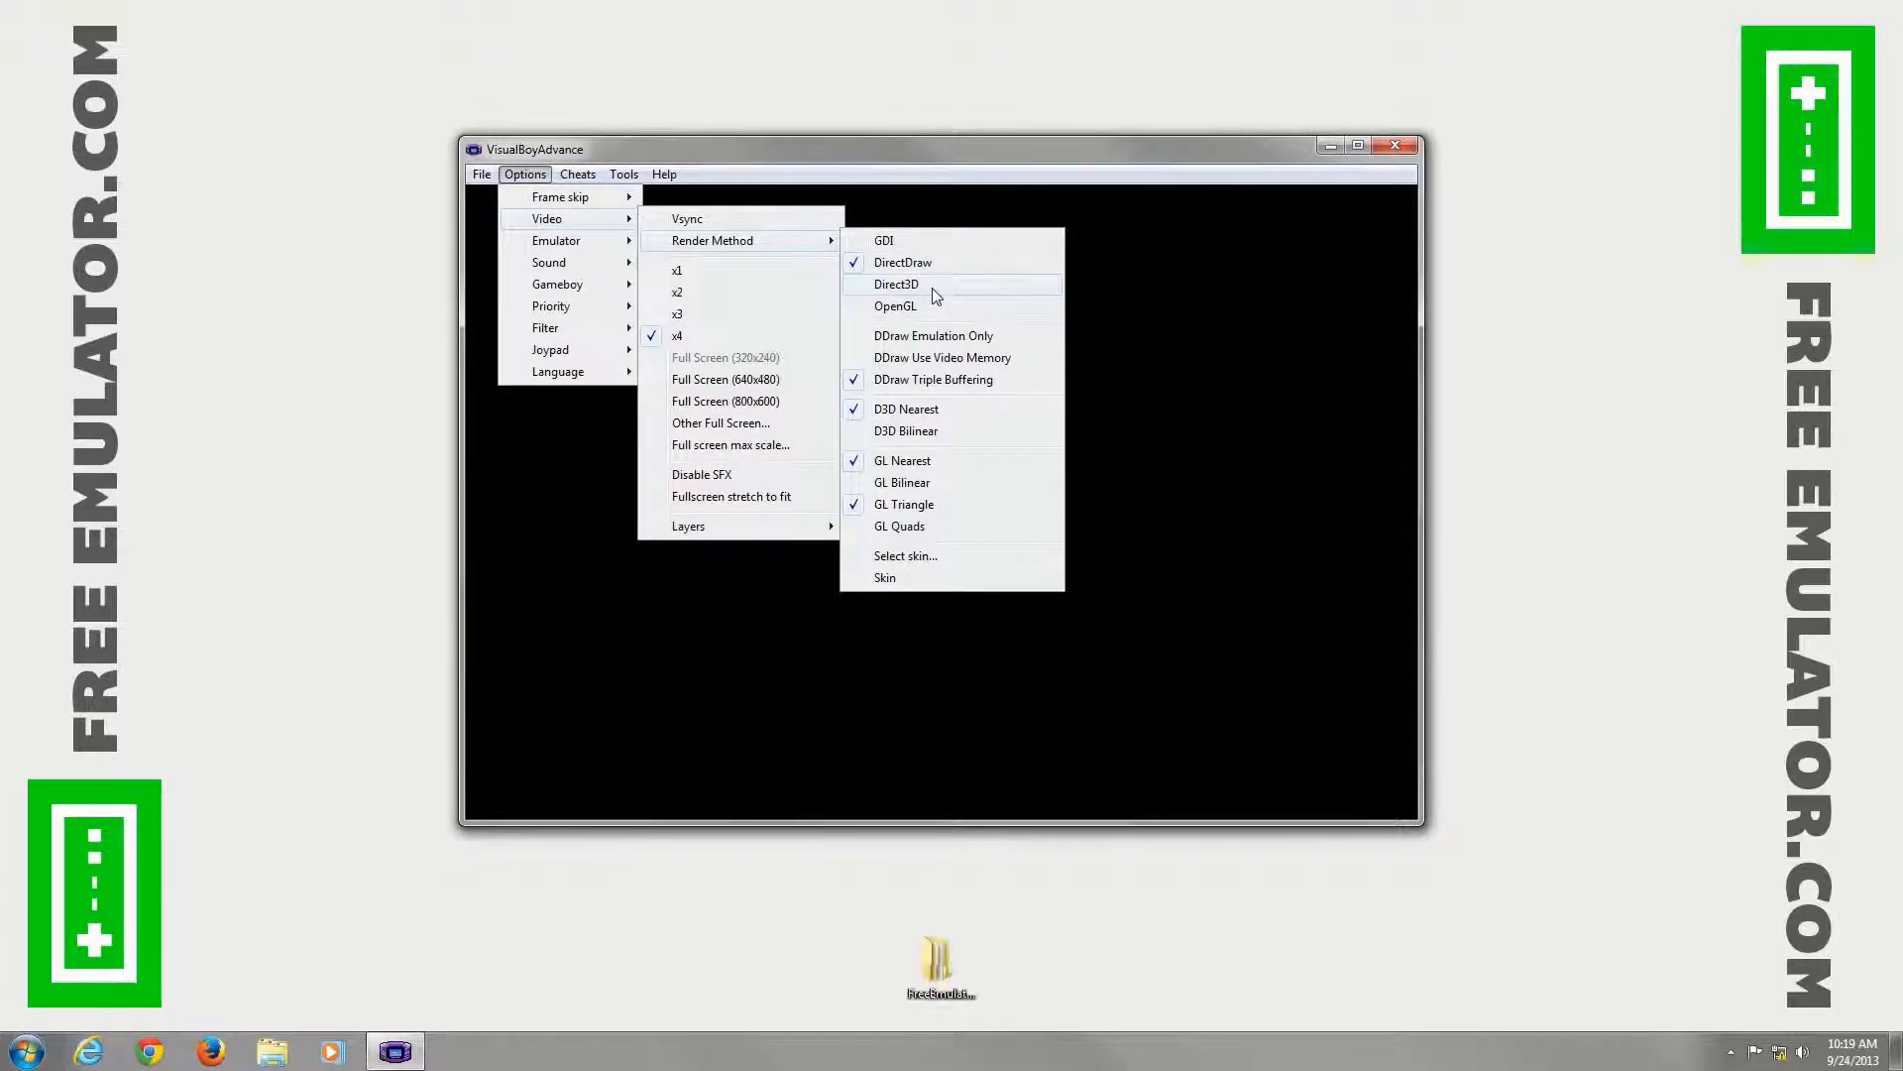
mouse_move(547, 218)
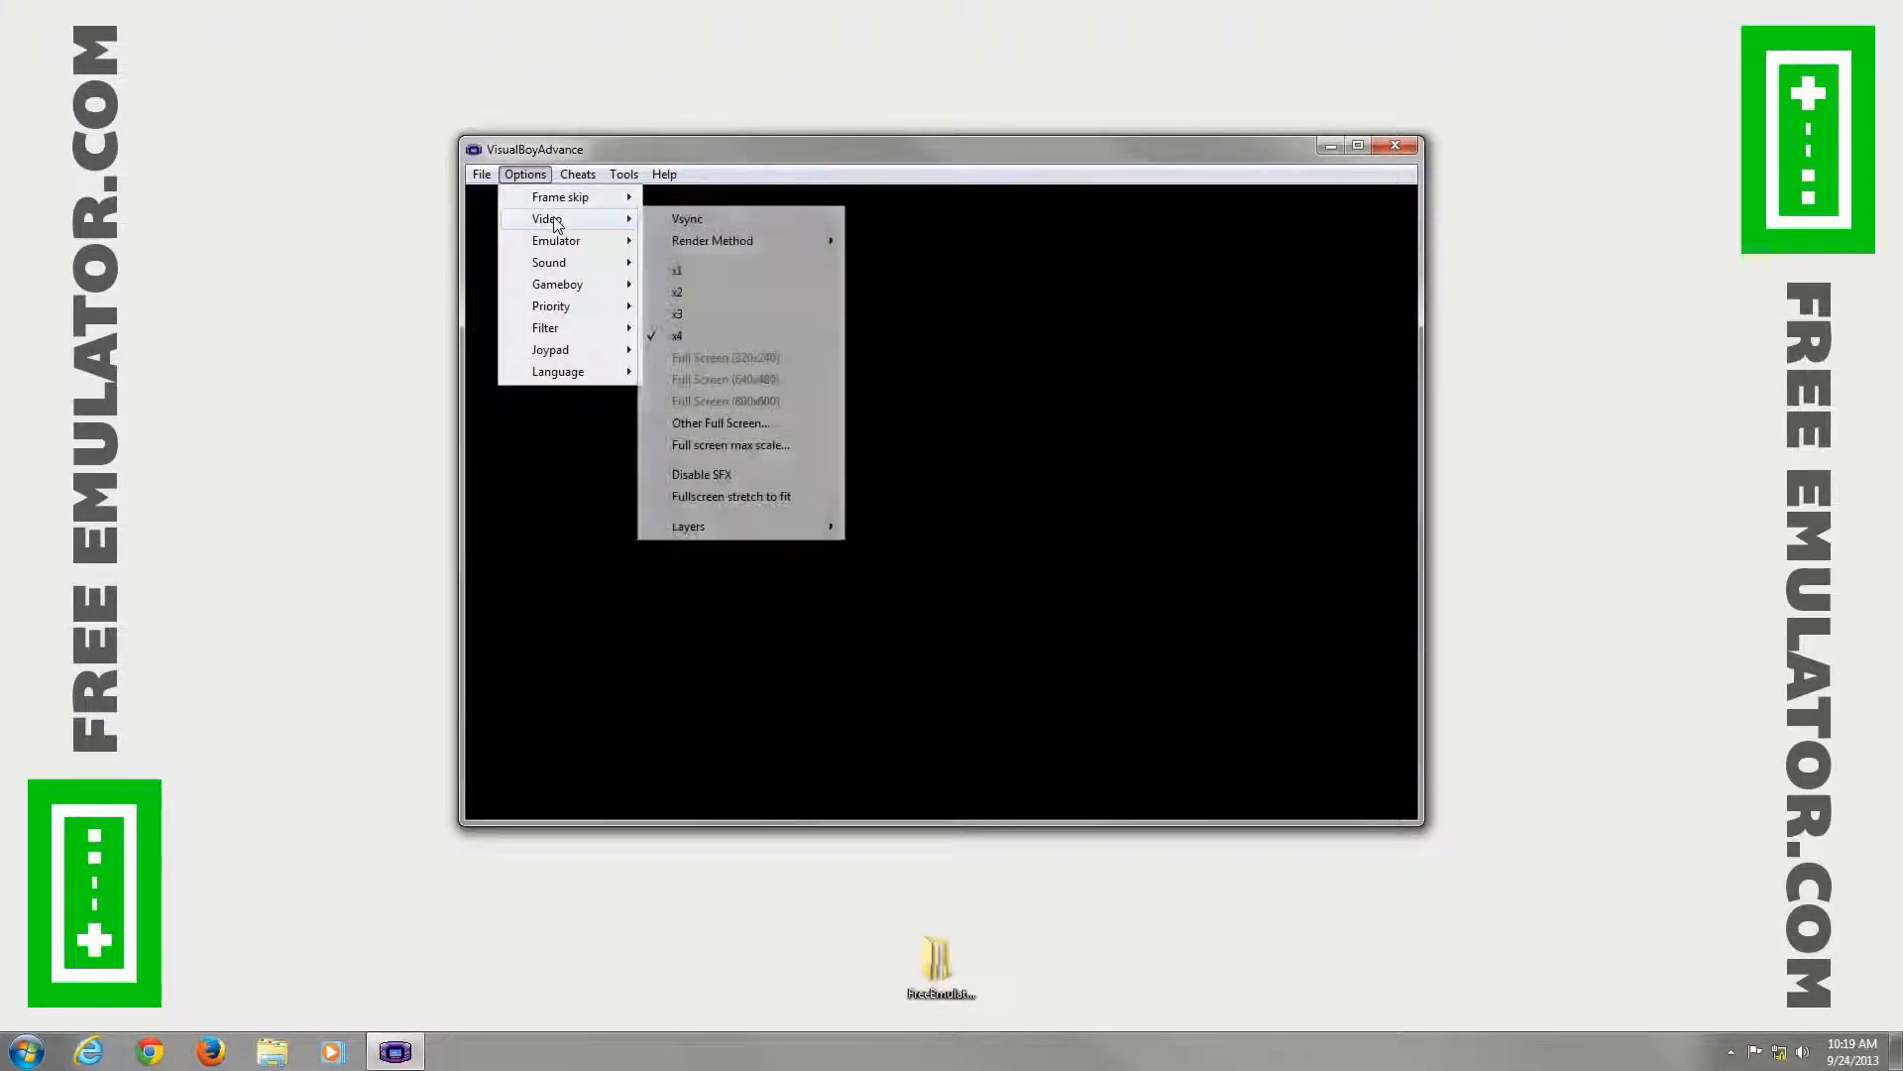
left_click(713, 240)
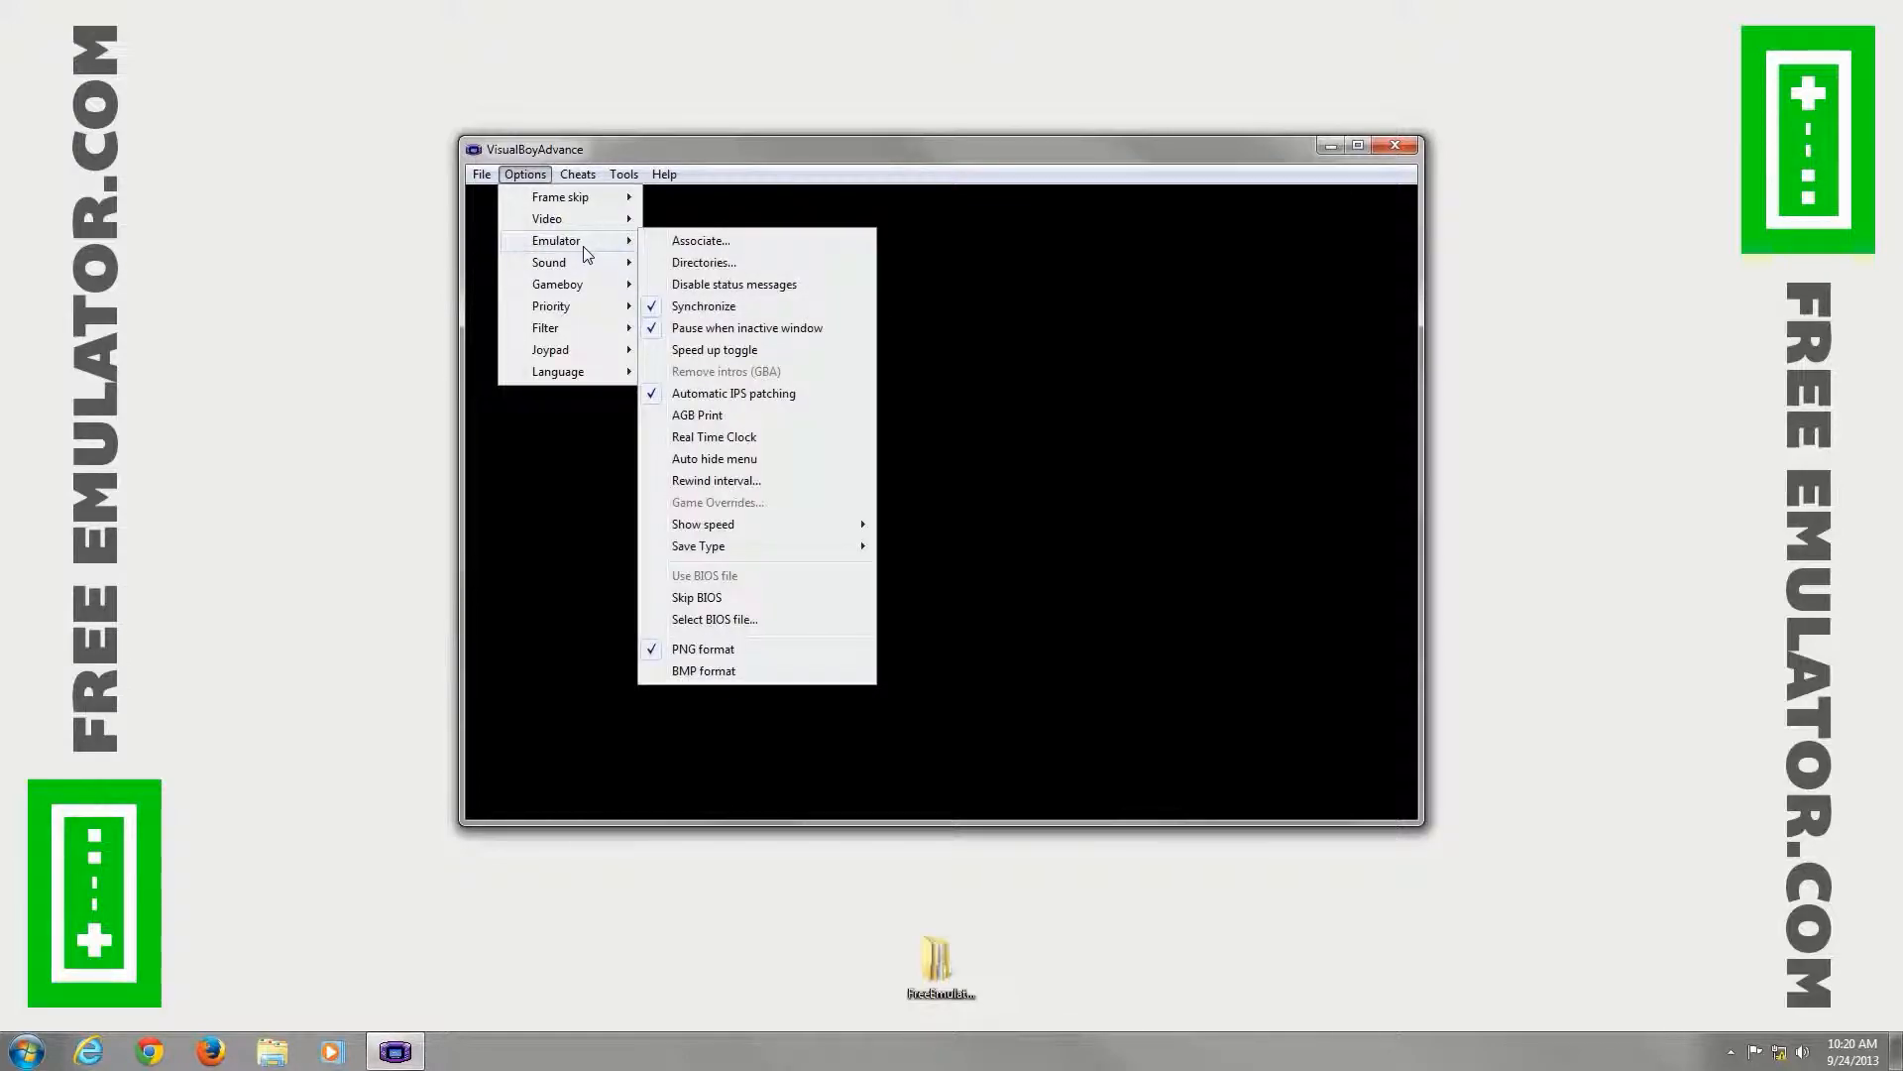
mouse_move(714, 618)
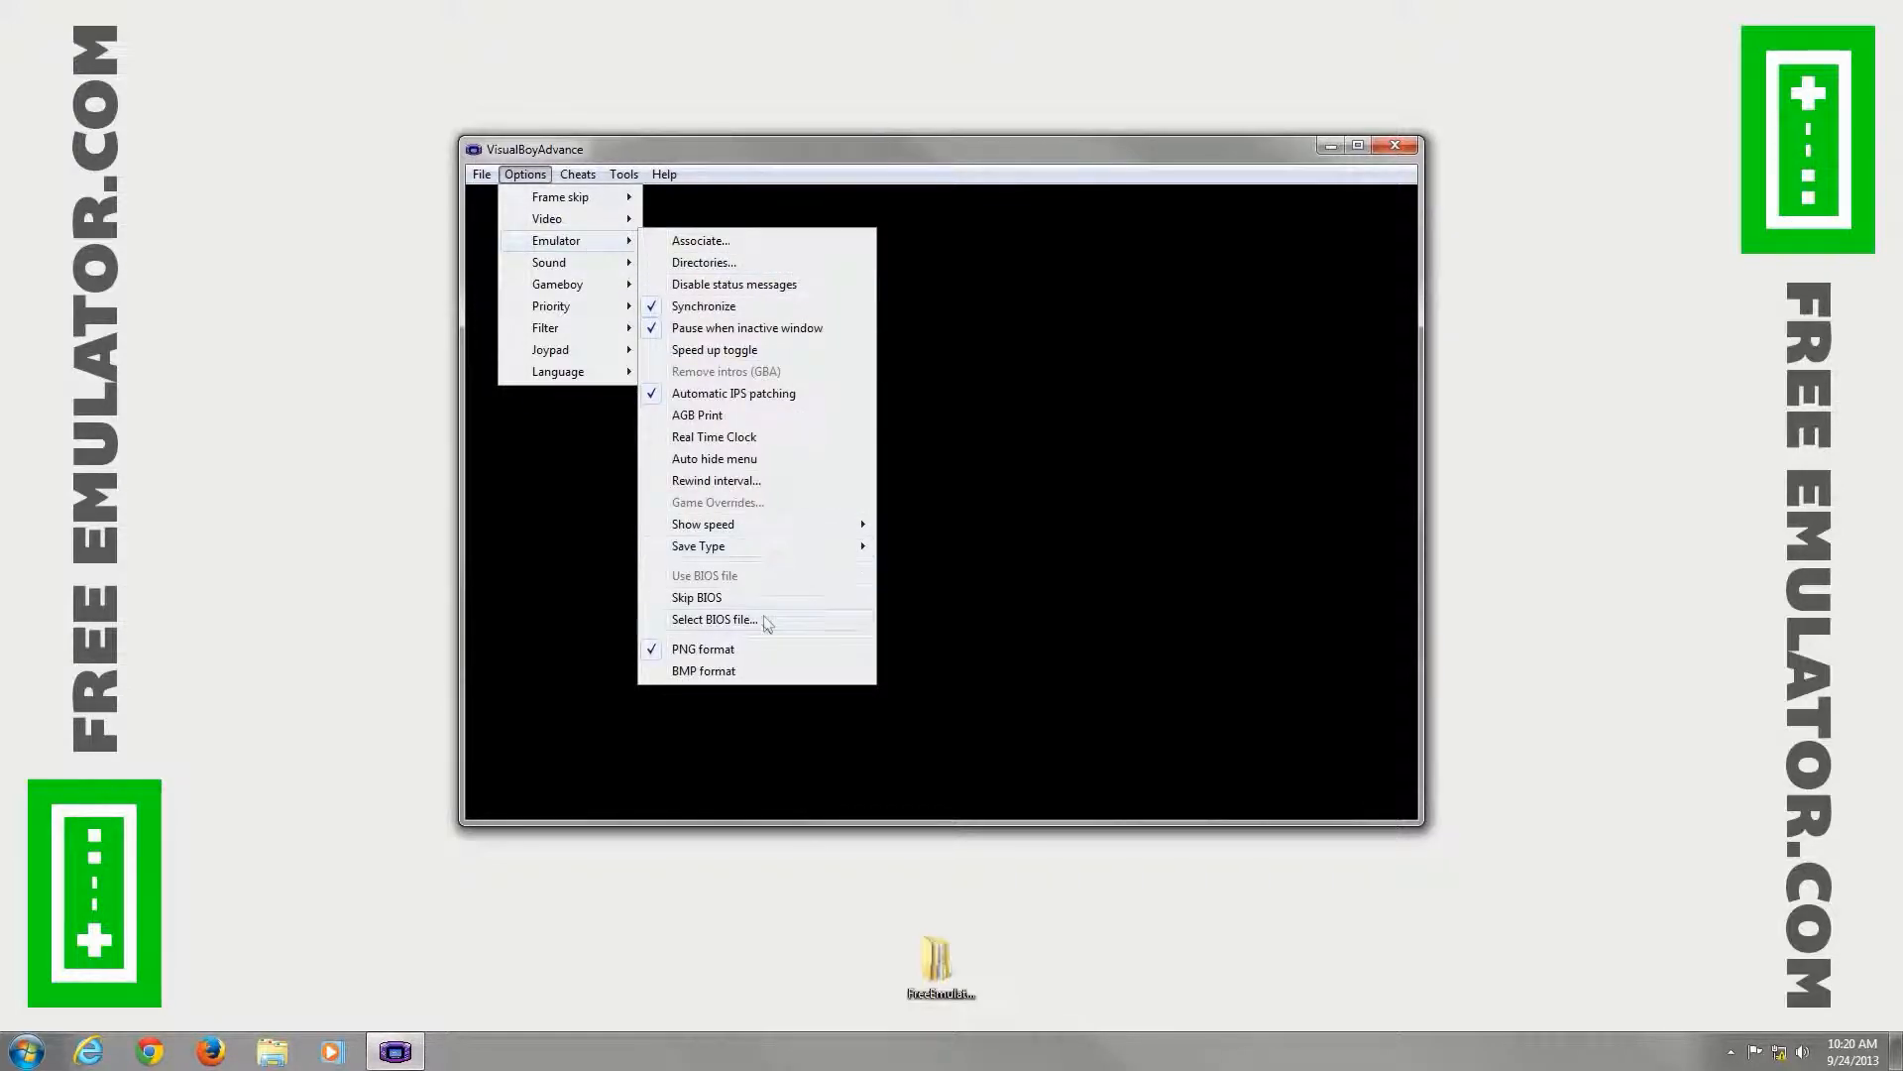
mouse_move(771, 482)
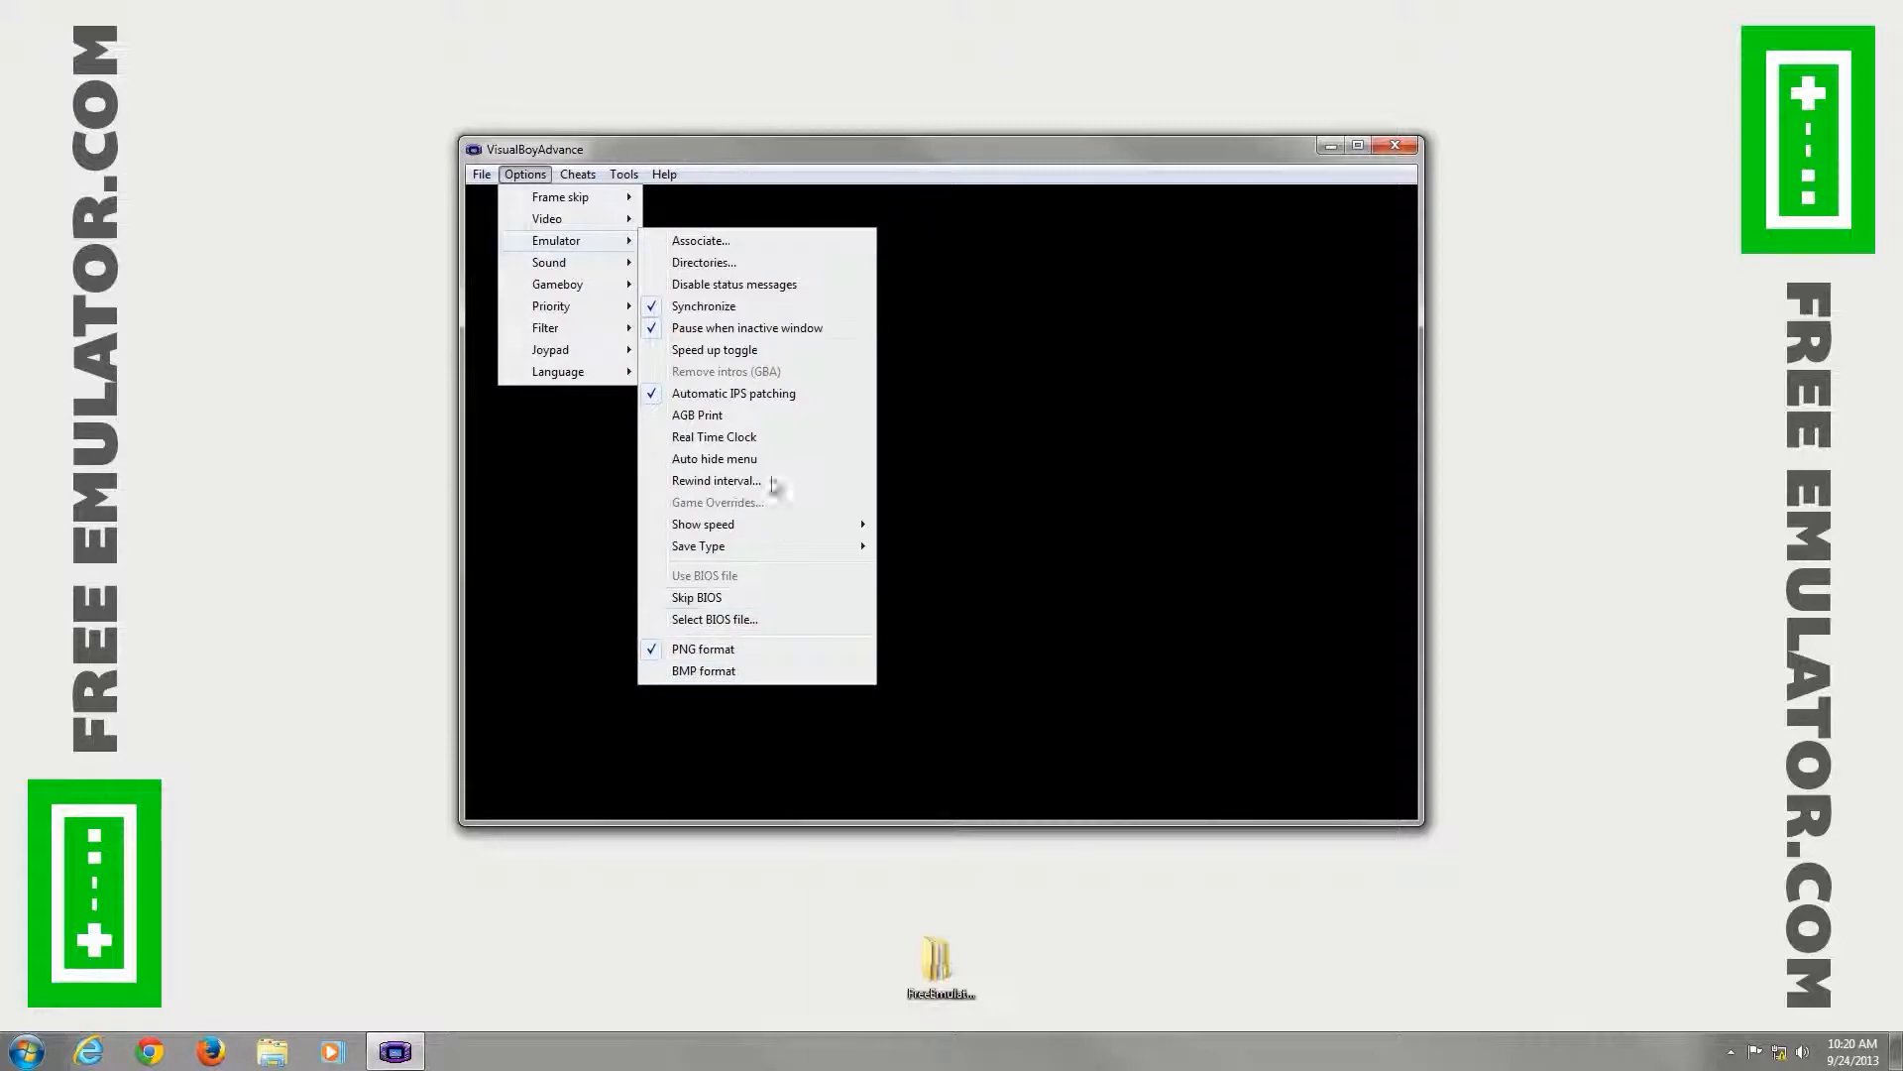
mouse_move(547, 262)
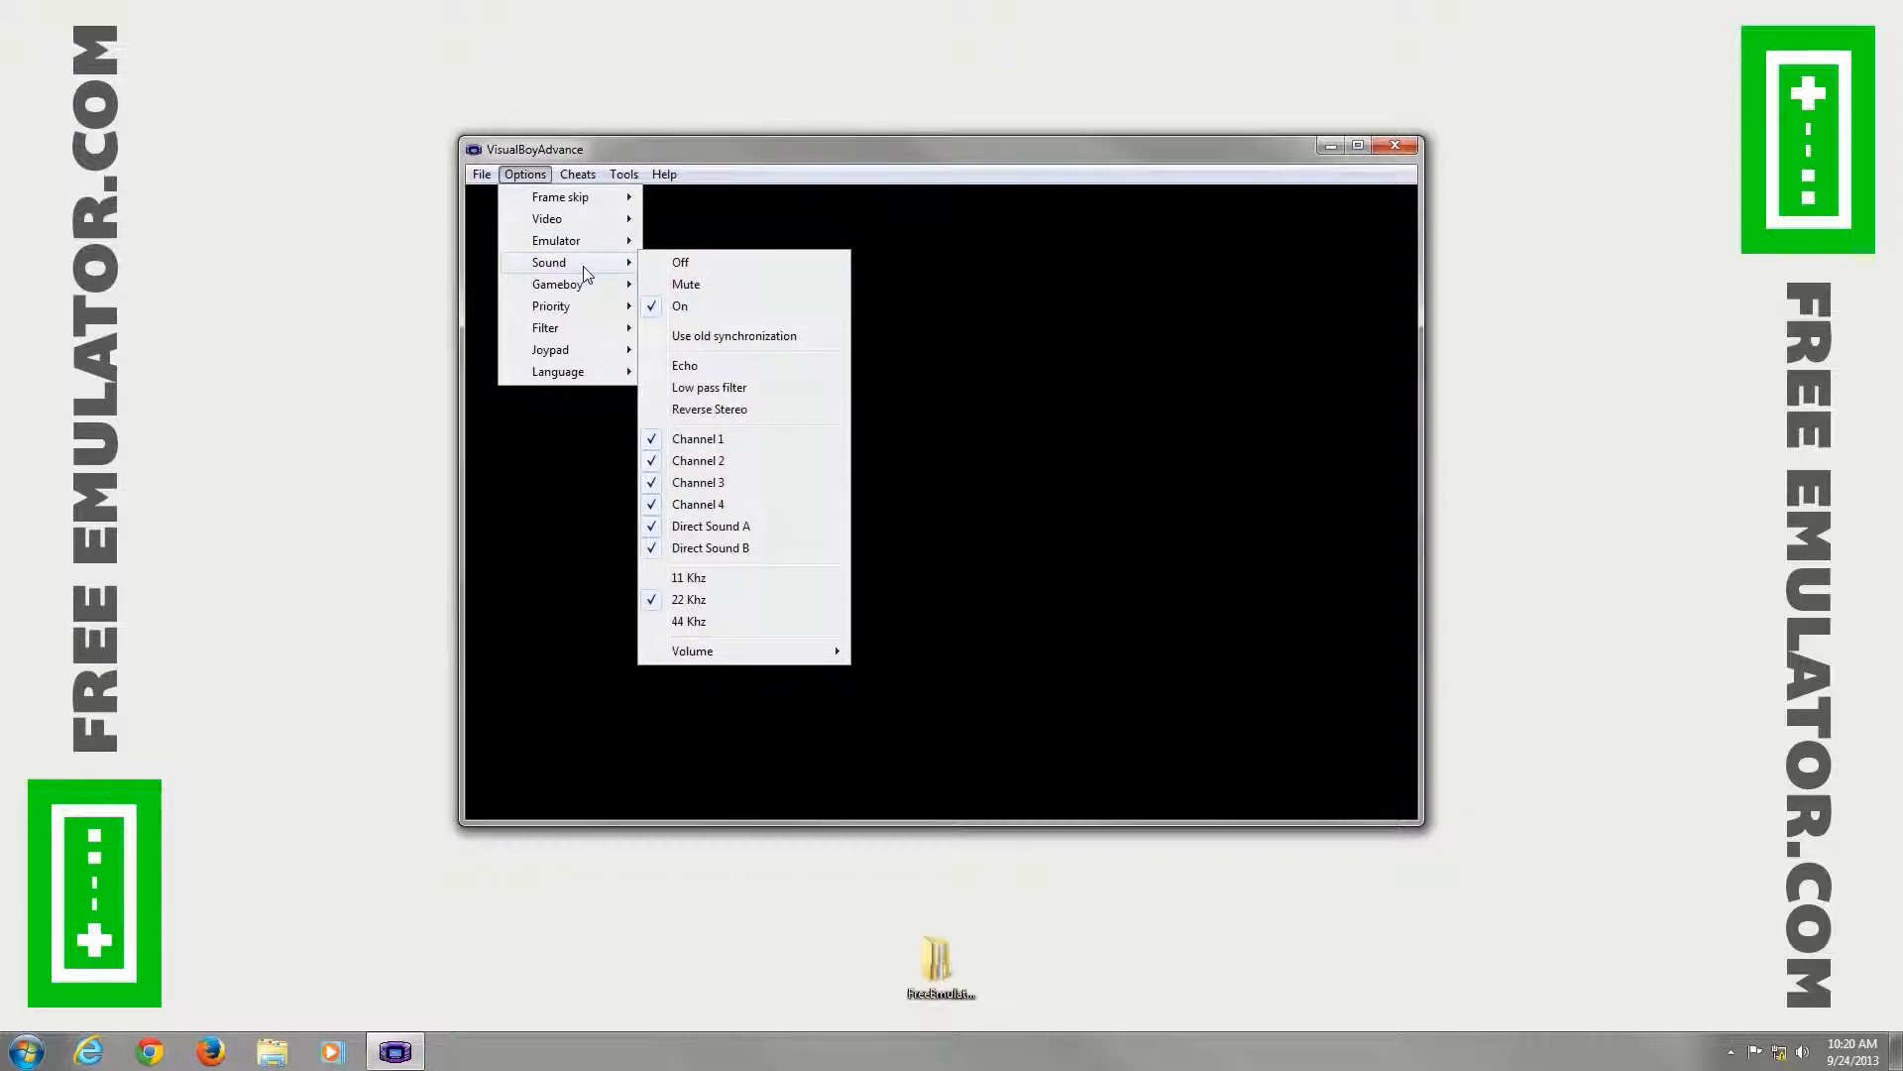
mouse_move(774, 325)
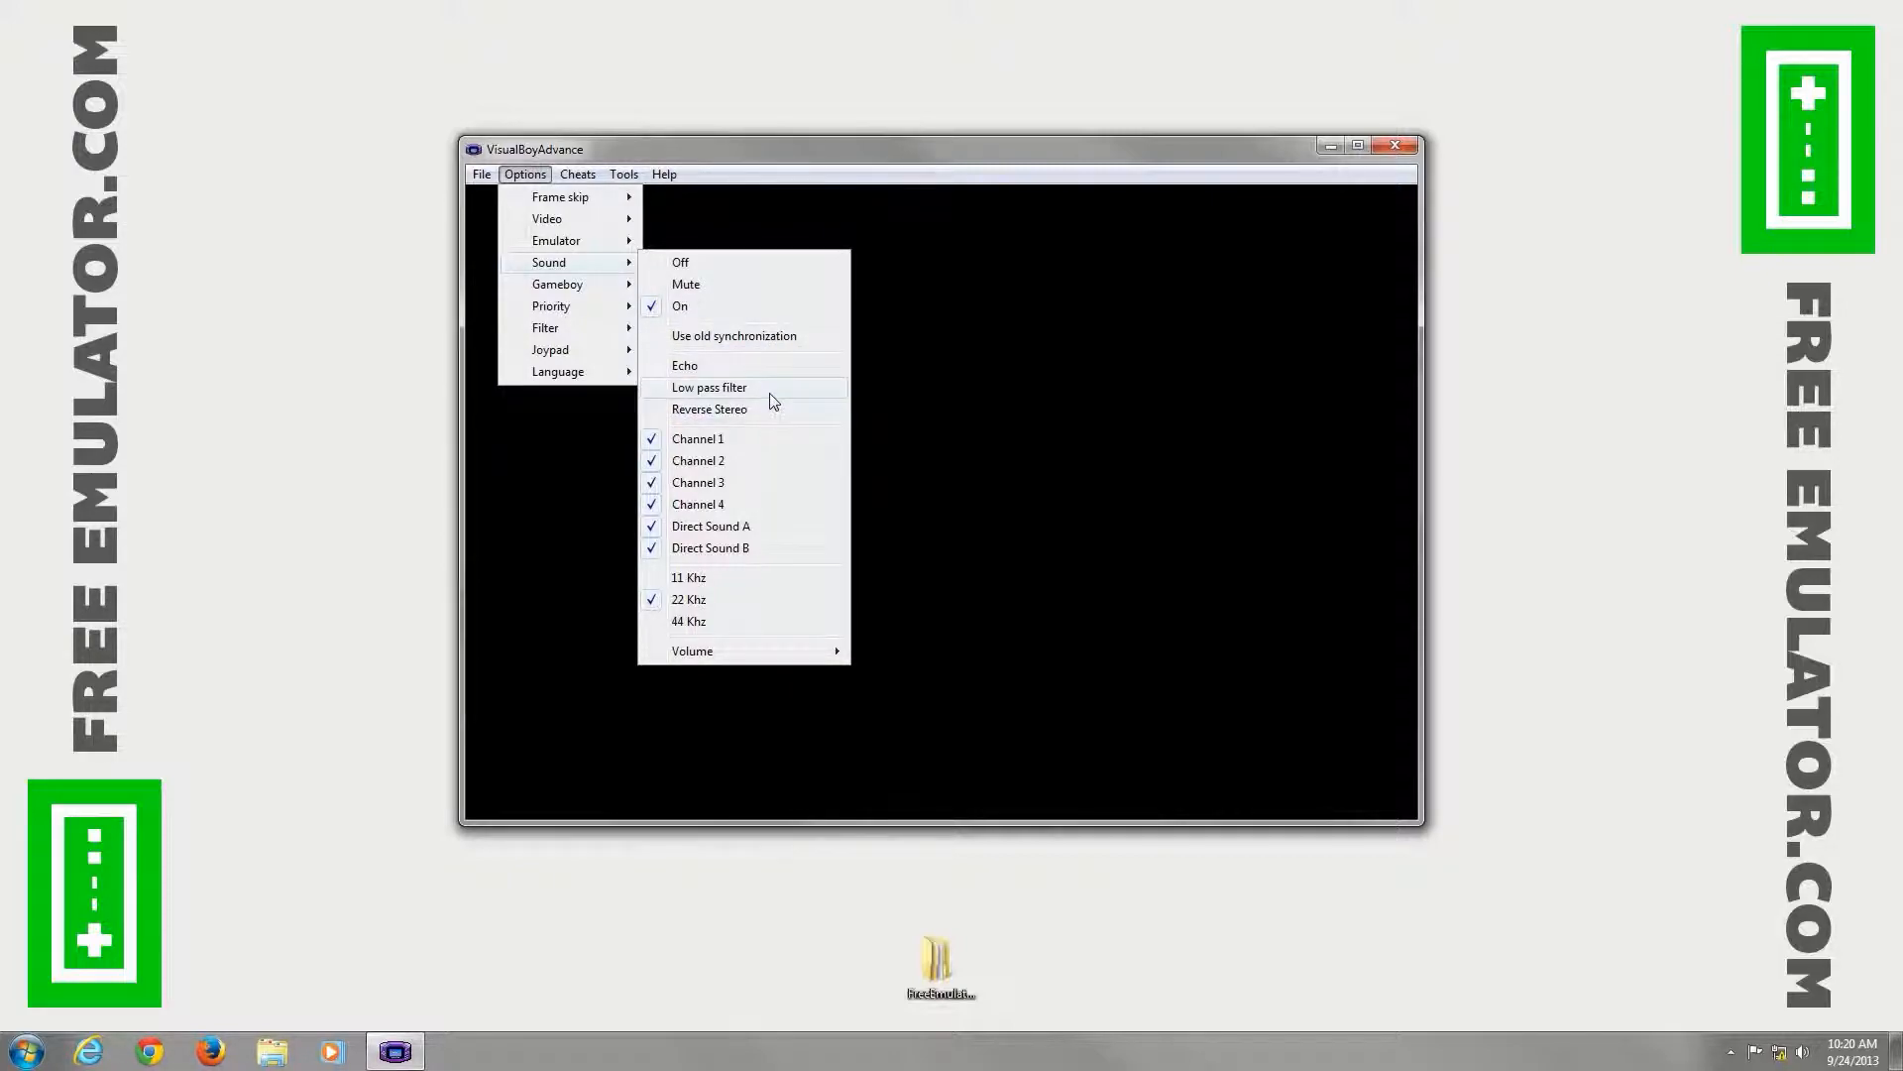
mouse_move(767, 536)
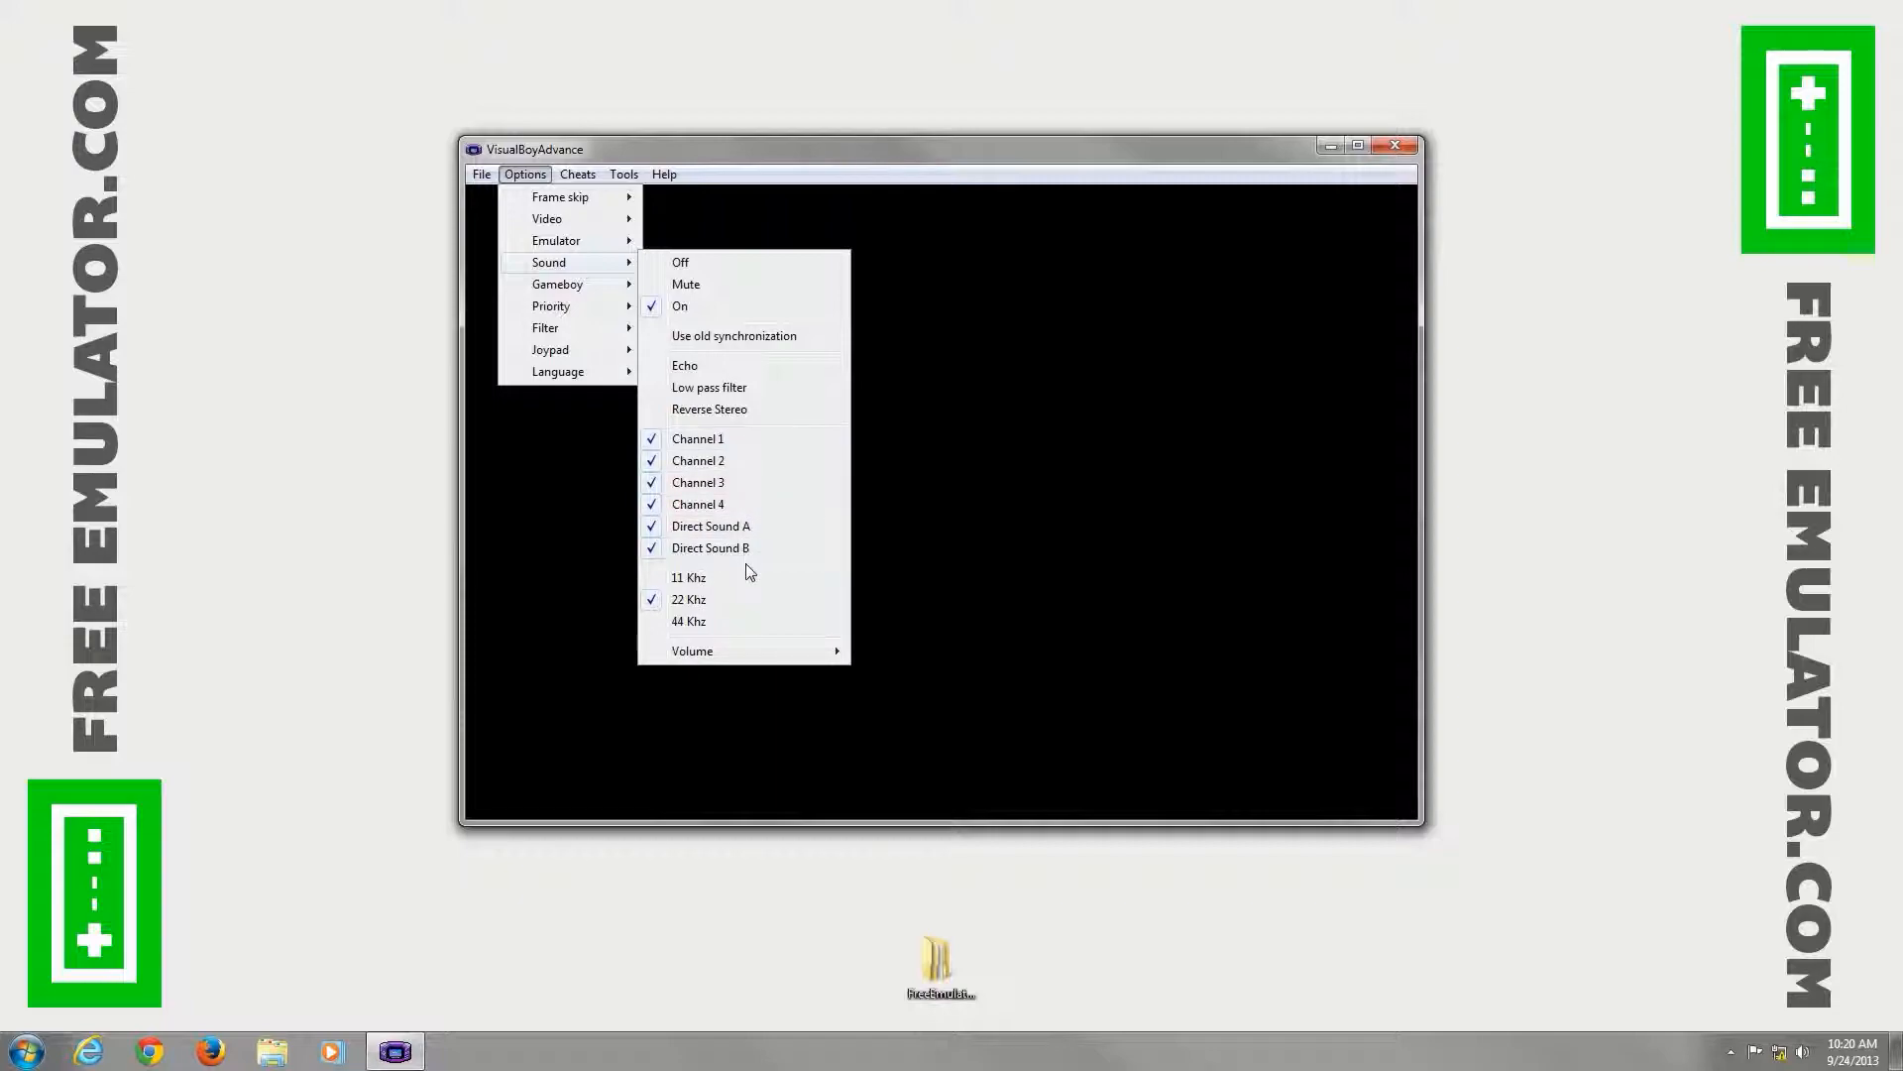
mouse_move(690, 622)
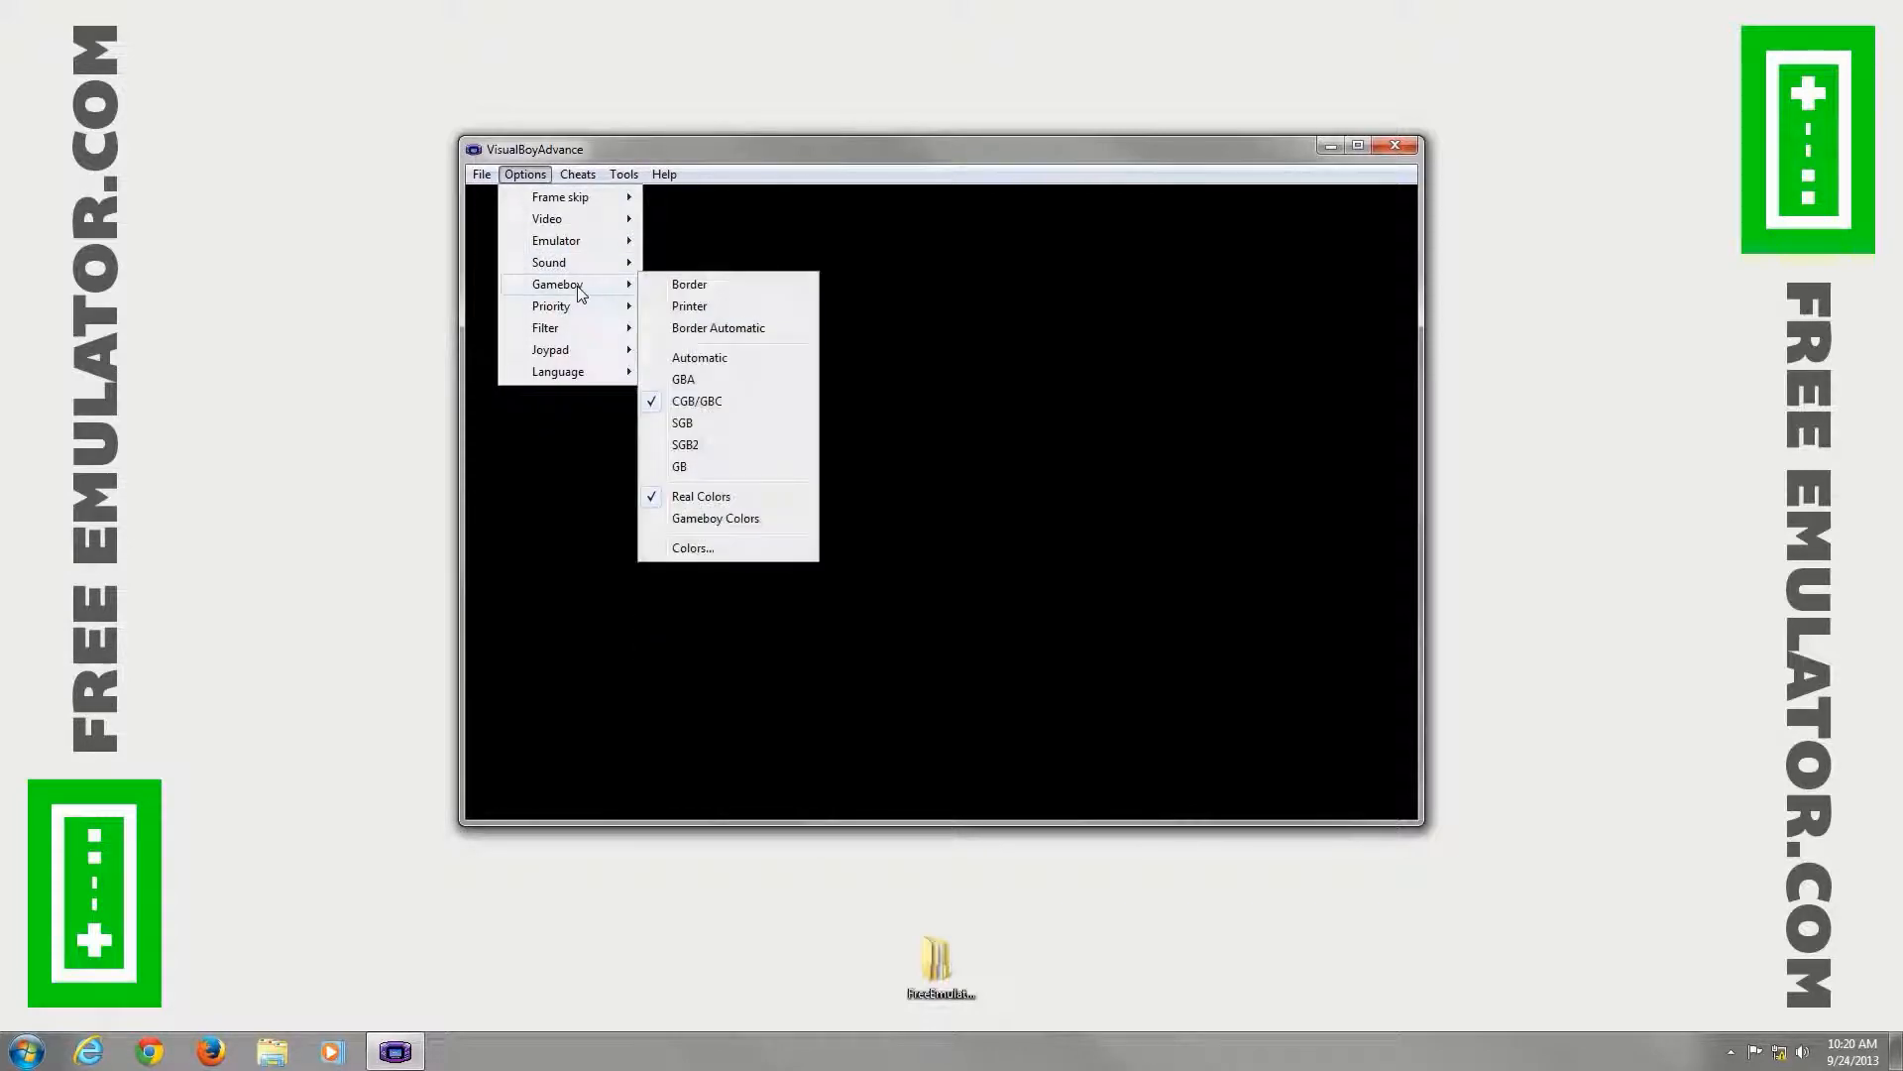
mouse_move(655, 297)
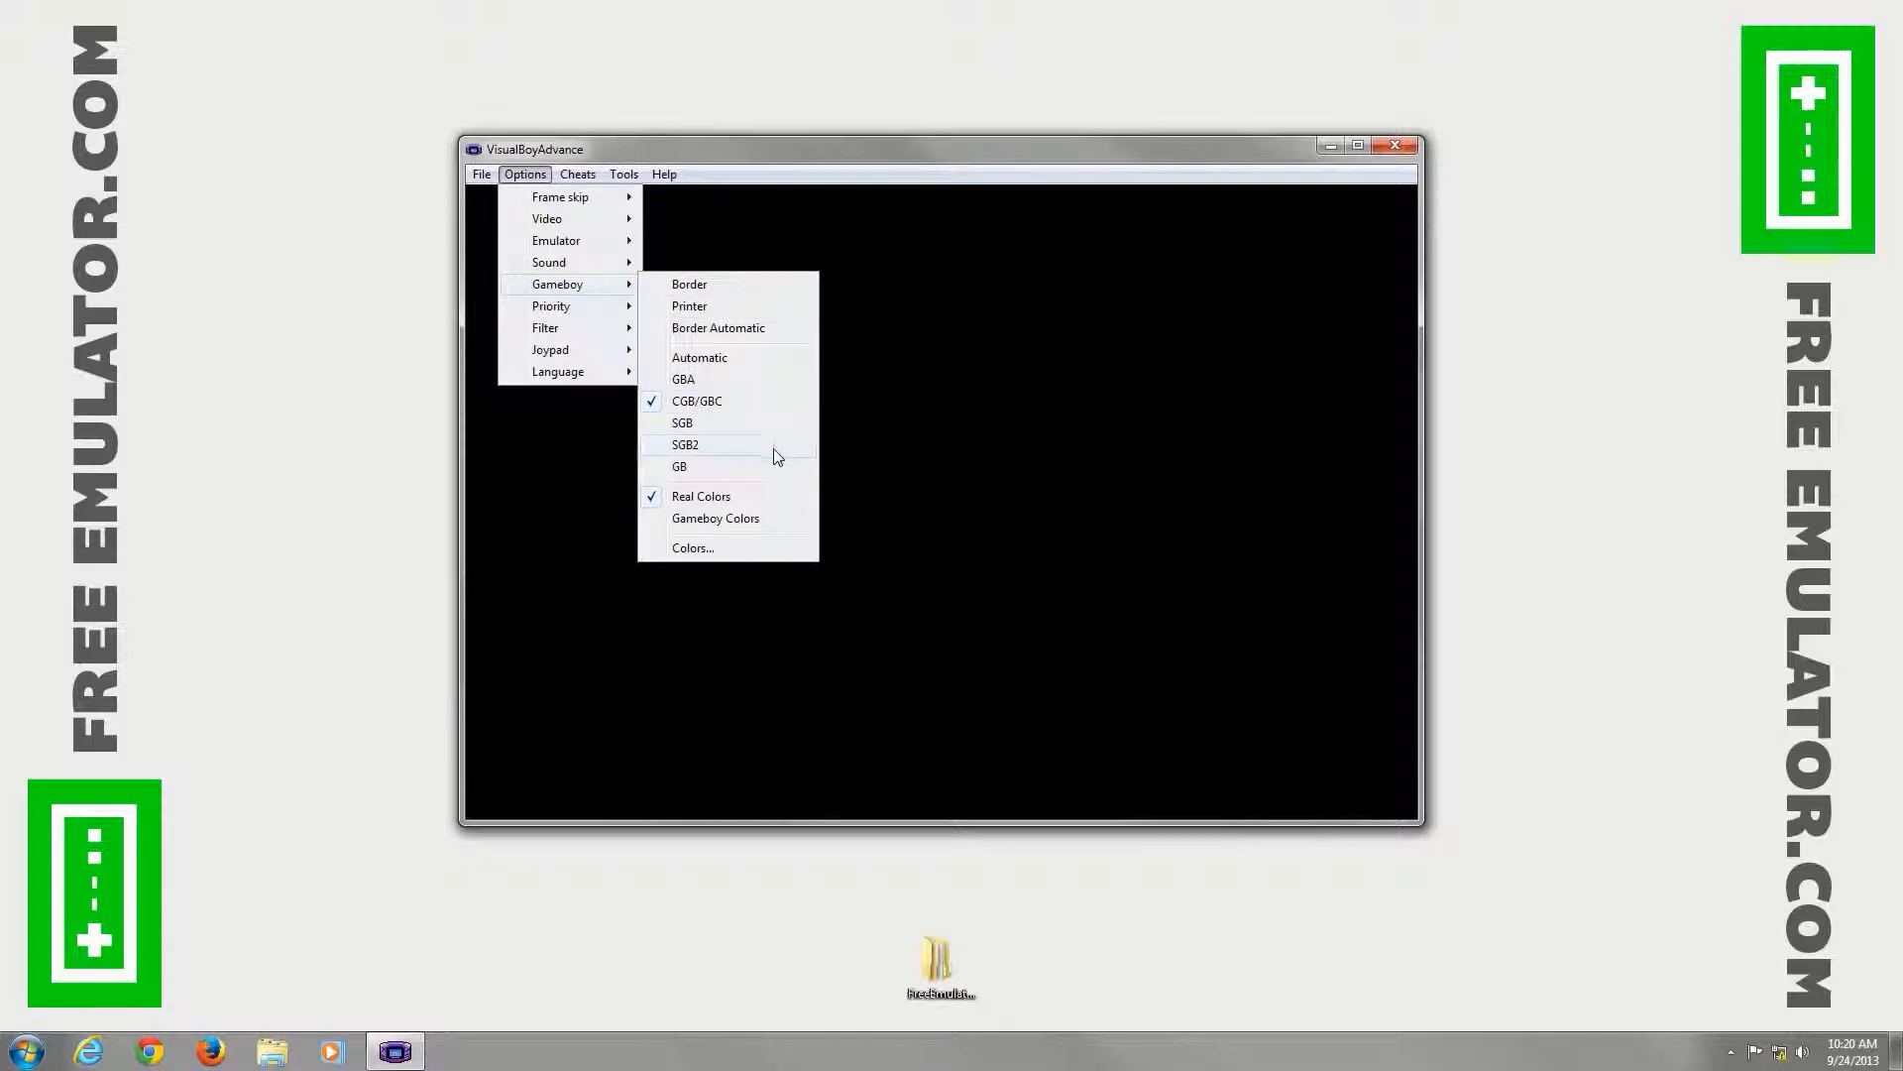
mouse_move(718, 328)
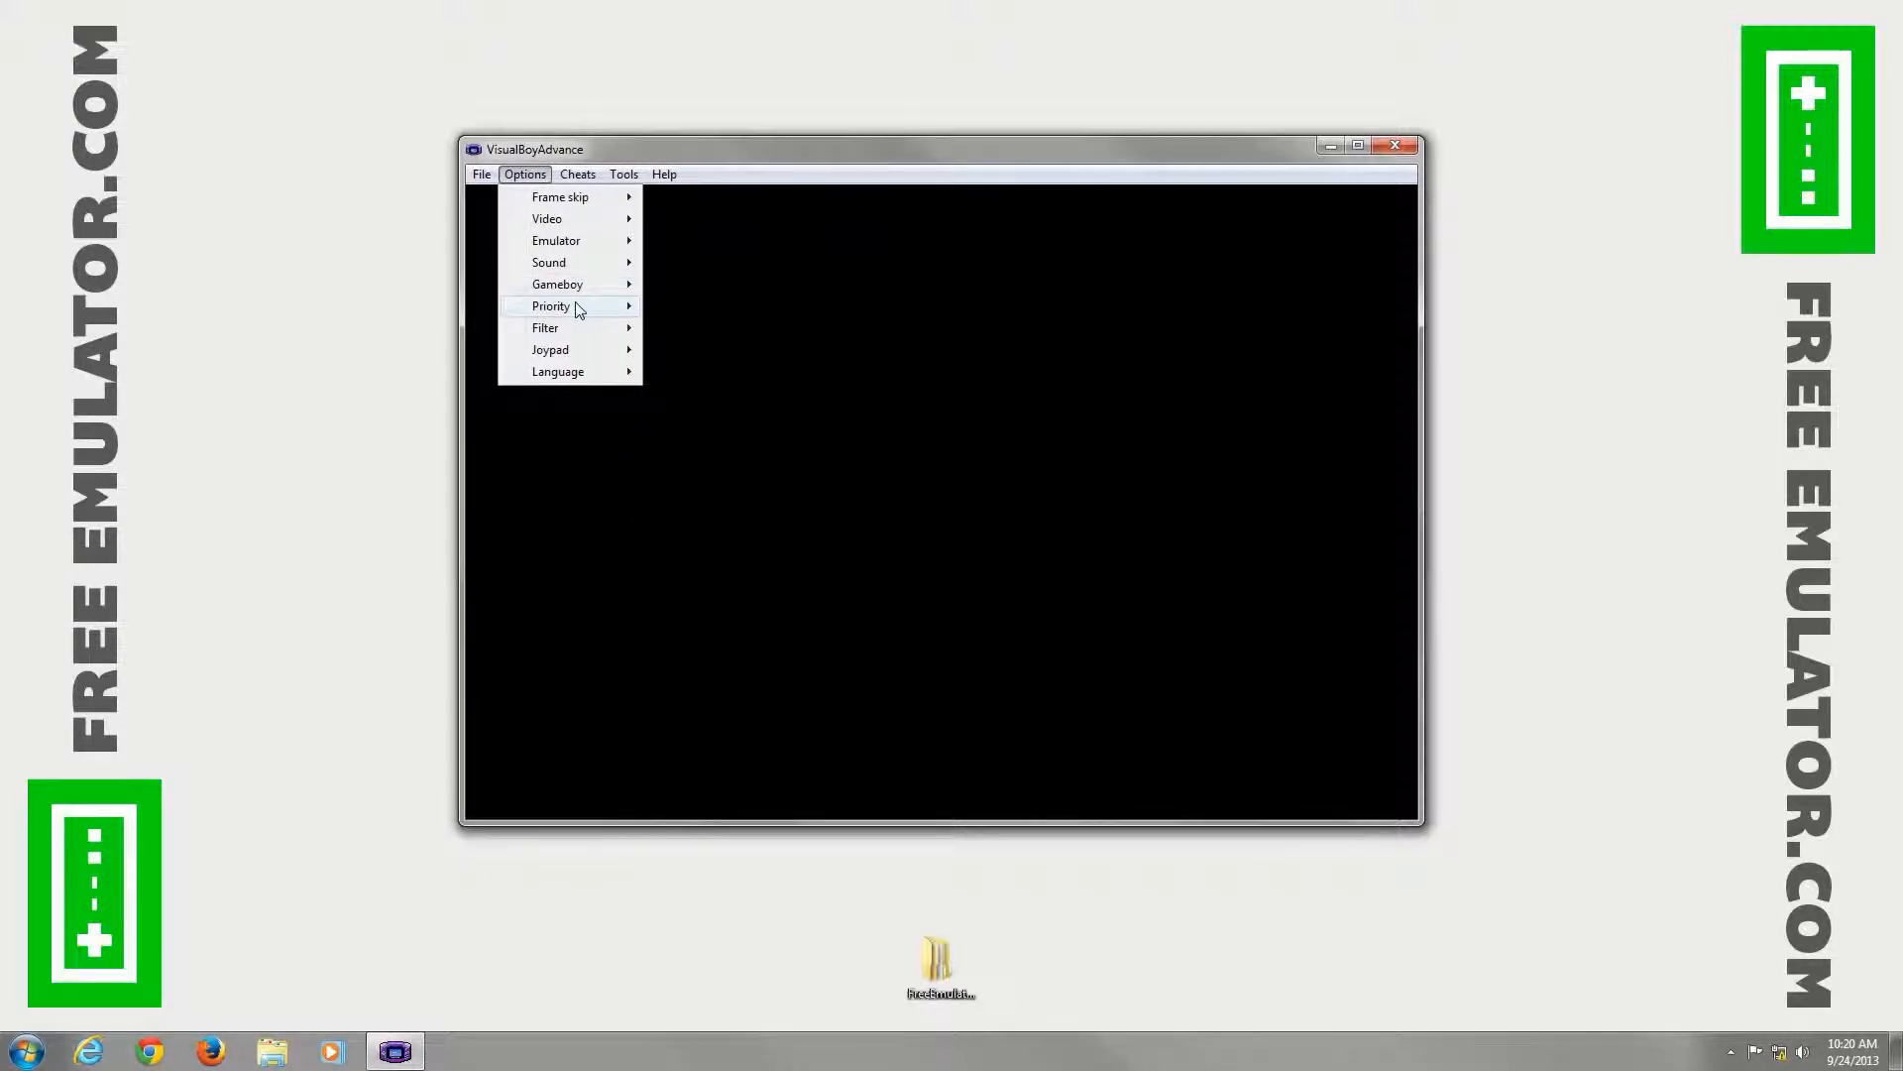
mouse_move(546, 328)
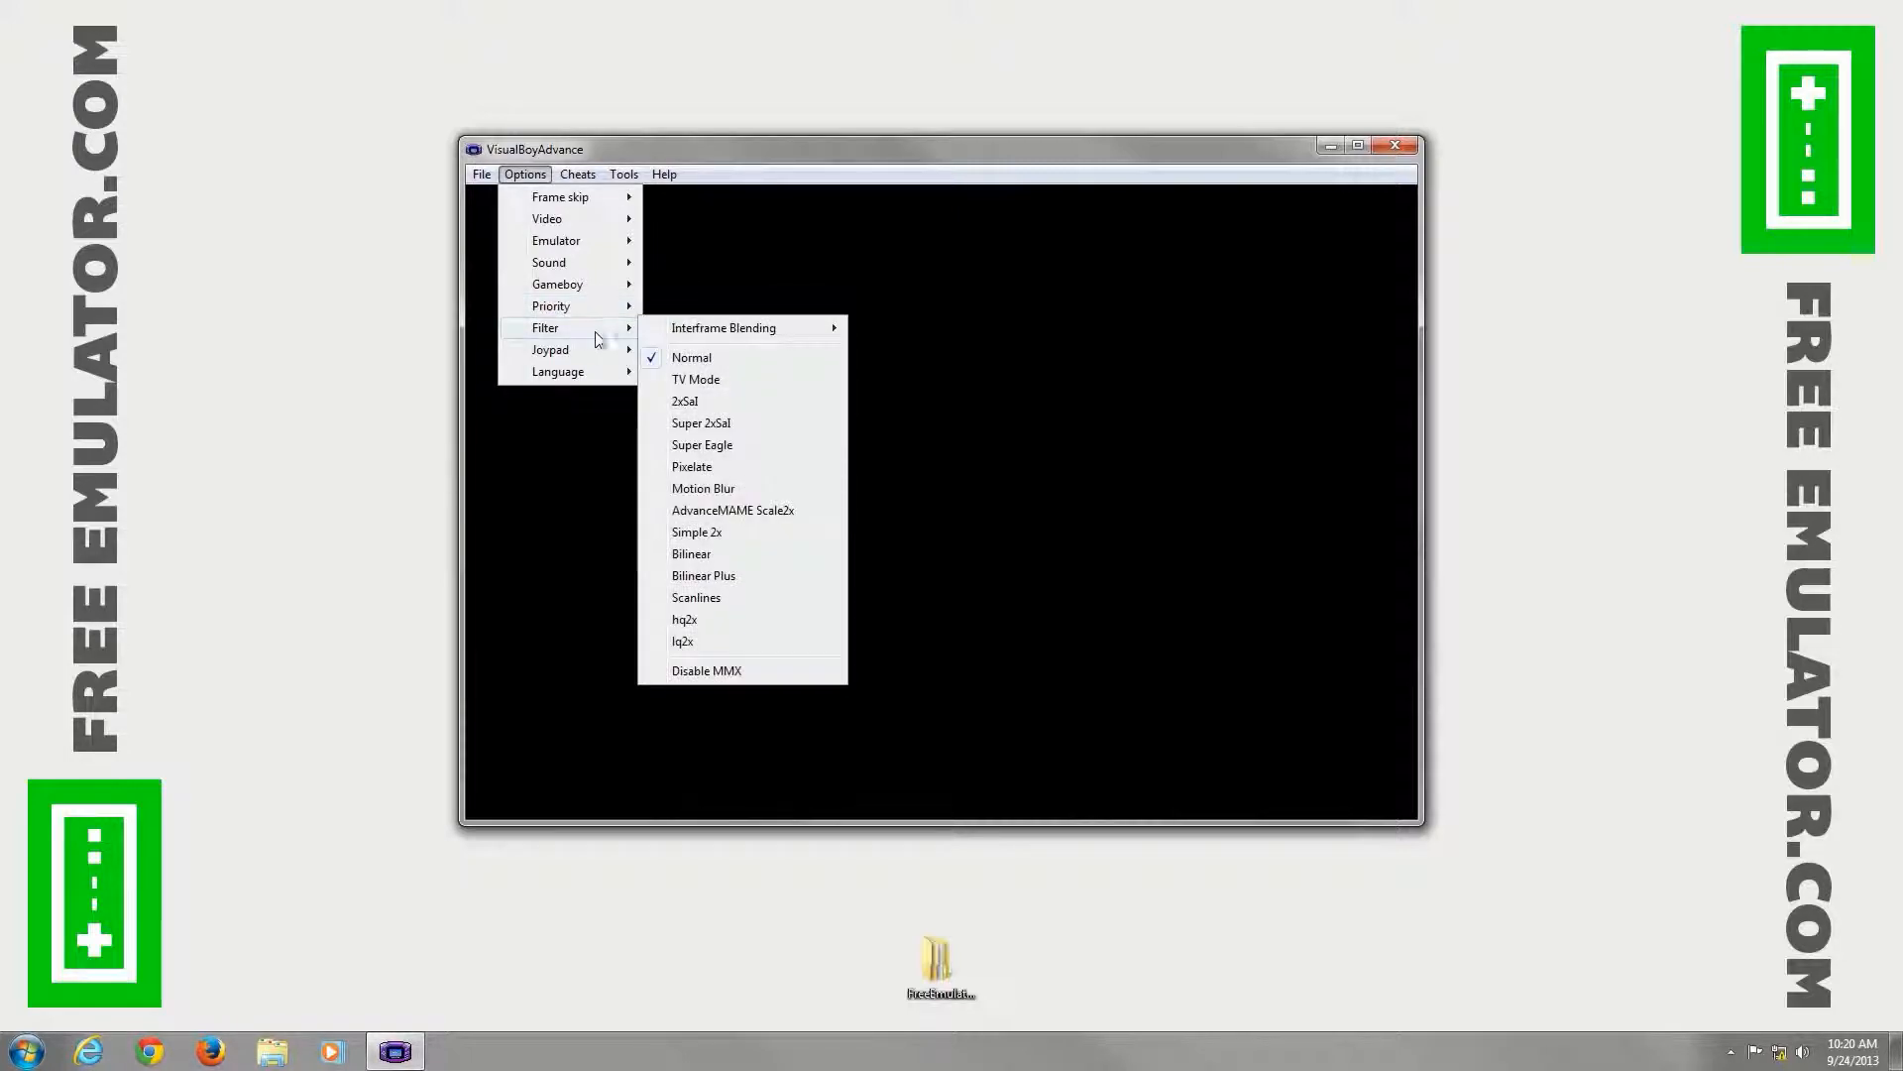
mouse_move(701, 444)
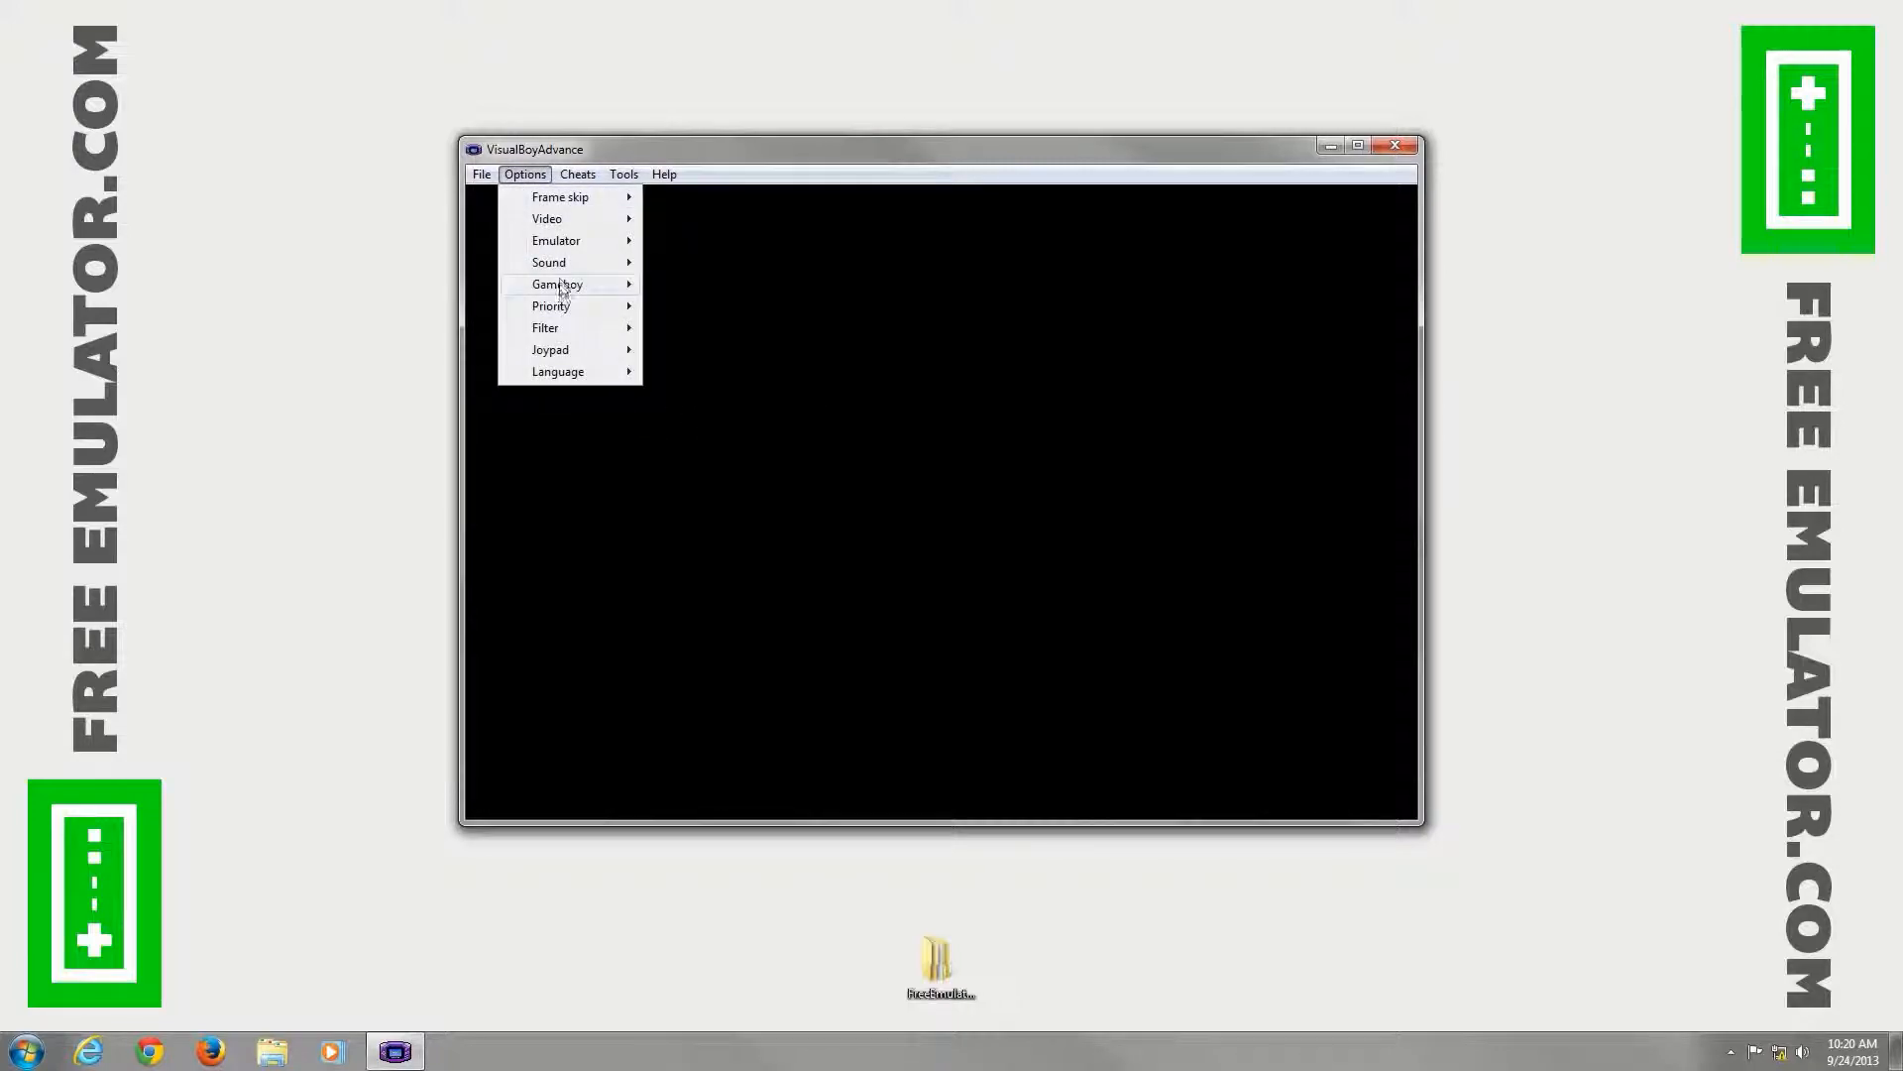
Step: After browsing Gameboy, Priority and Filter, show the Options > Joypad submenu
left_click(545, 329)
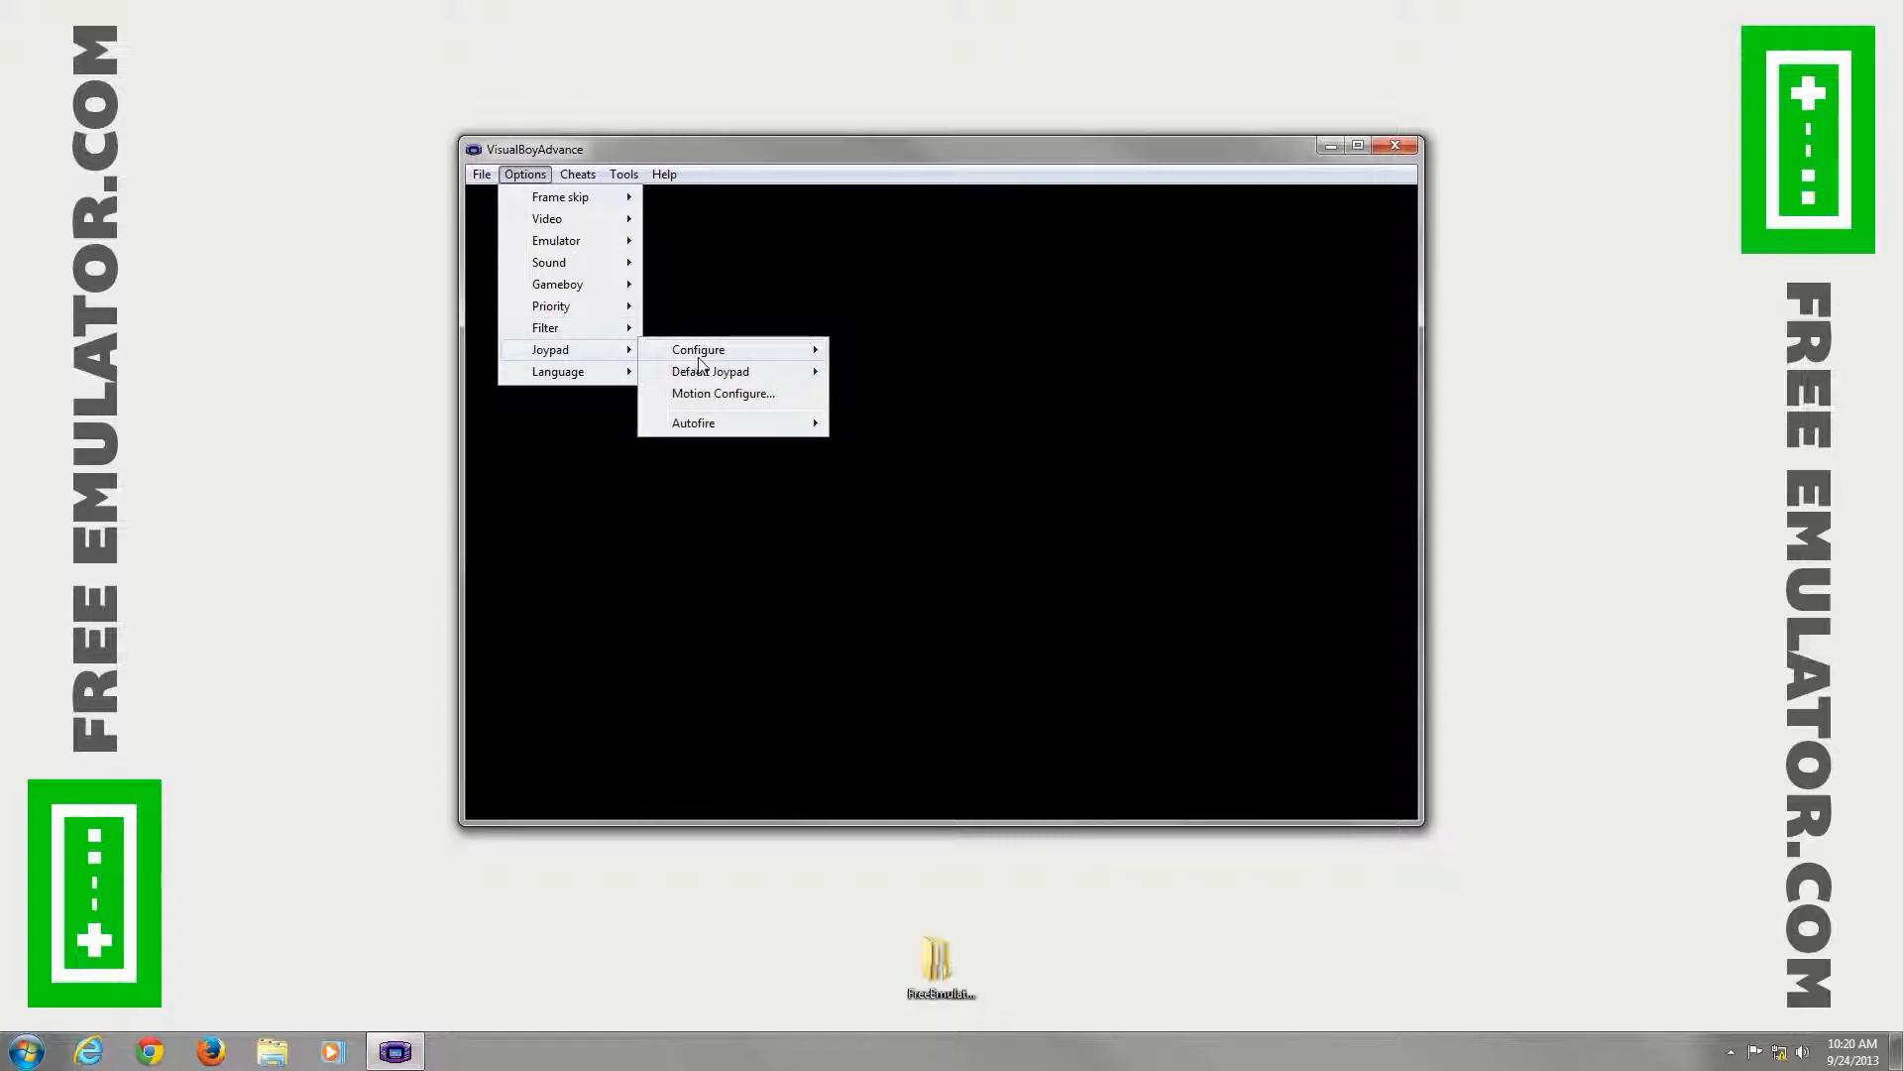
Step: View the joypad key configuration, keep English as language, then show the Tools menu
left_click(698, 350)
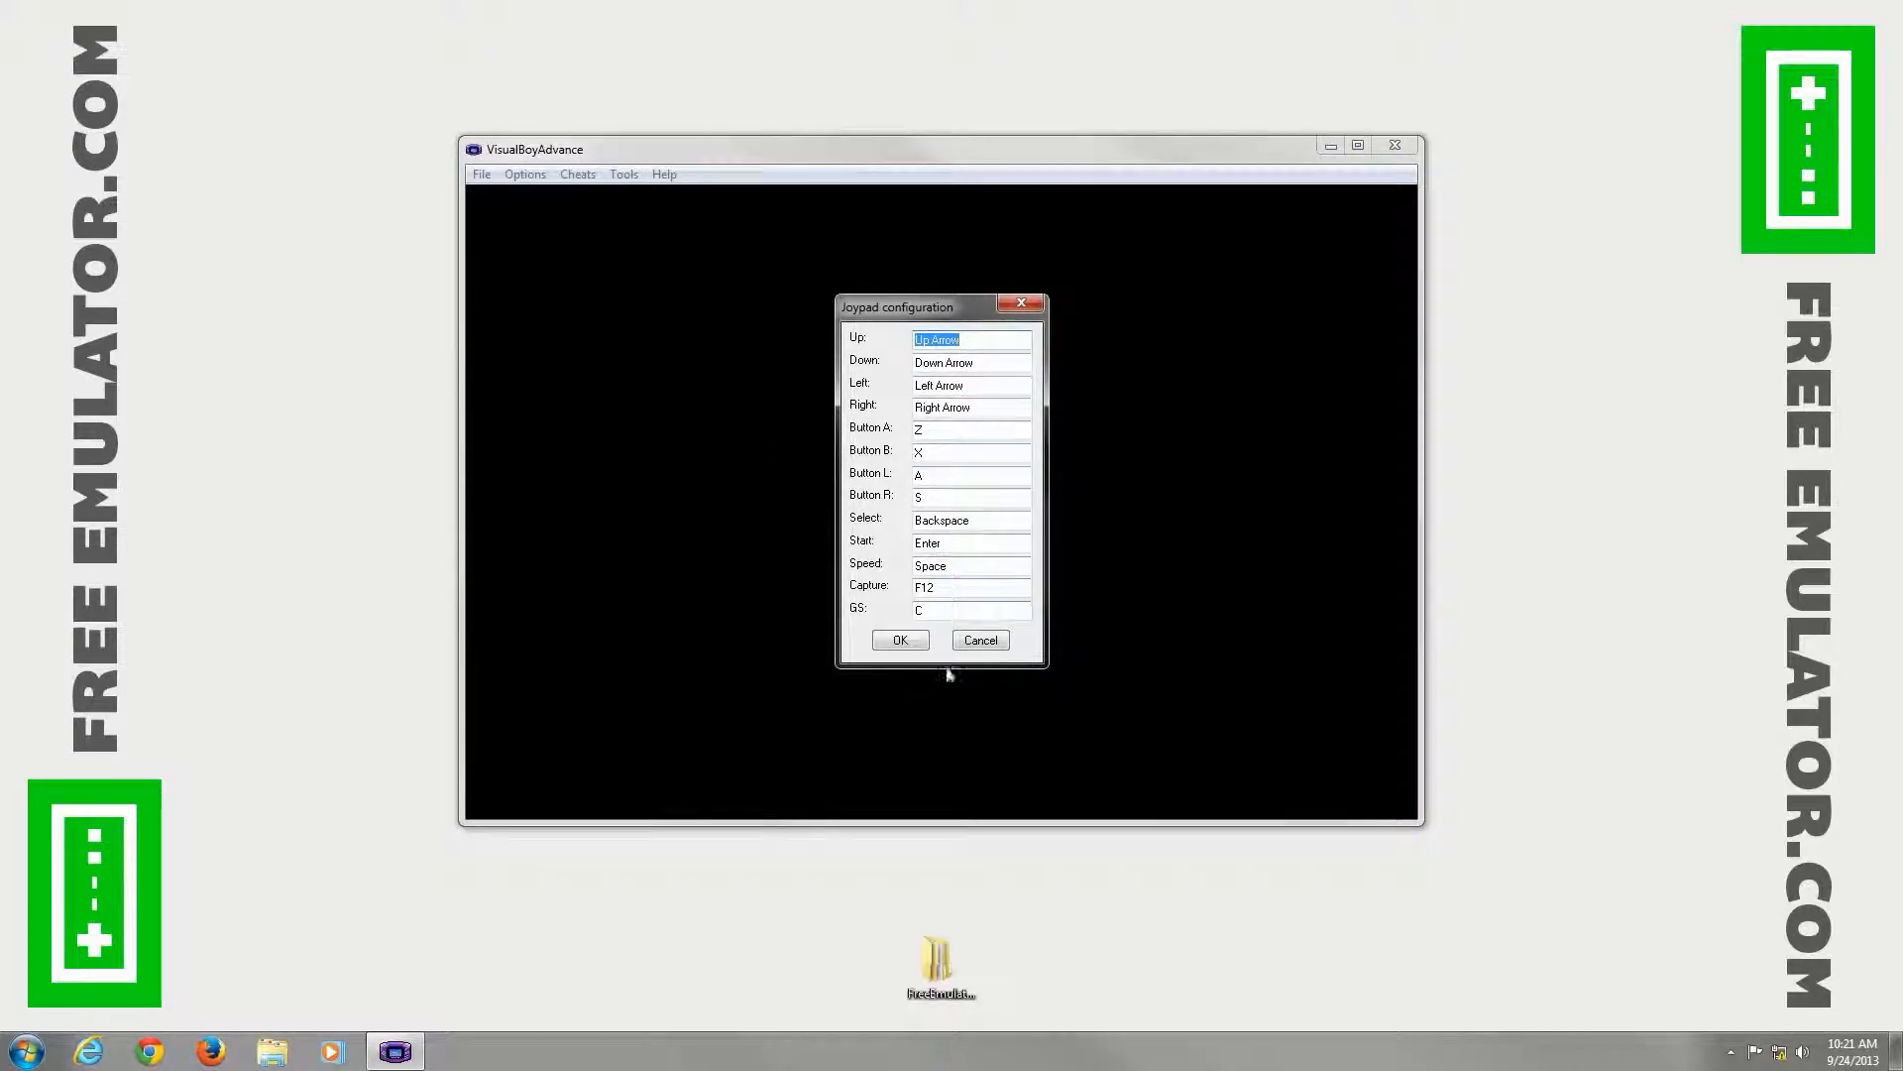
left_click(524, 173)
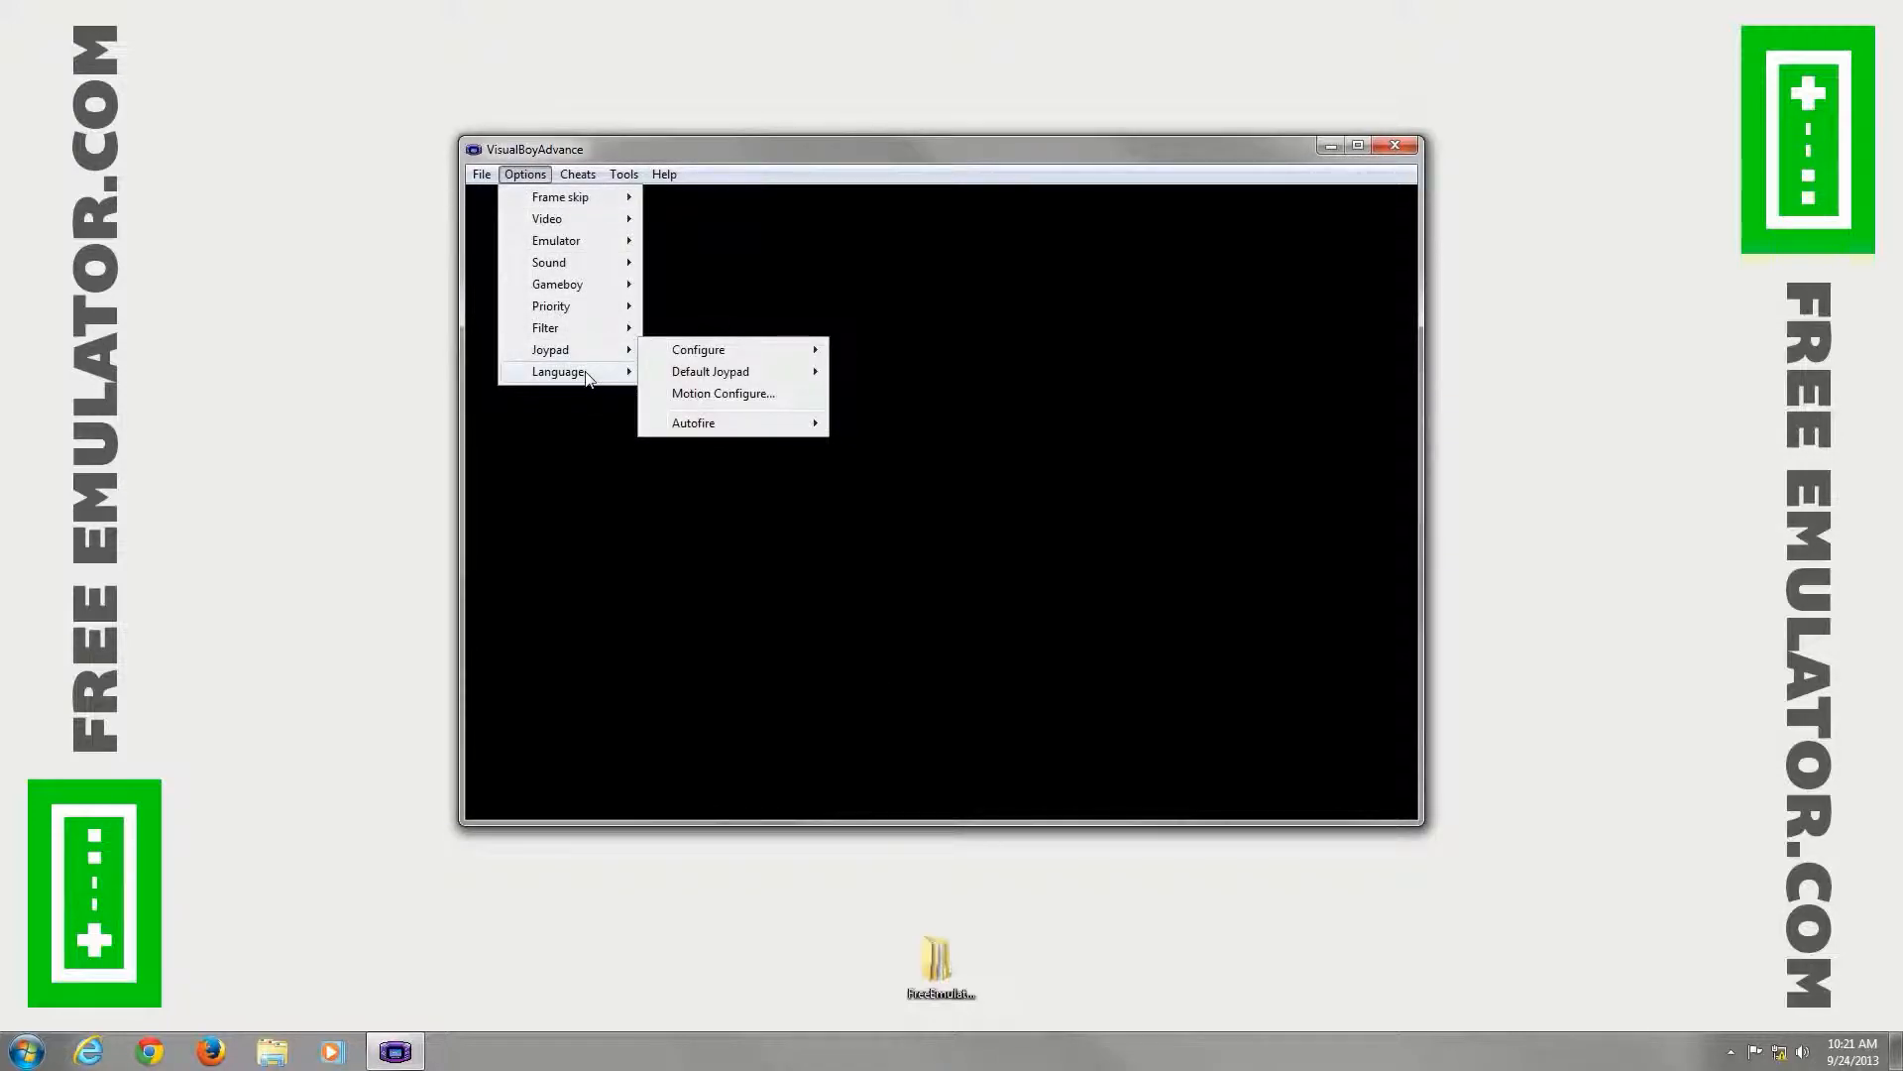
mouse_move(558, 371)
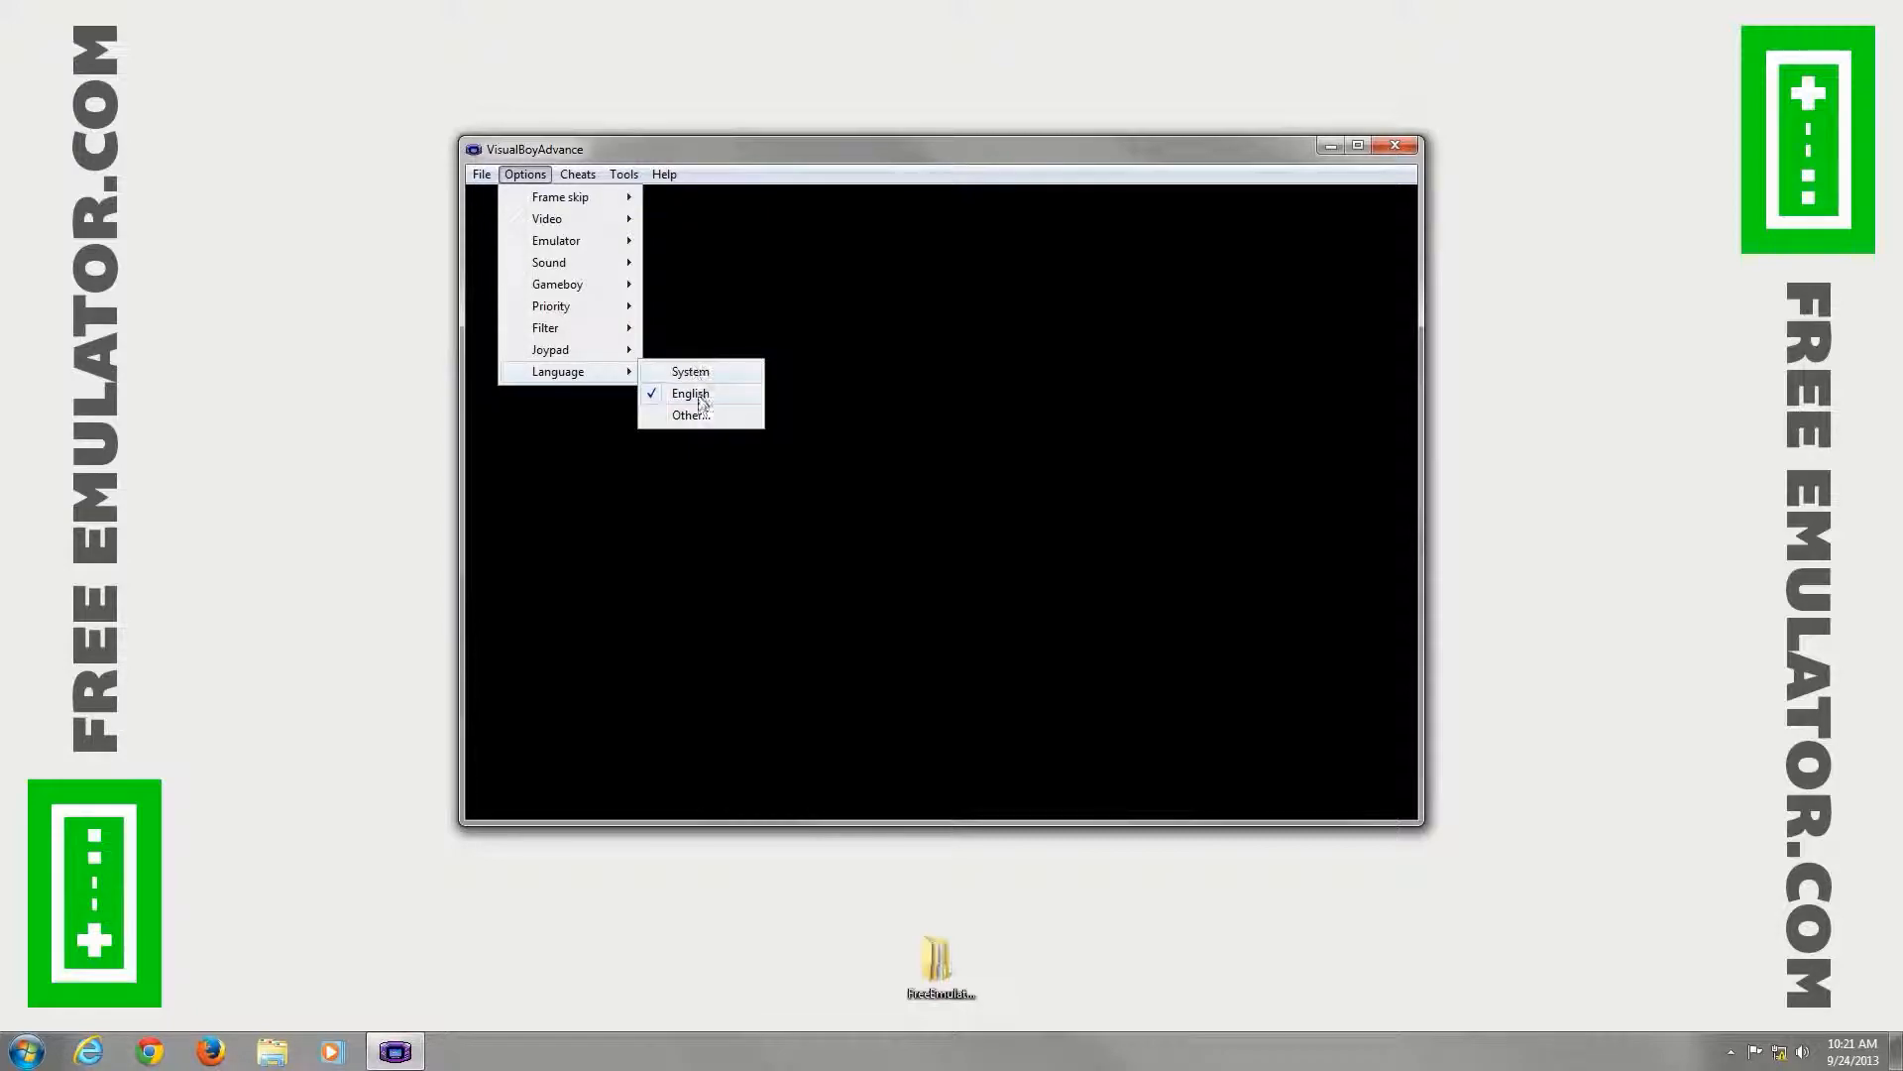
left_click(691, 414)
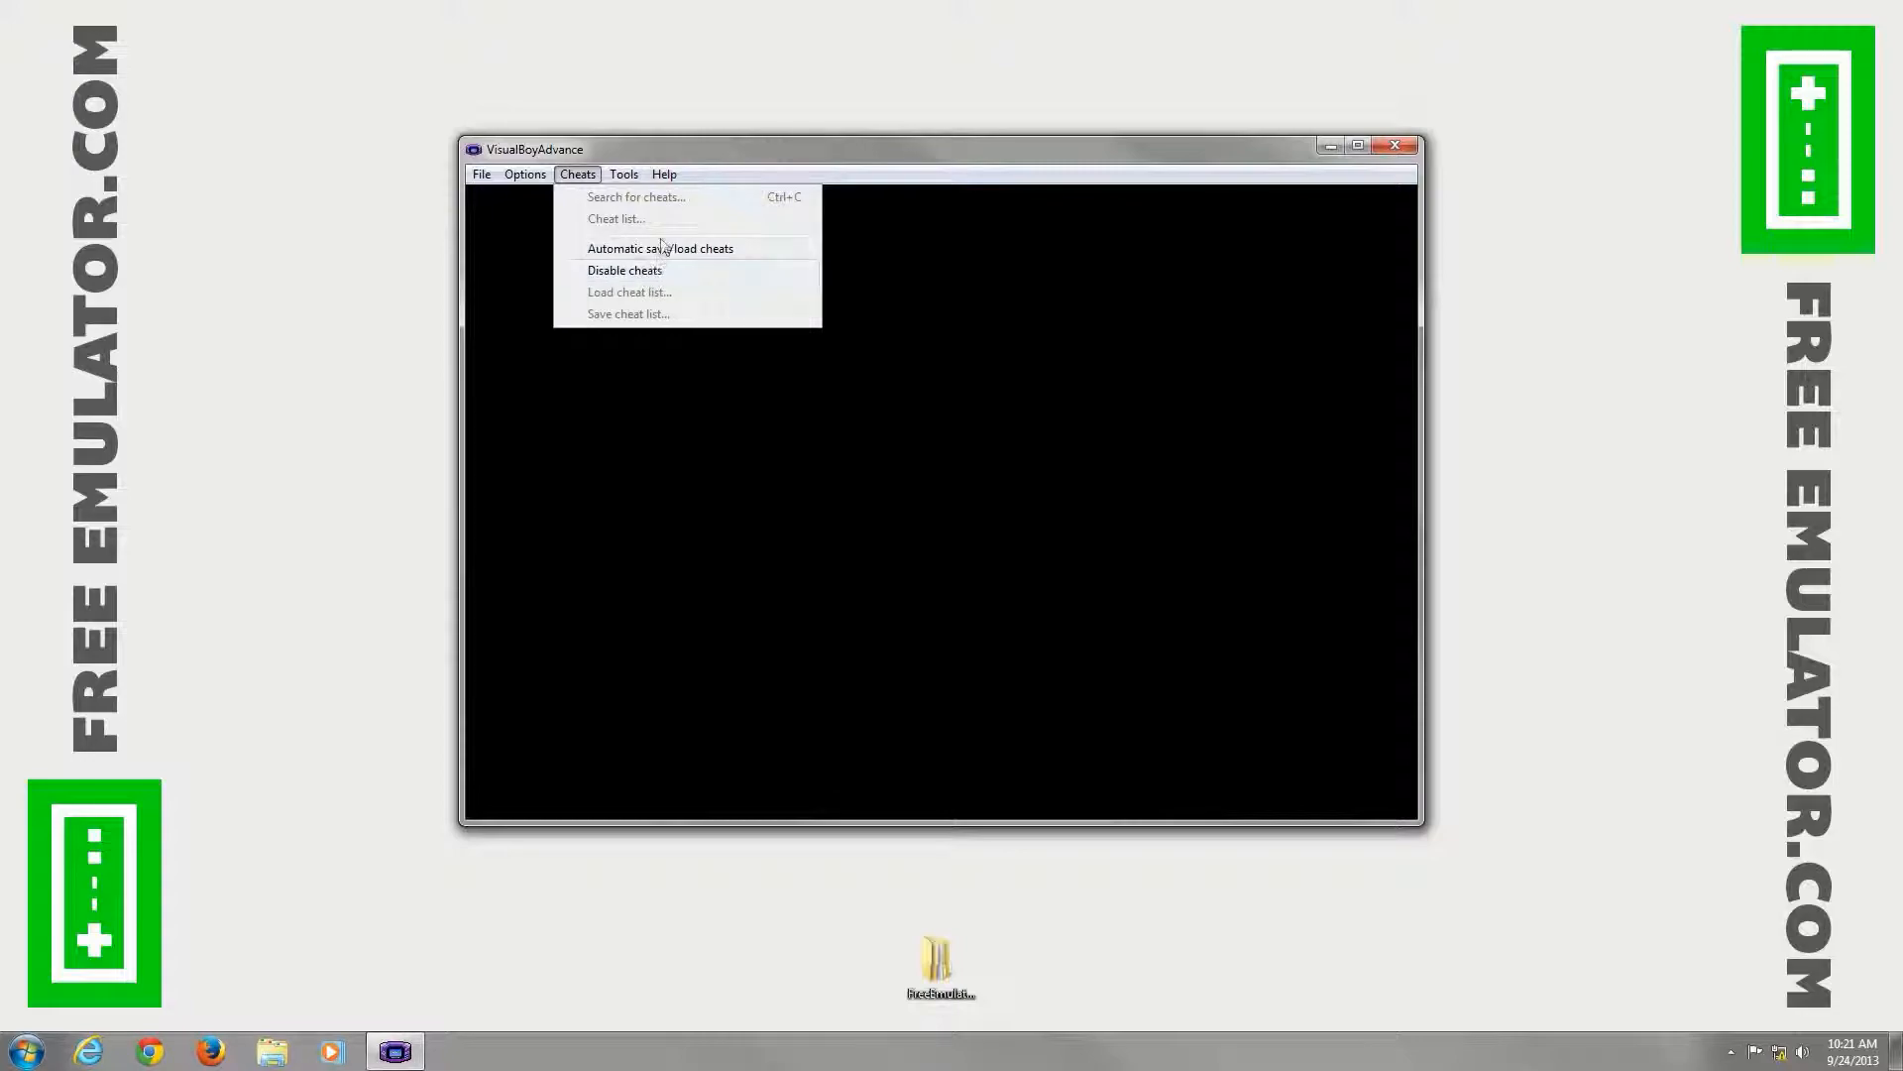
left_click(623, 174)
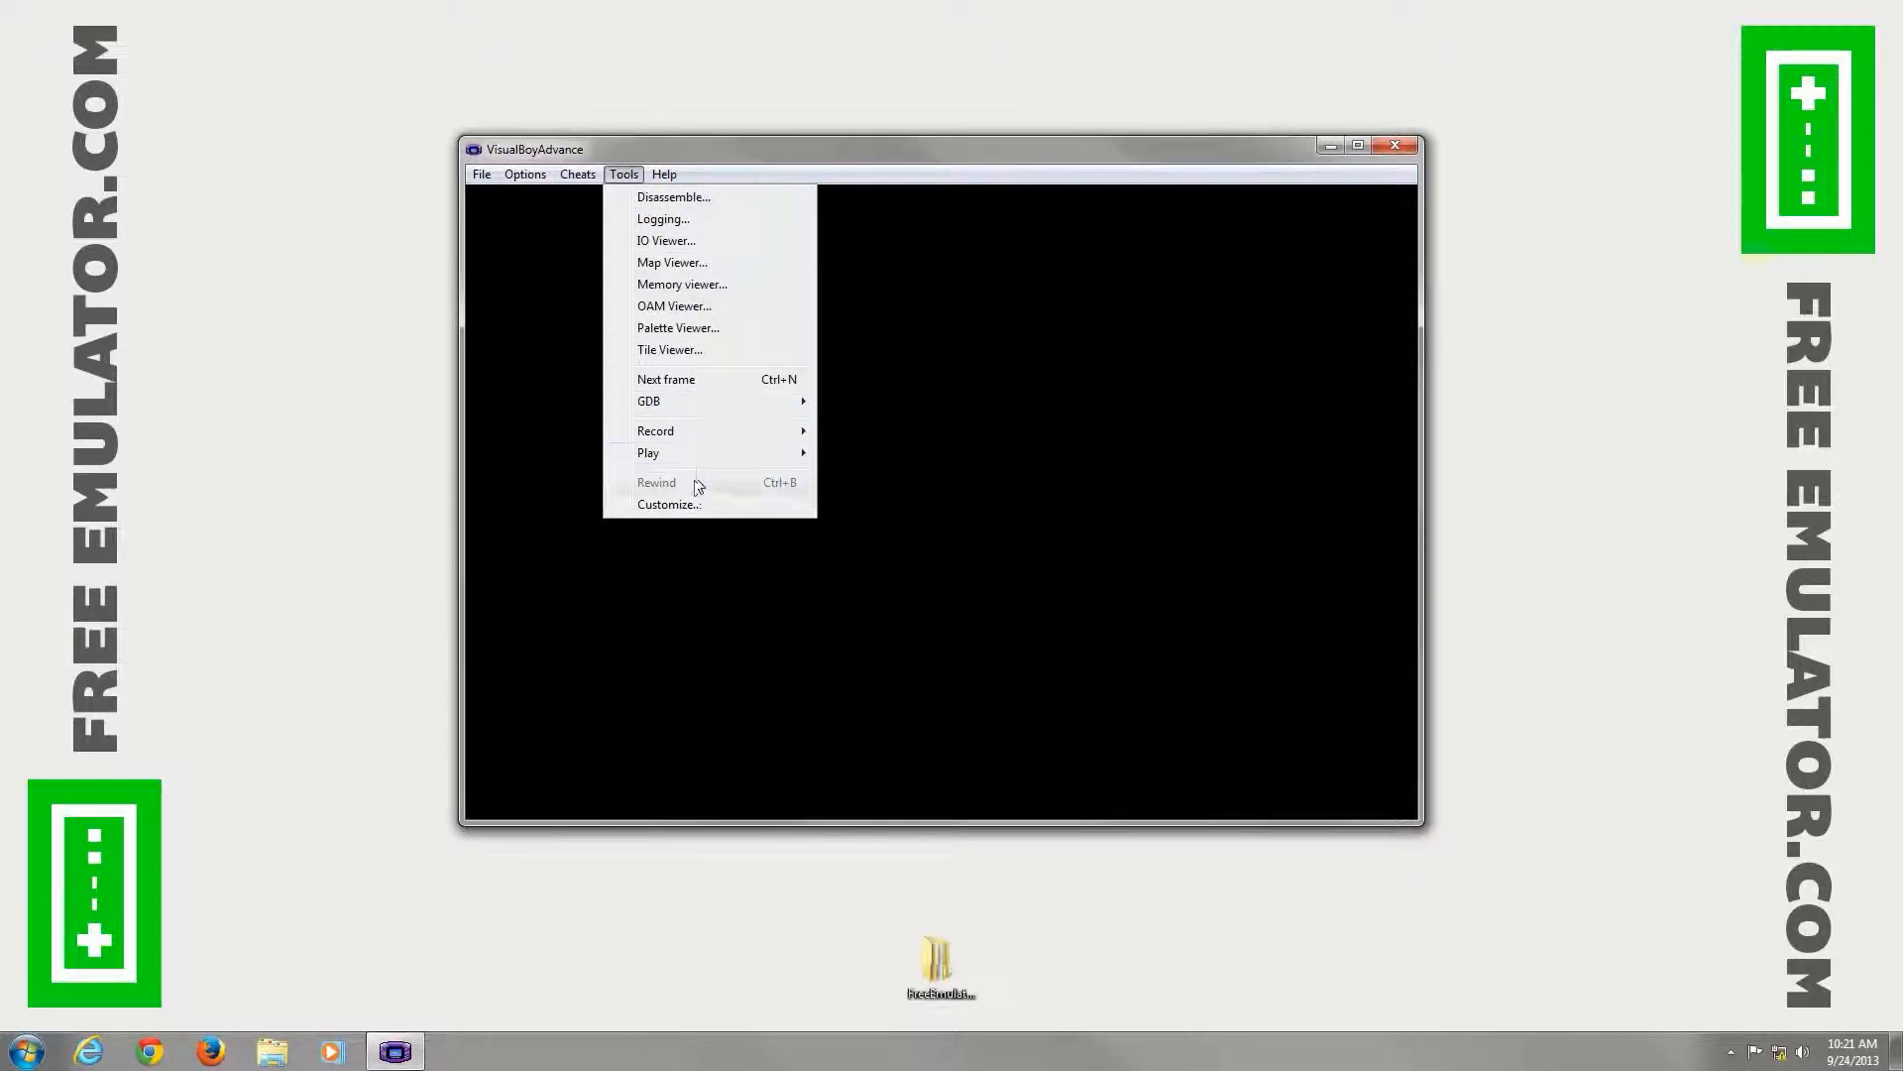
left_click(669, 504)
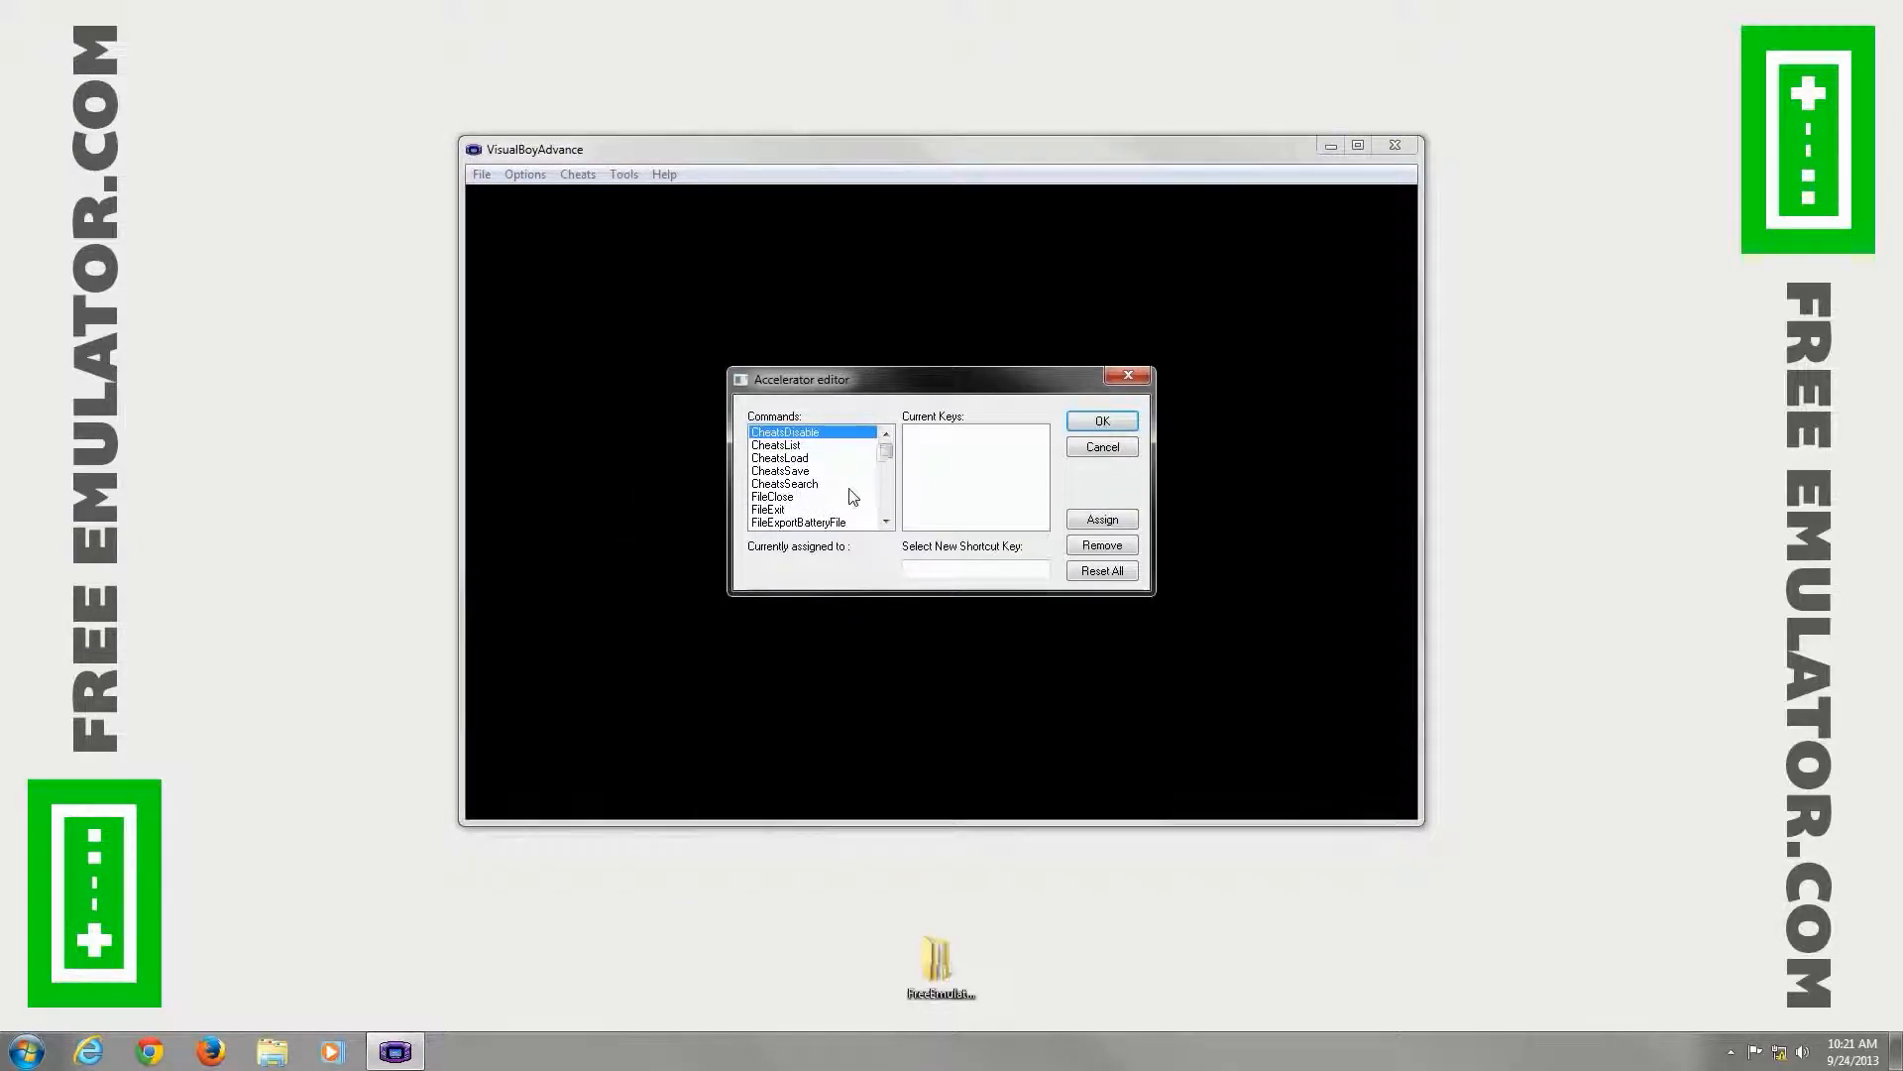
left_click(780, 471)
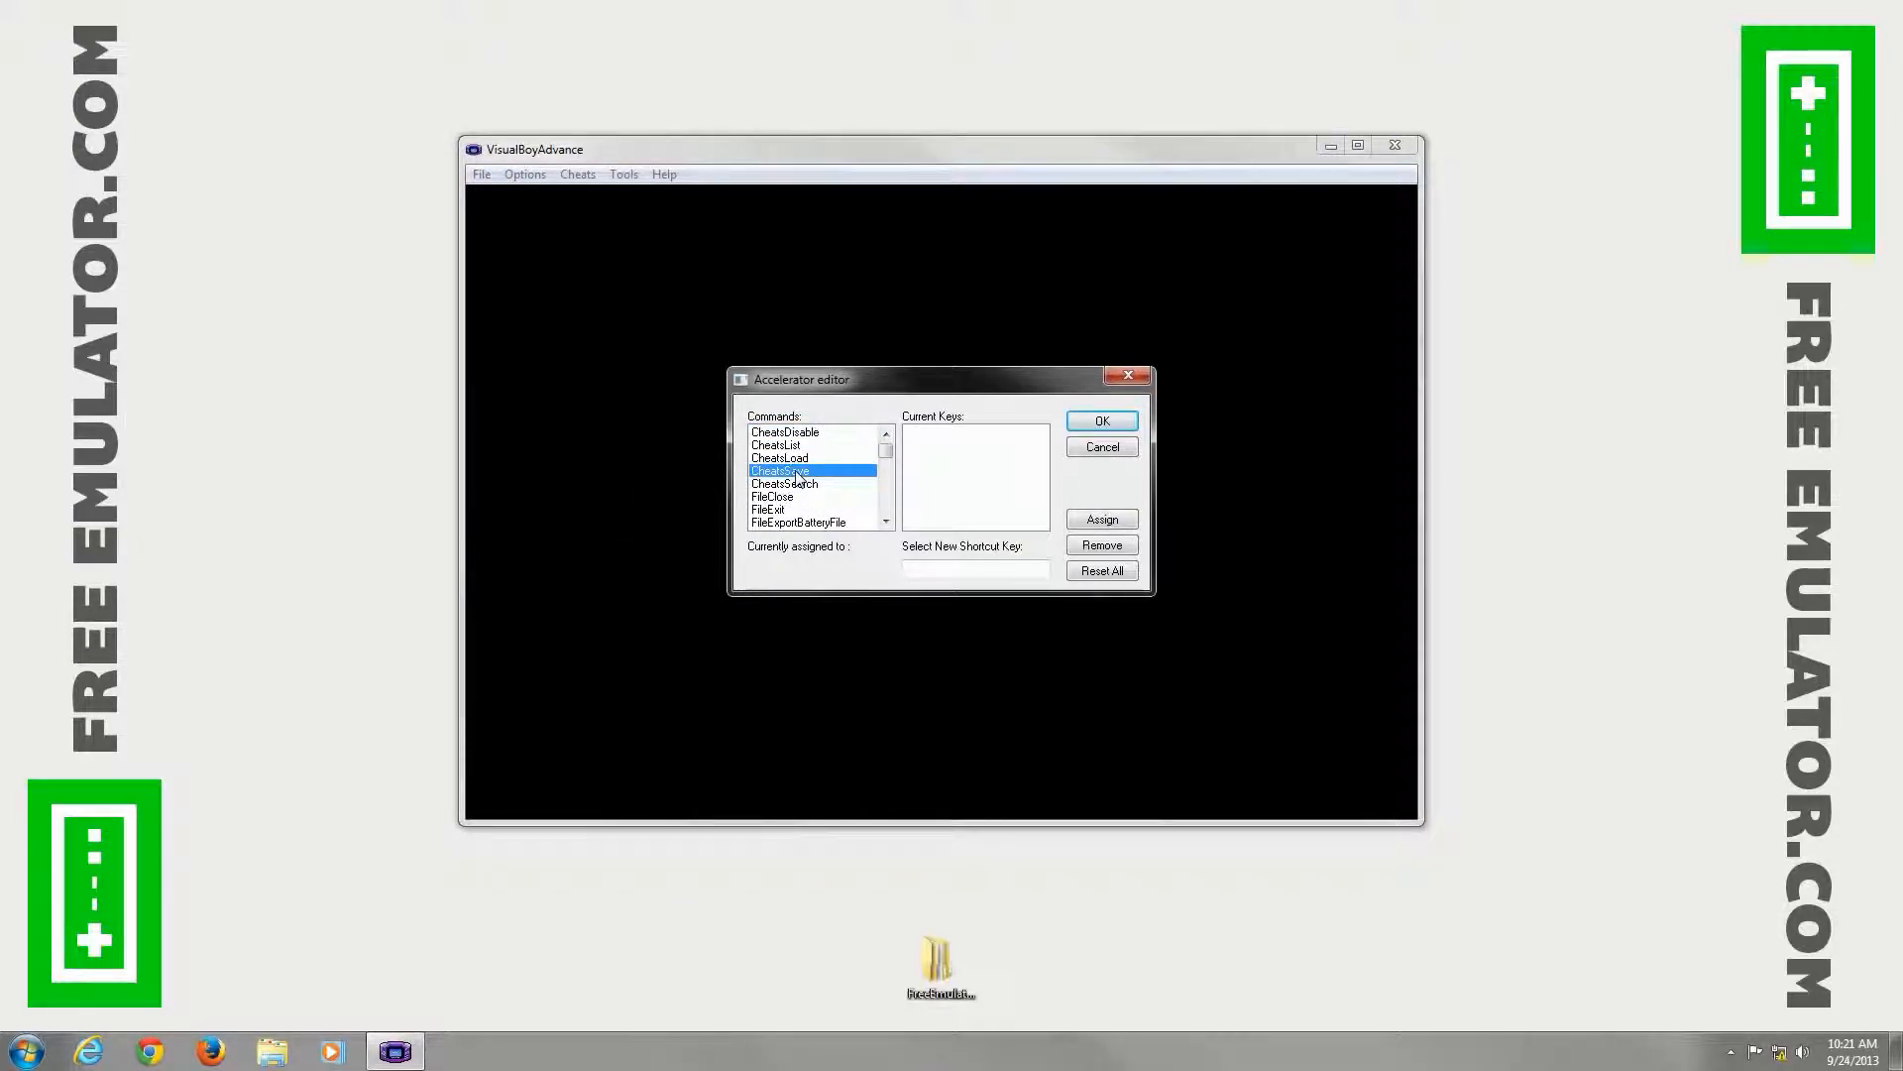
left_click(784, 482)
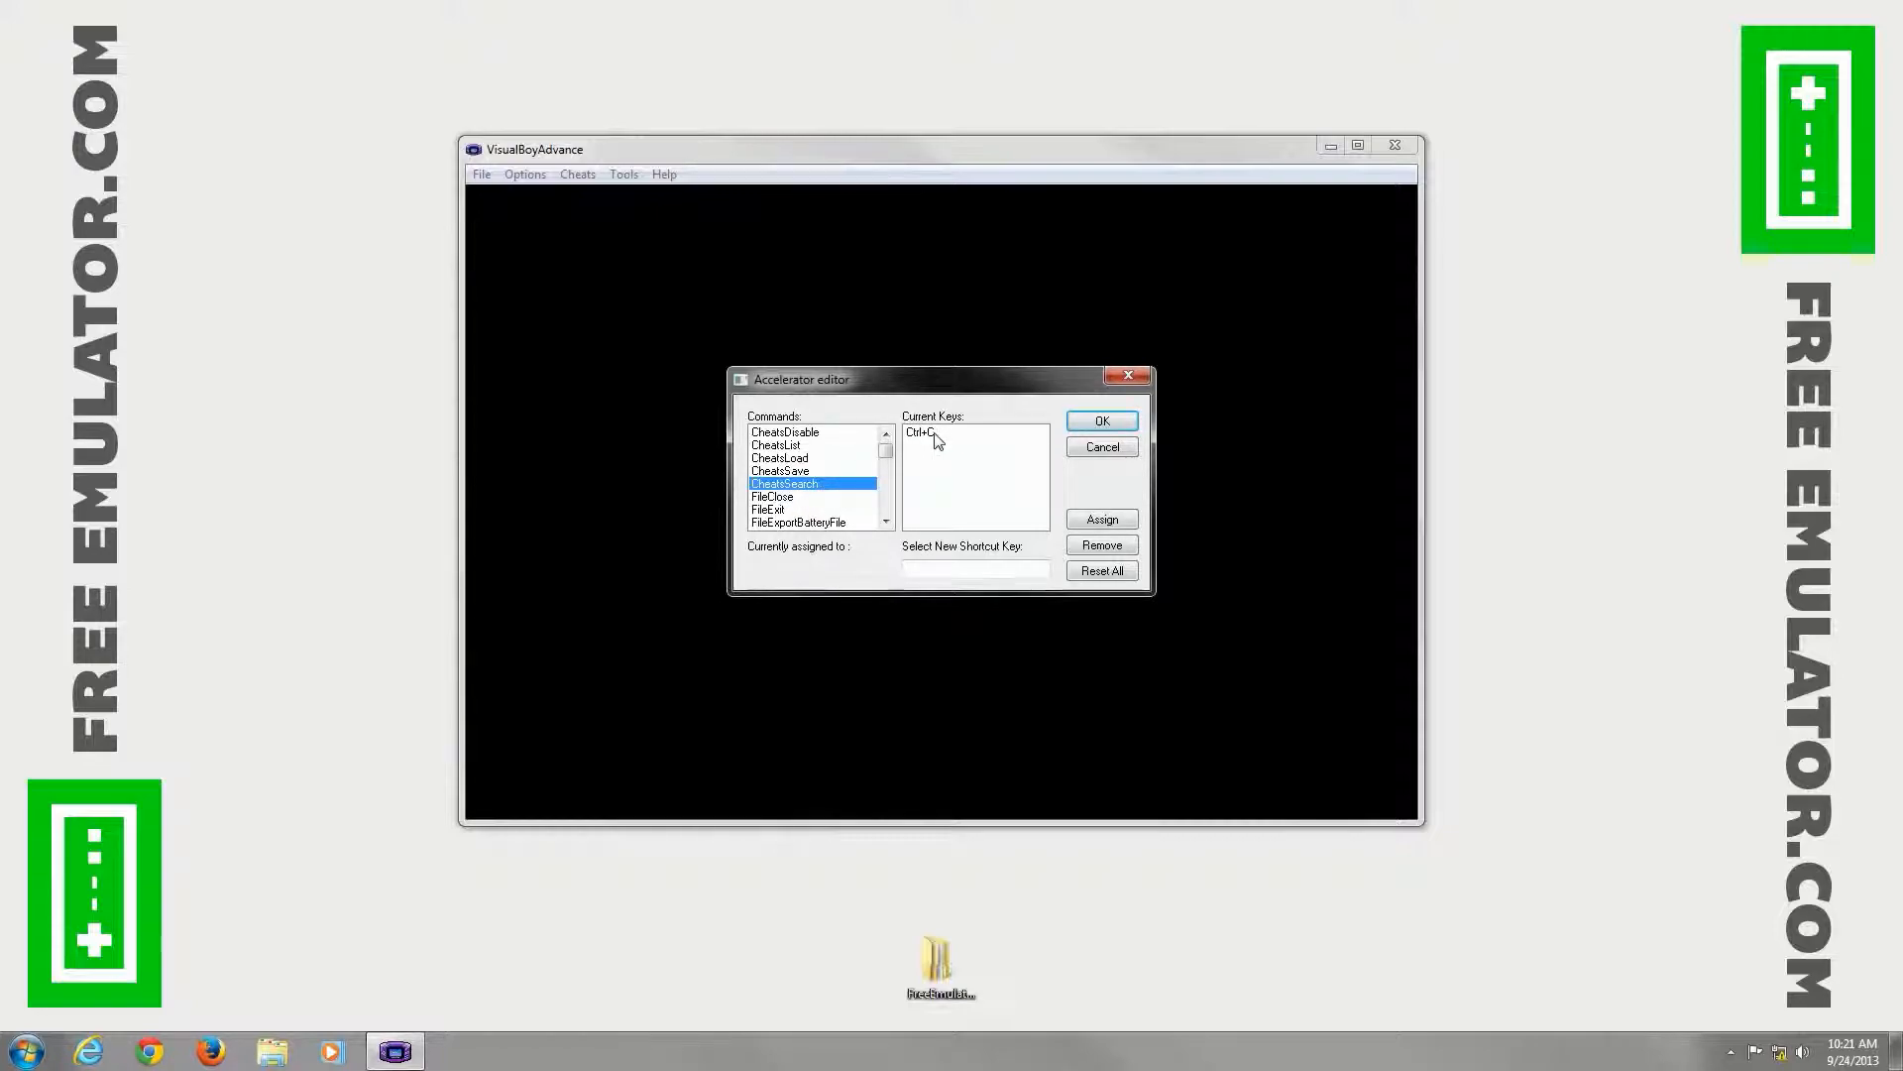
left_click(975, 569)
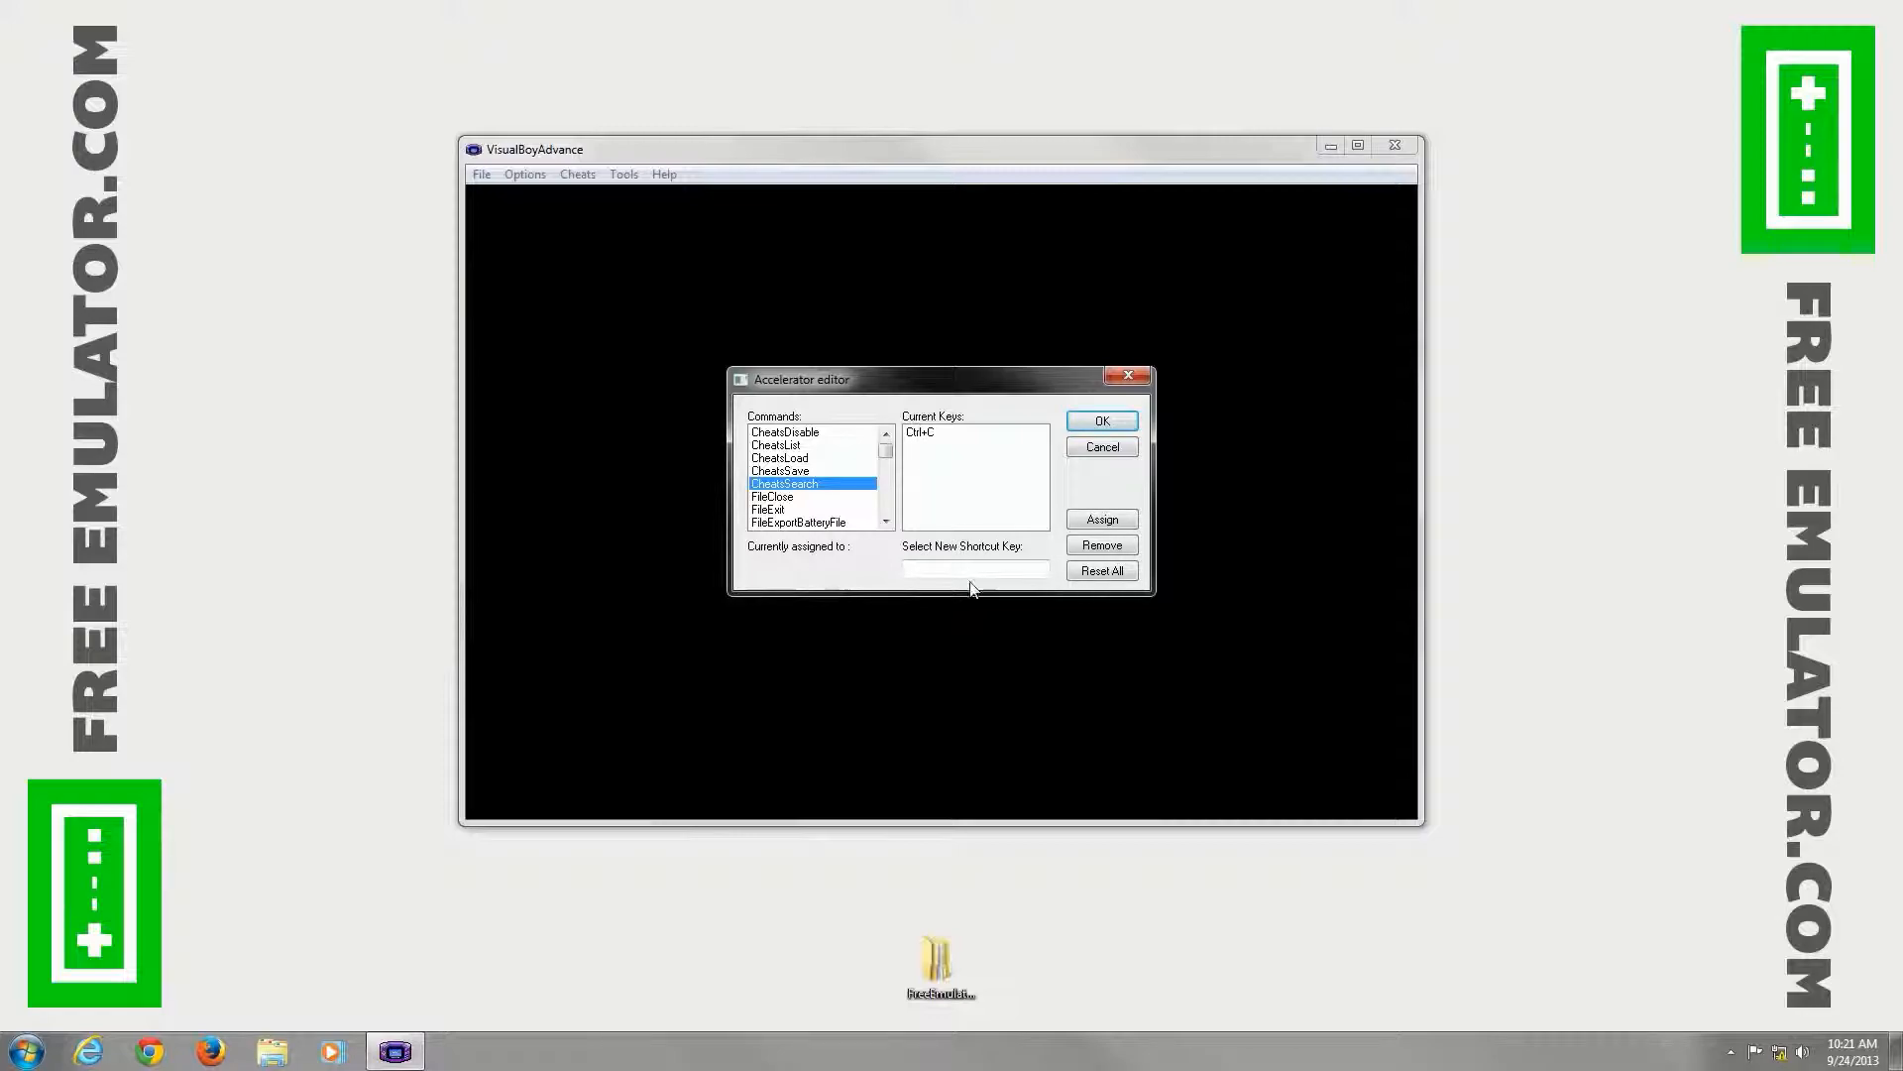
left_click(773, 496)
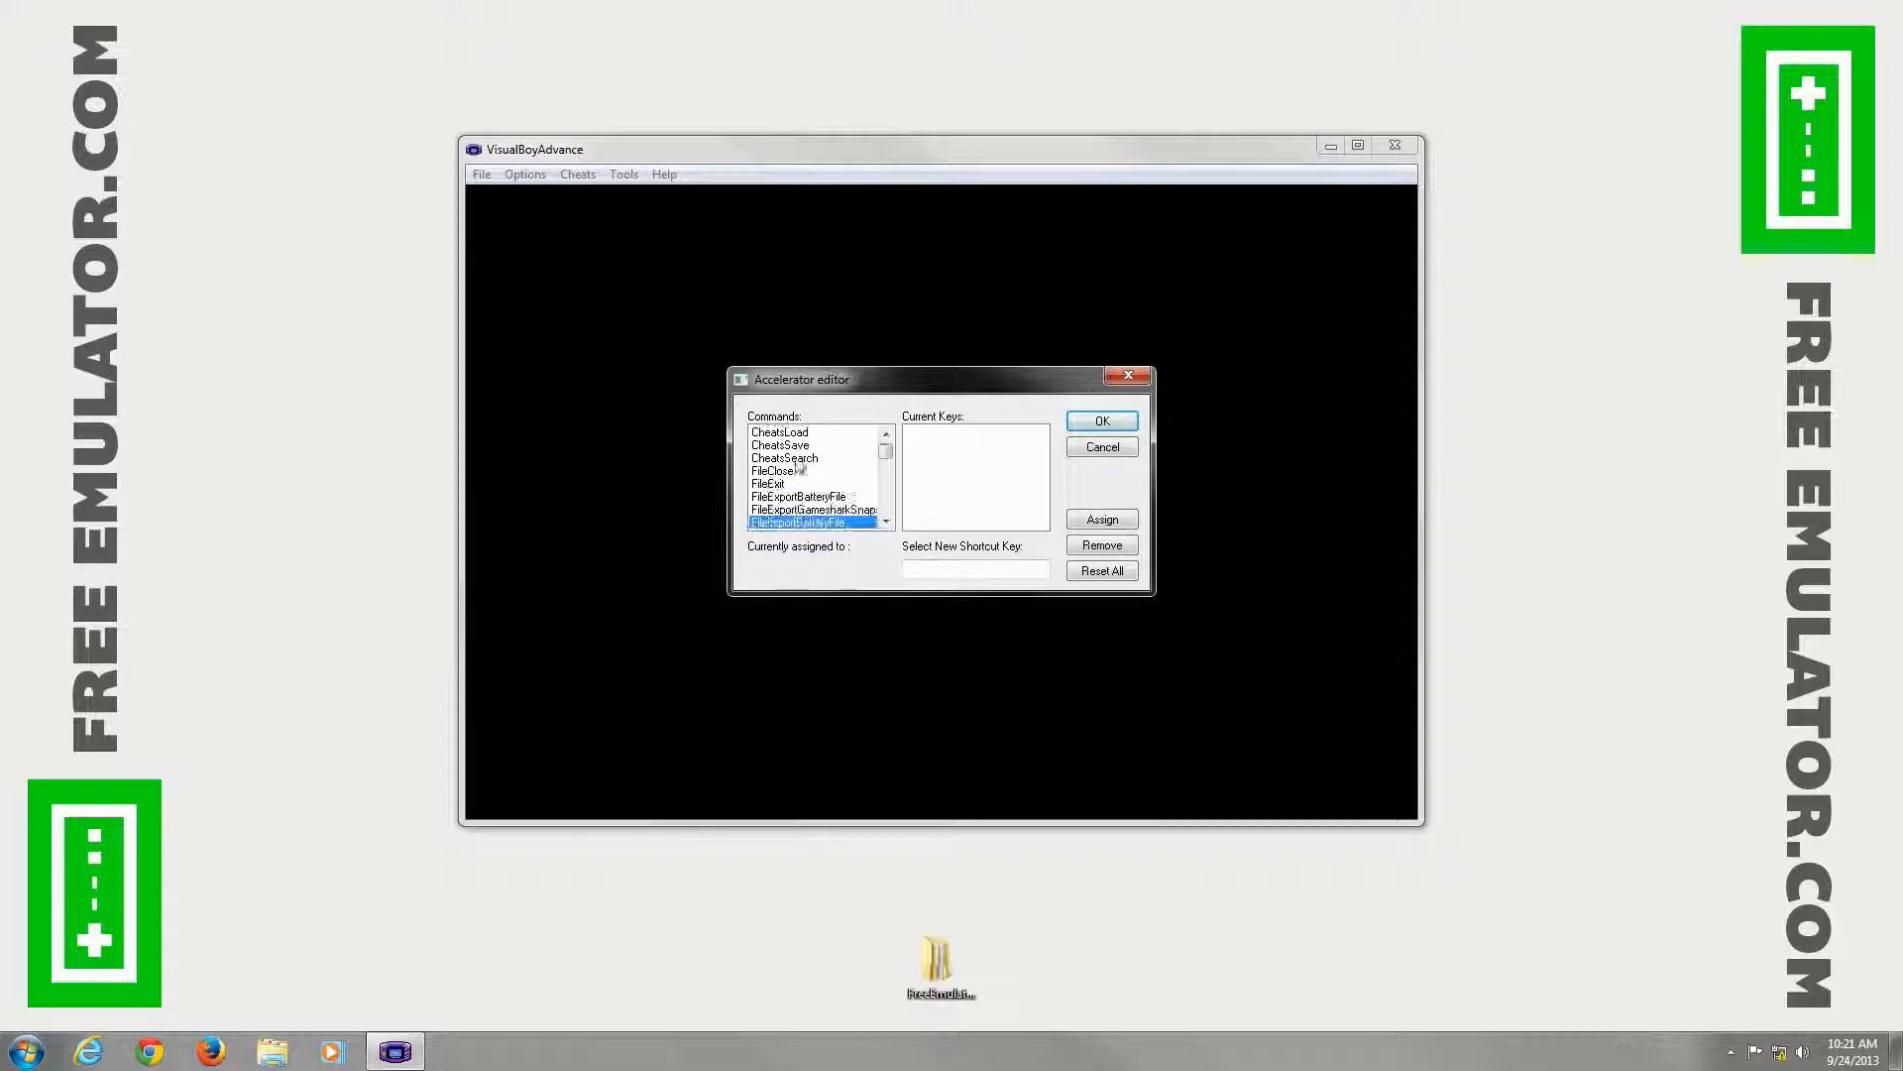
left_click(885, 491)
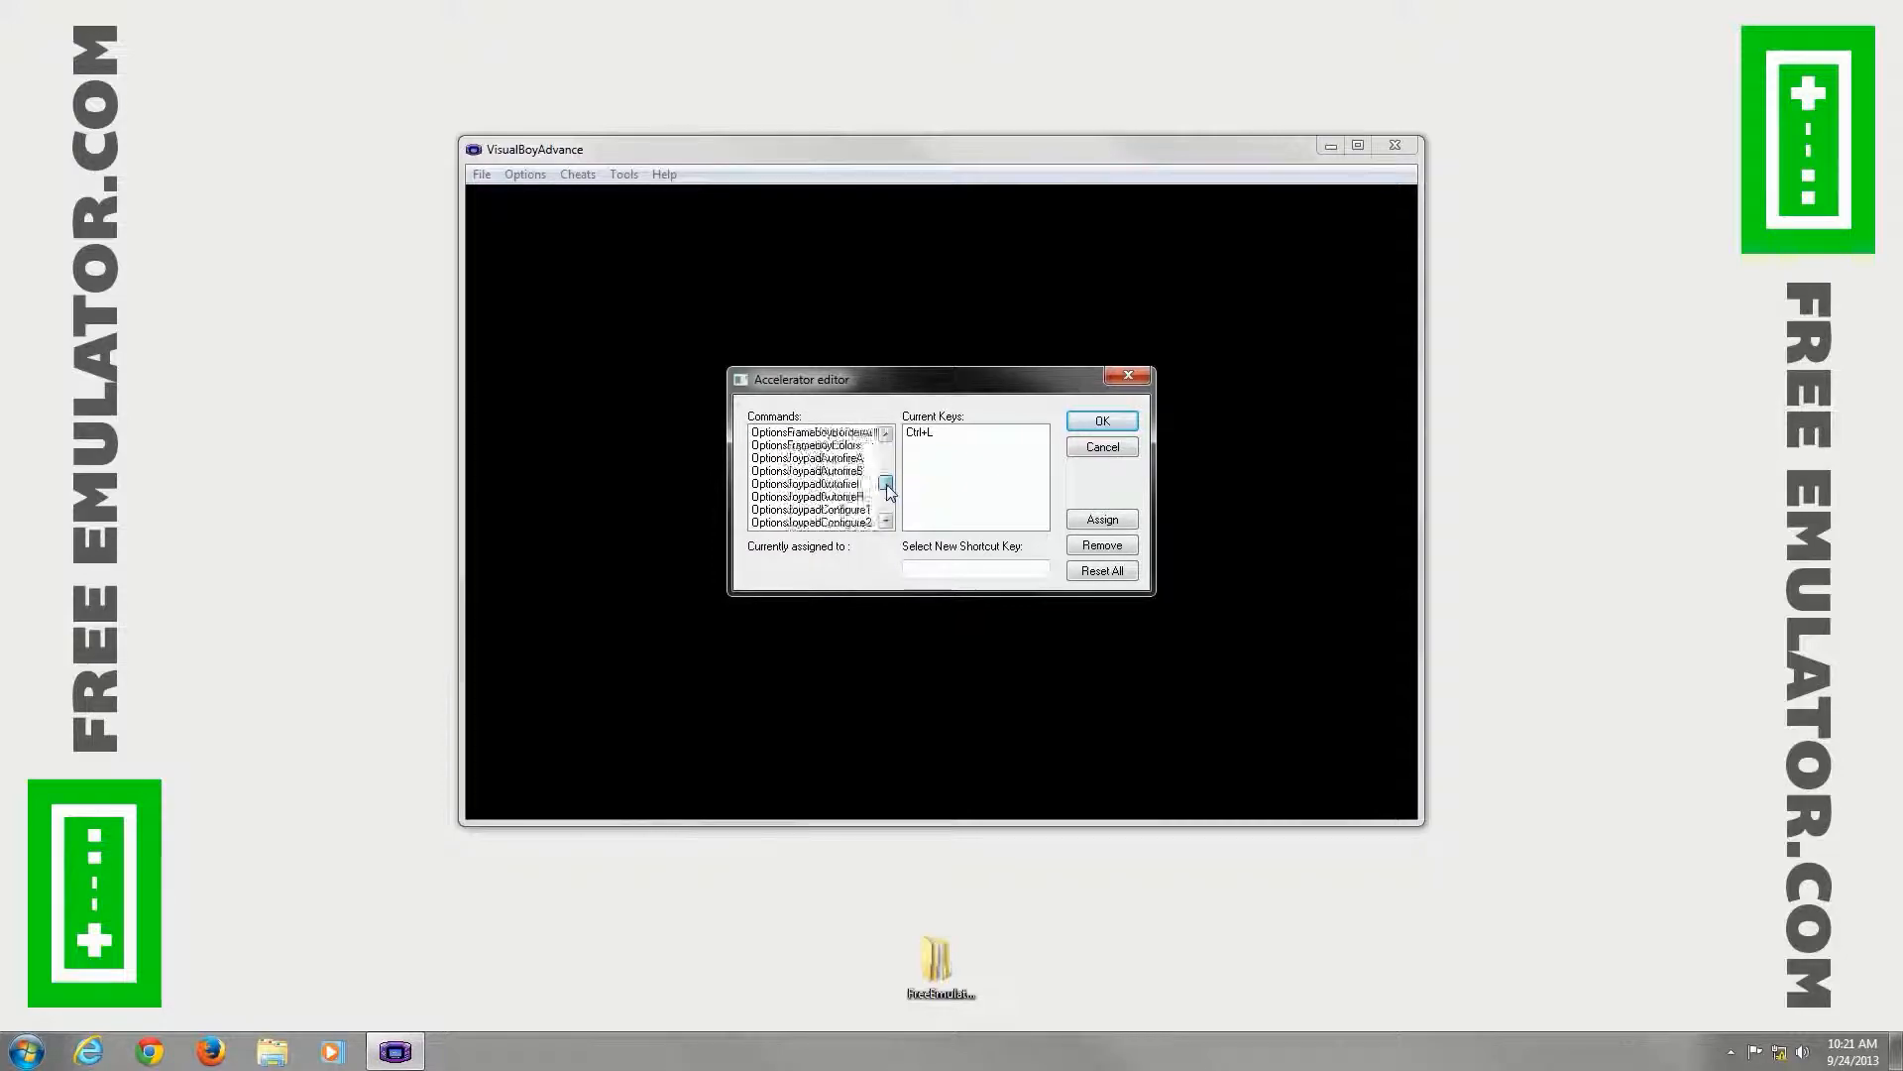
left_click(1100, 420)
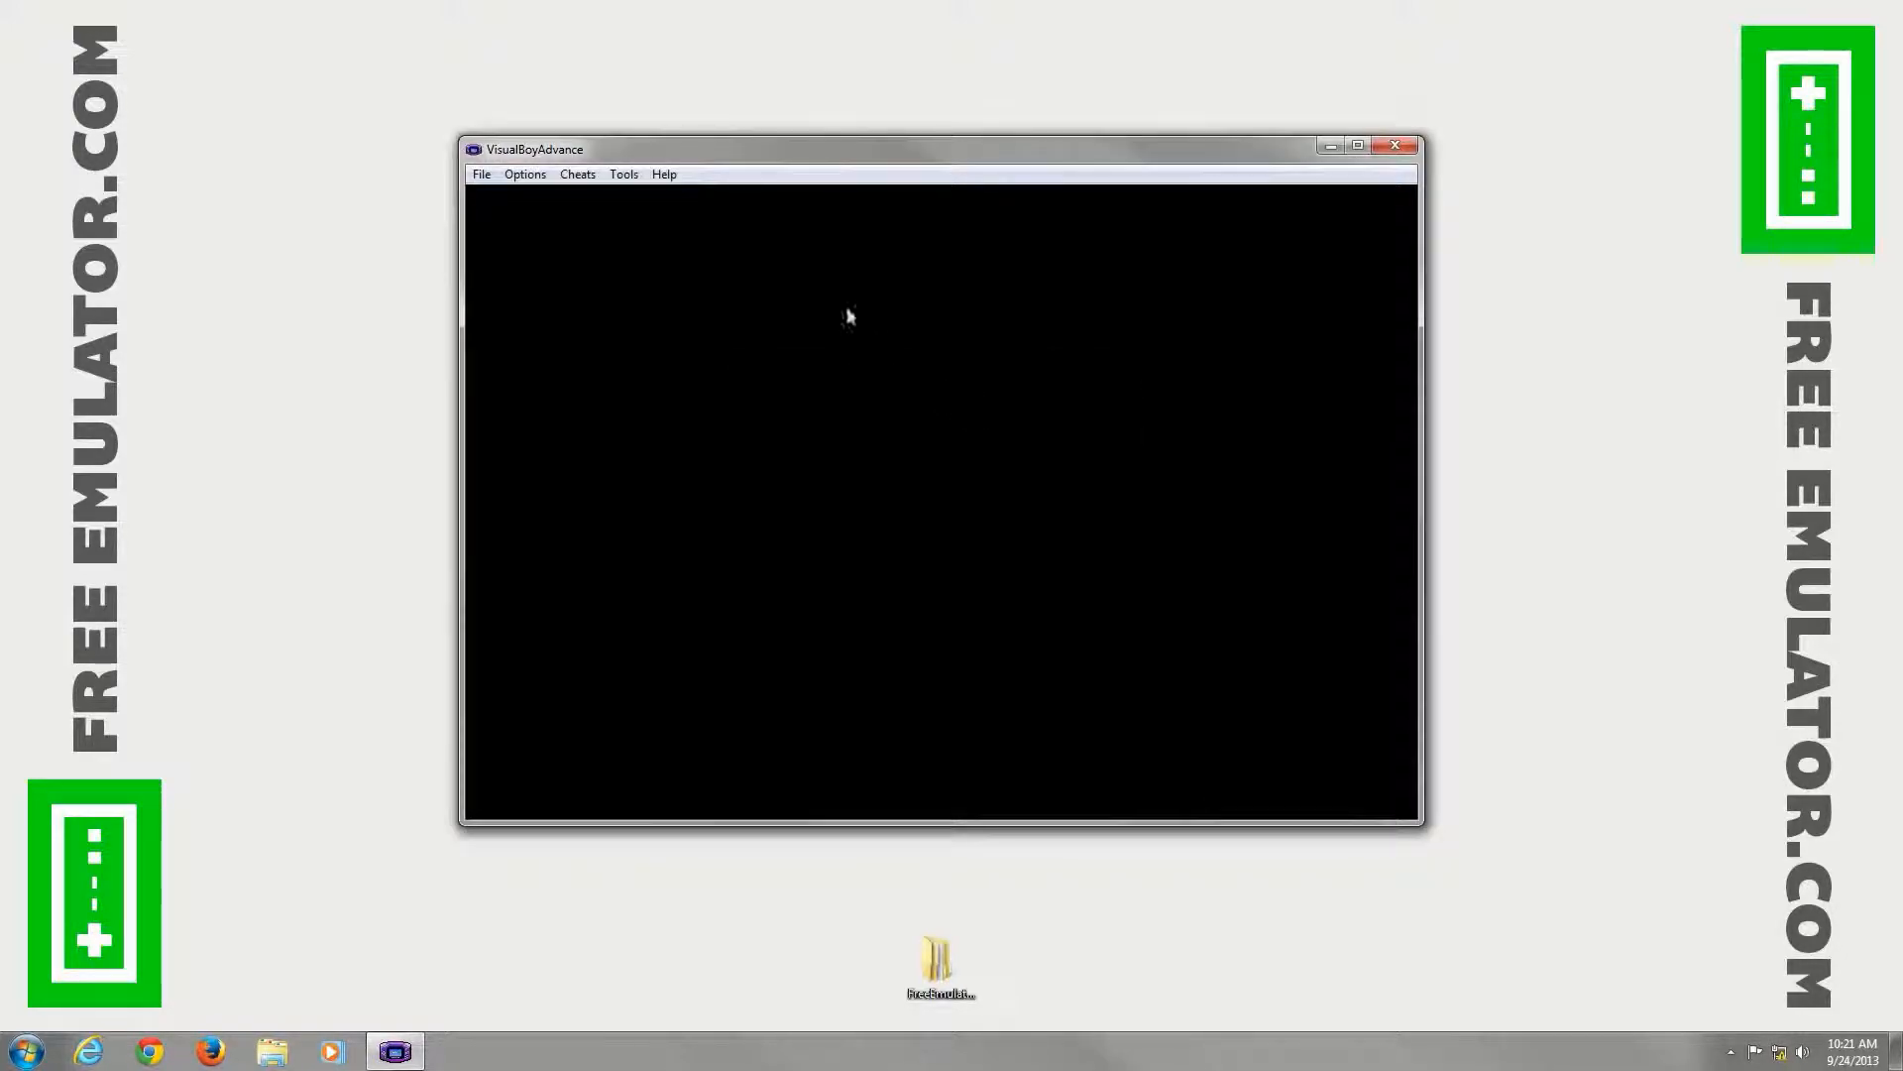
left_click(622, 173)
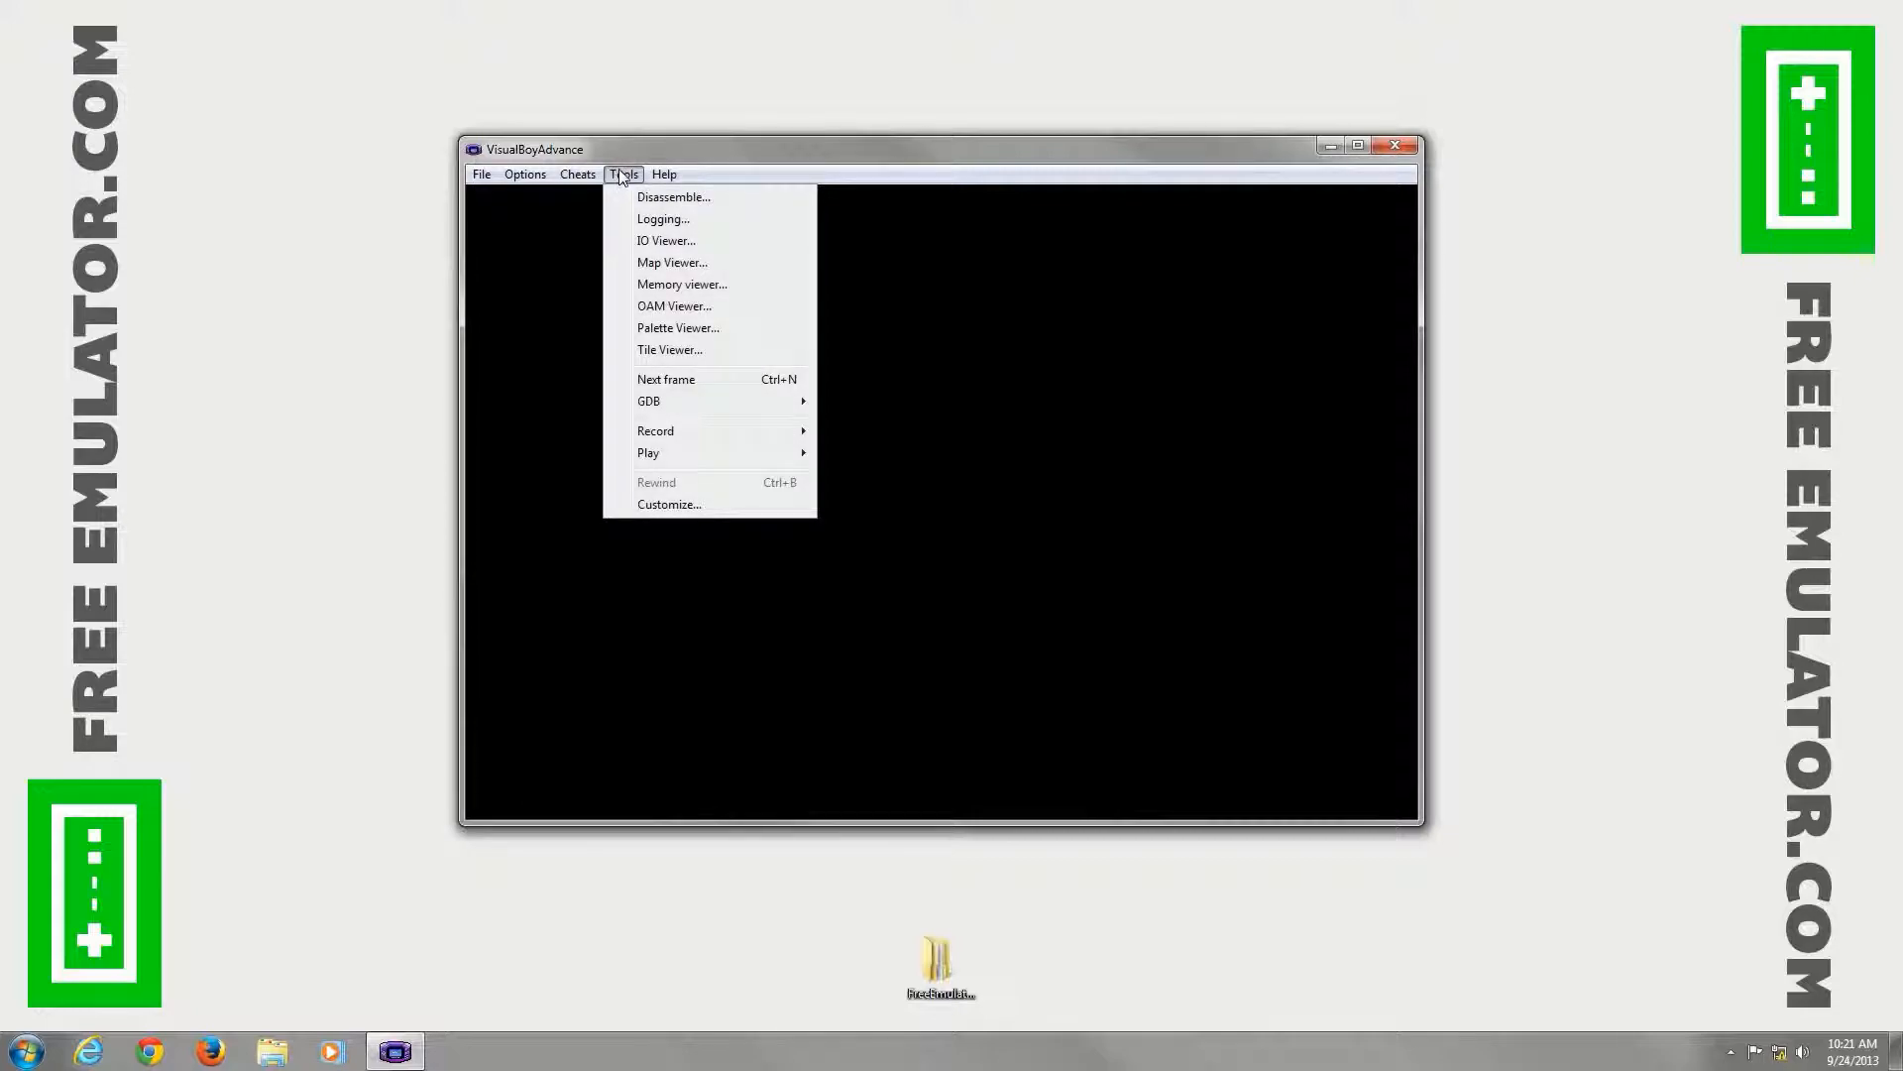
left_click(664, 174)
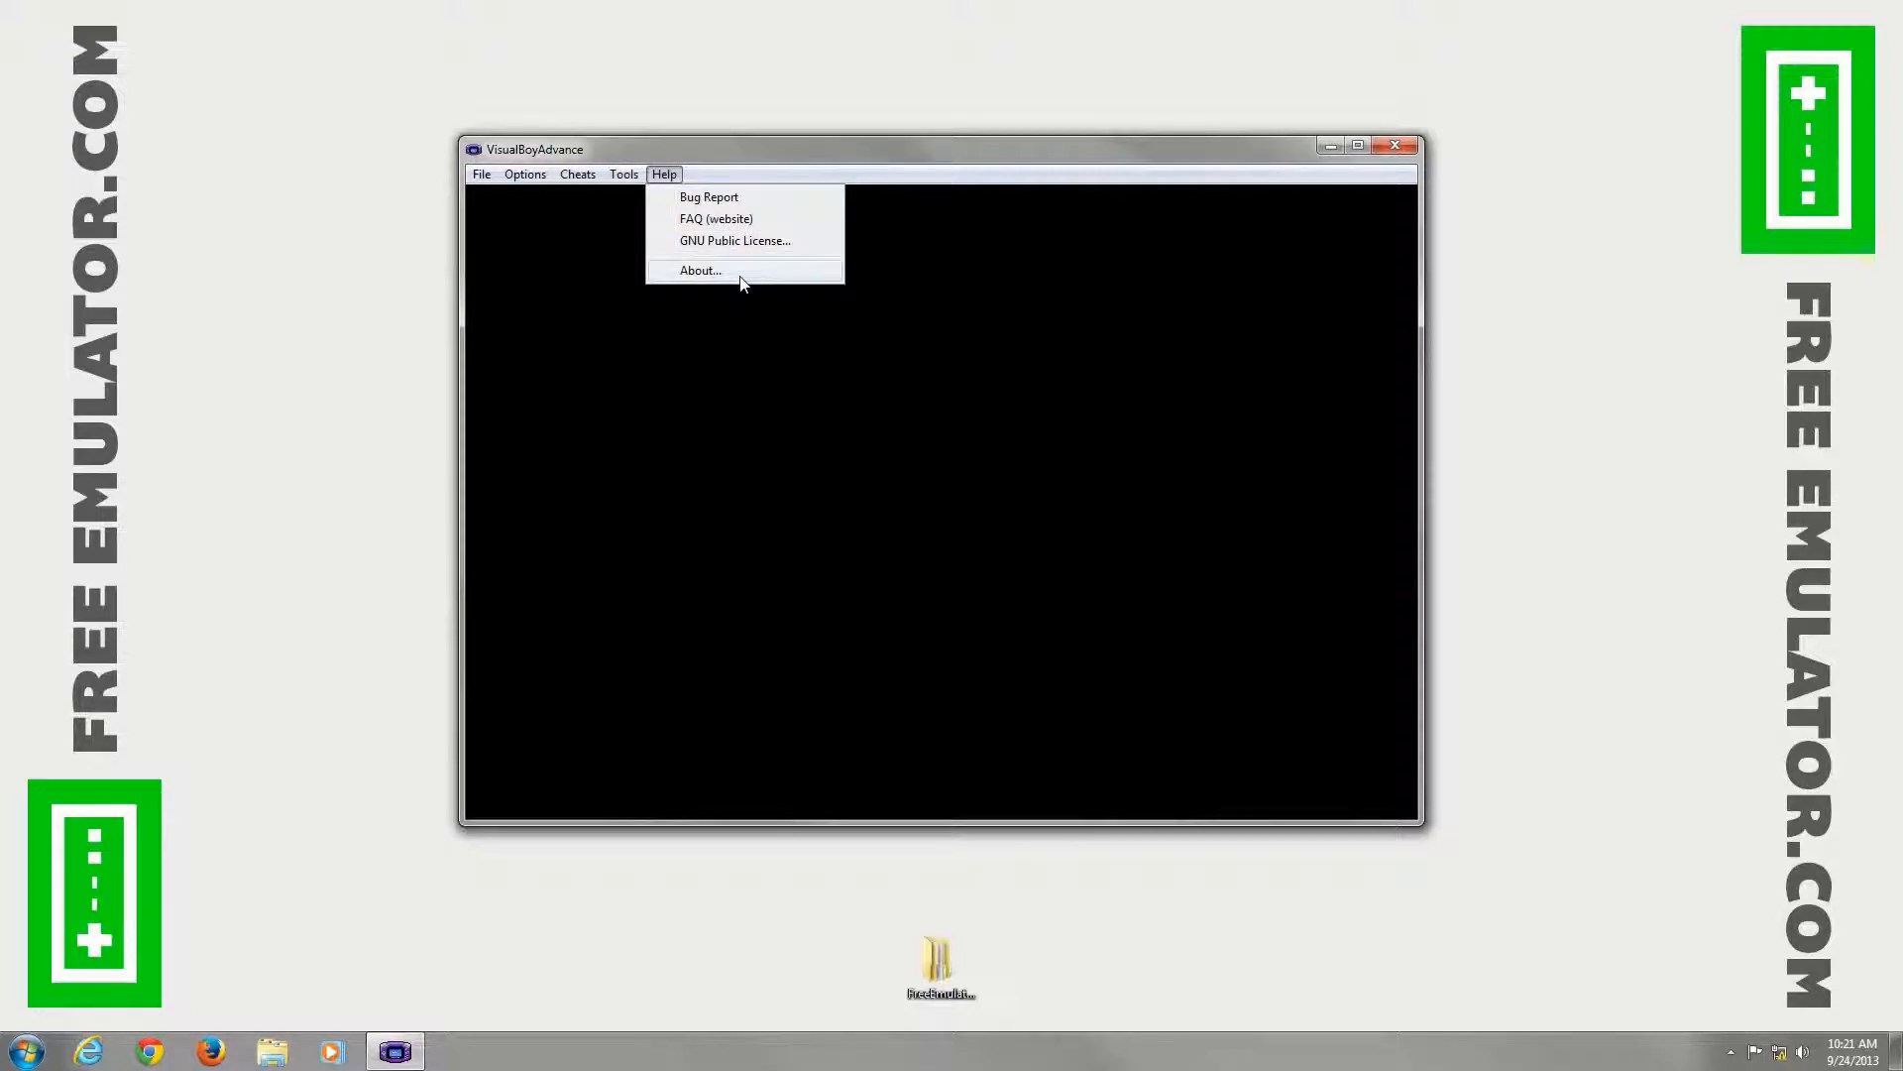
left_click(701, 270)
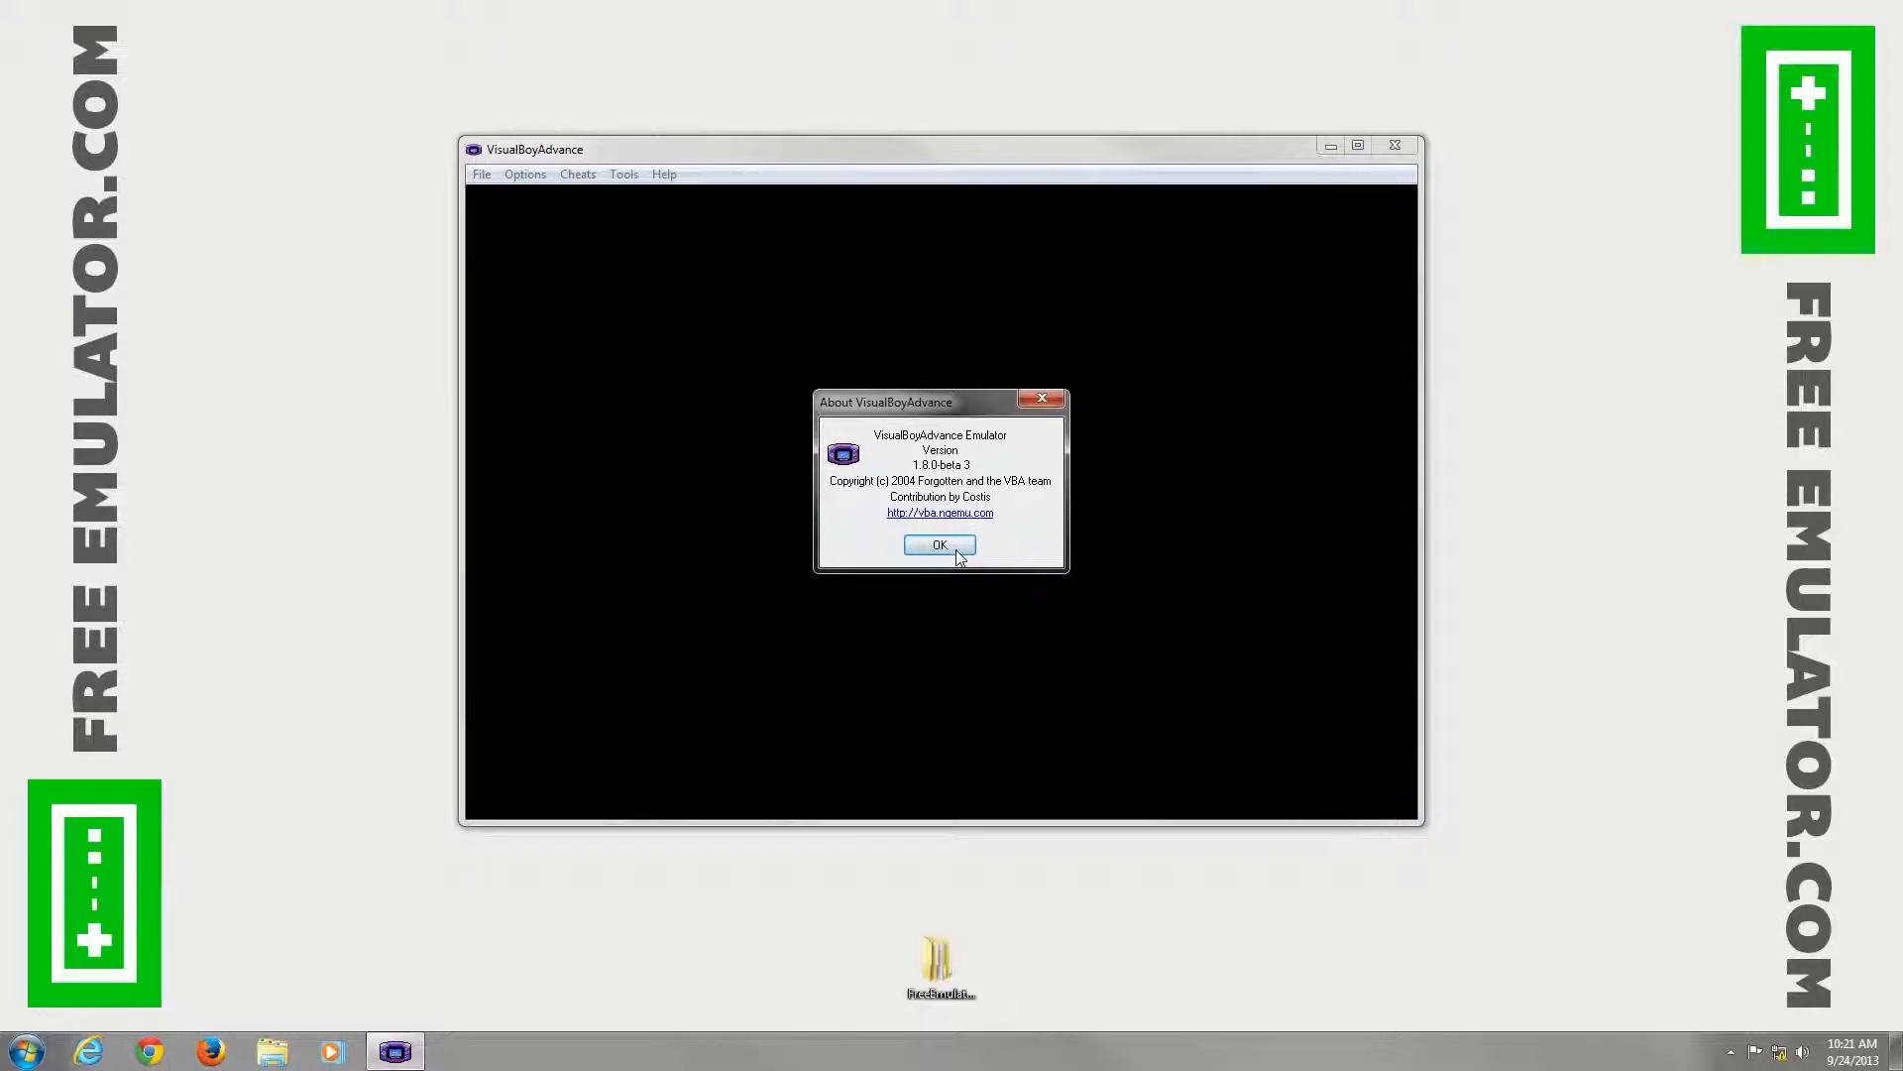
left_click(940, 544)
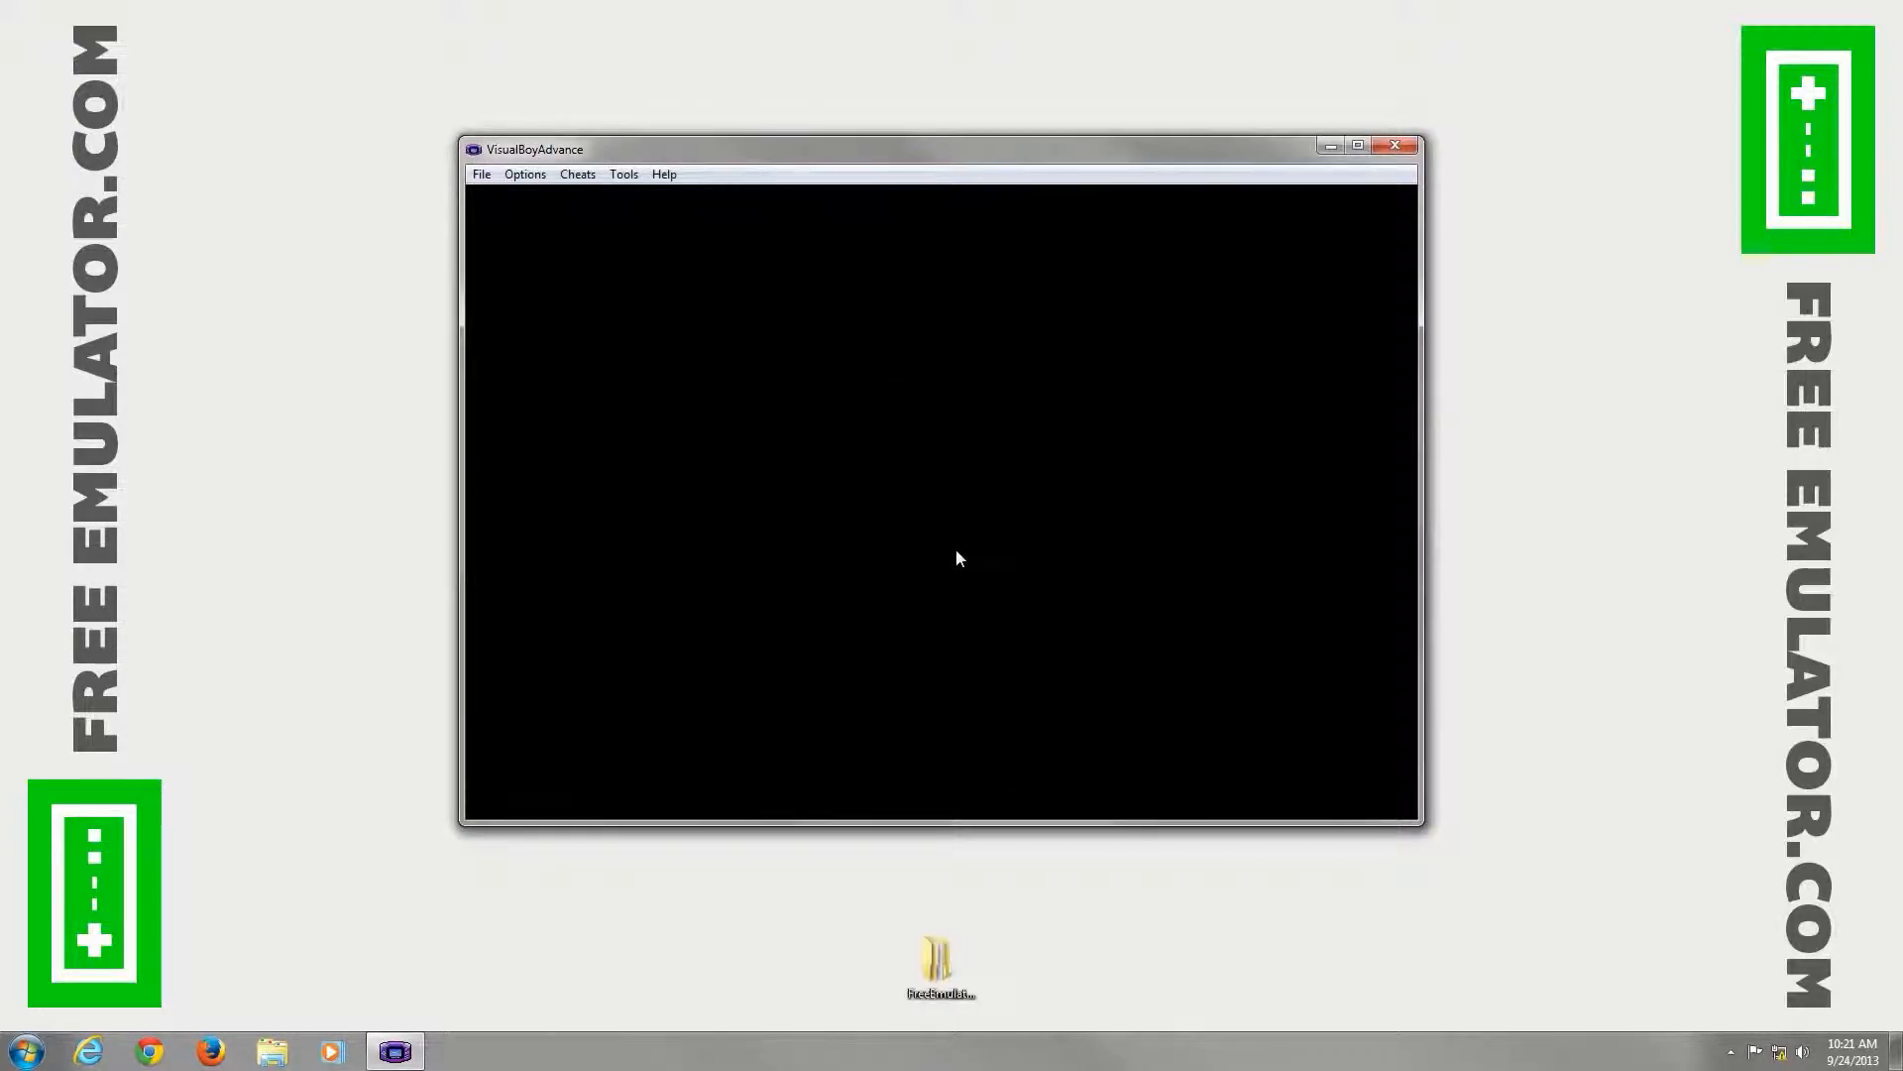